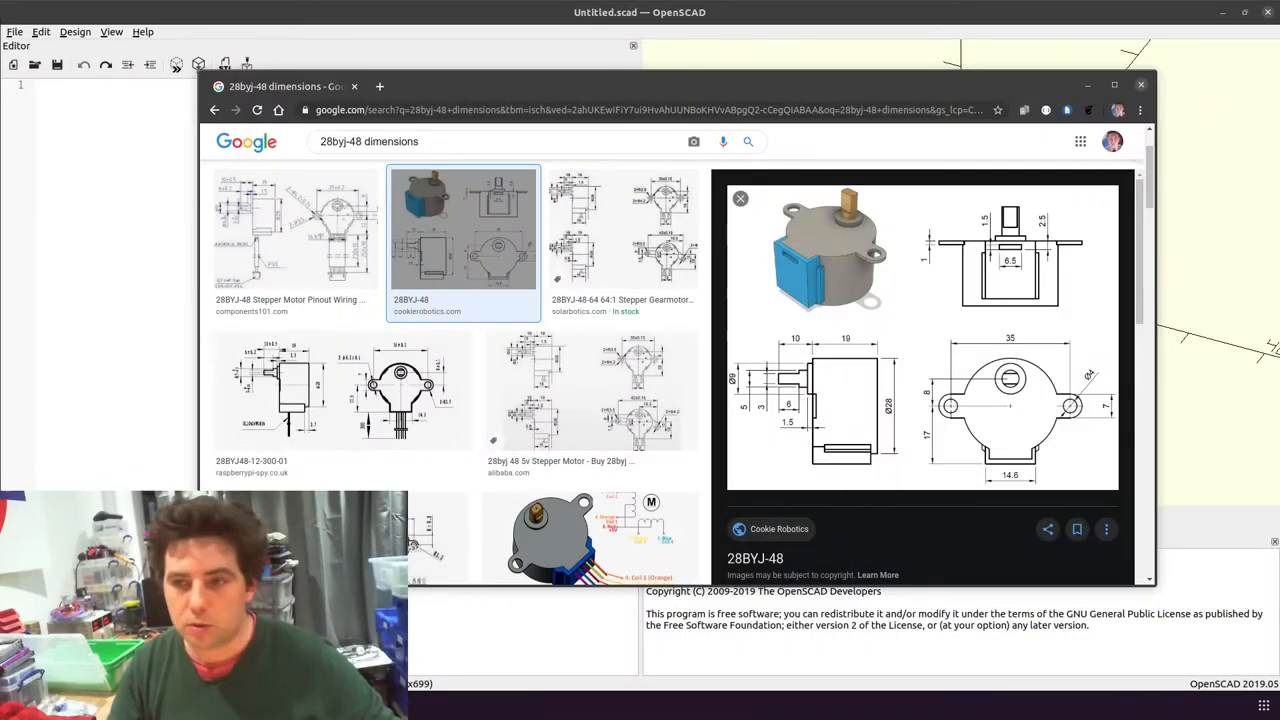
mouse_move(613, 449)
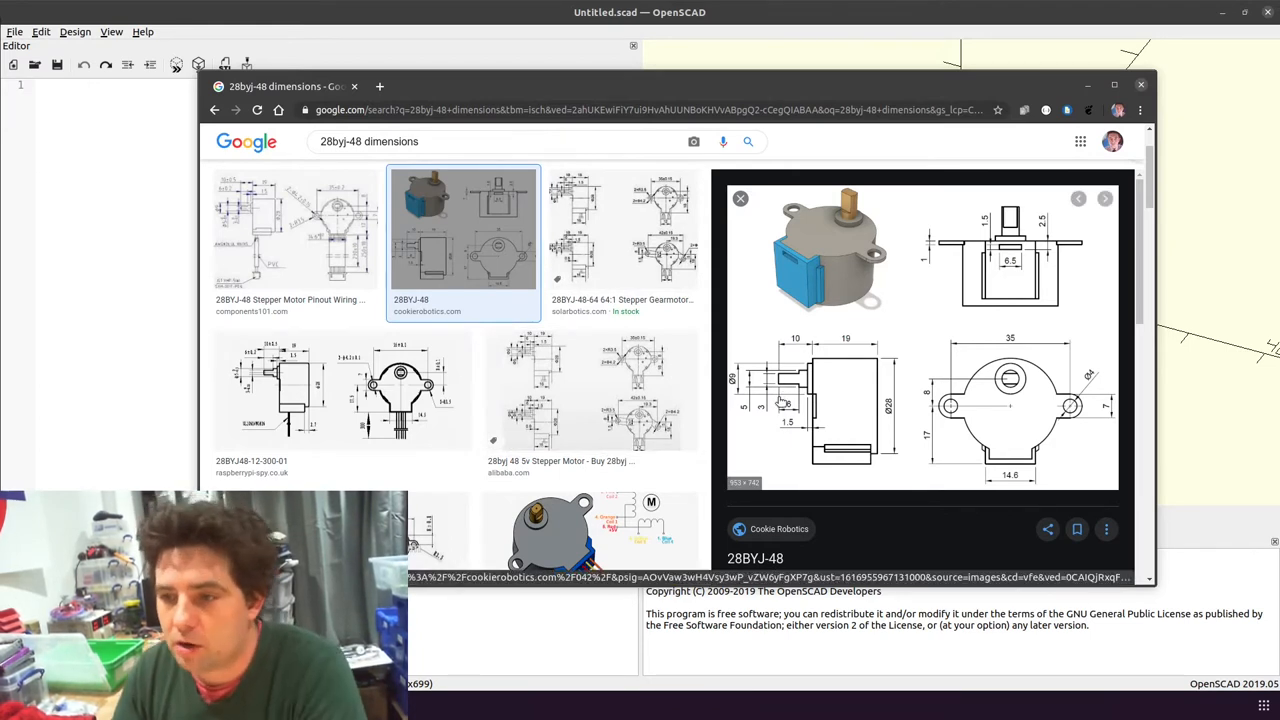
mouse_move(755, 395)
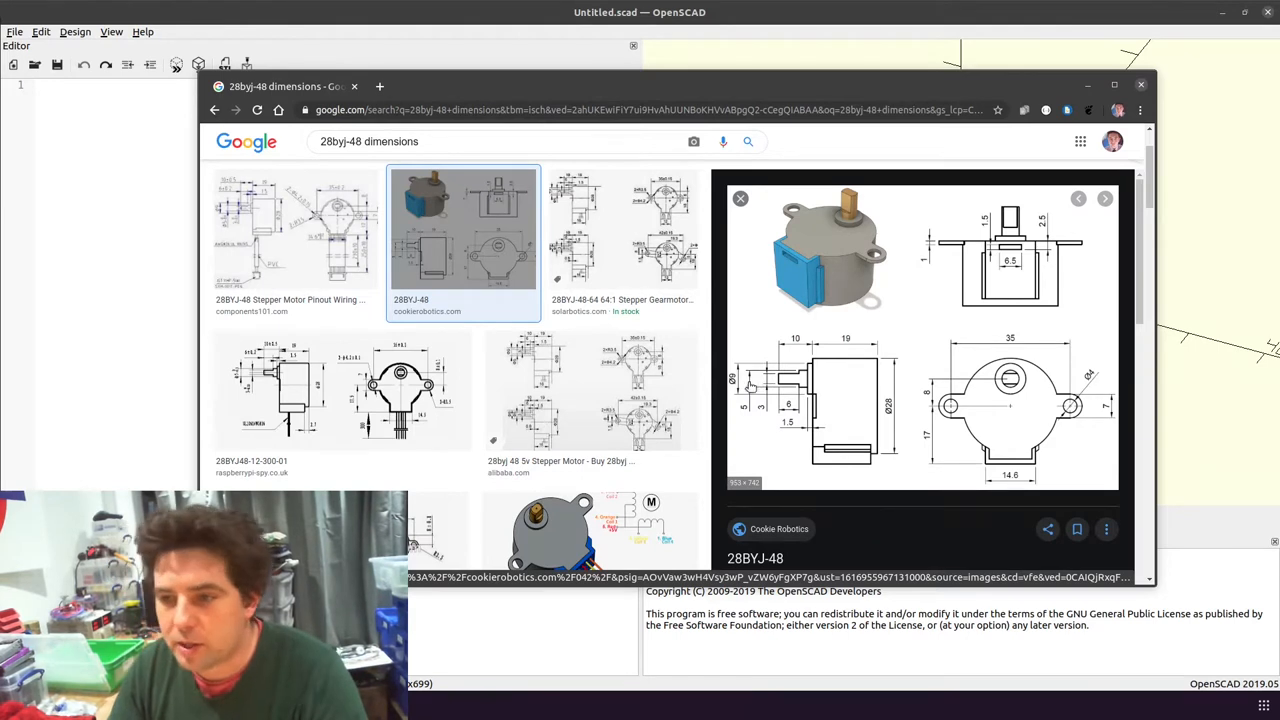
mouse_move(768, 407)
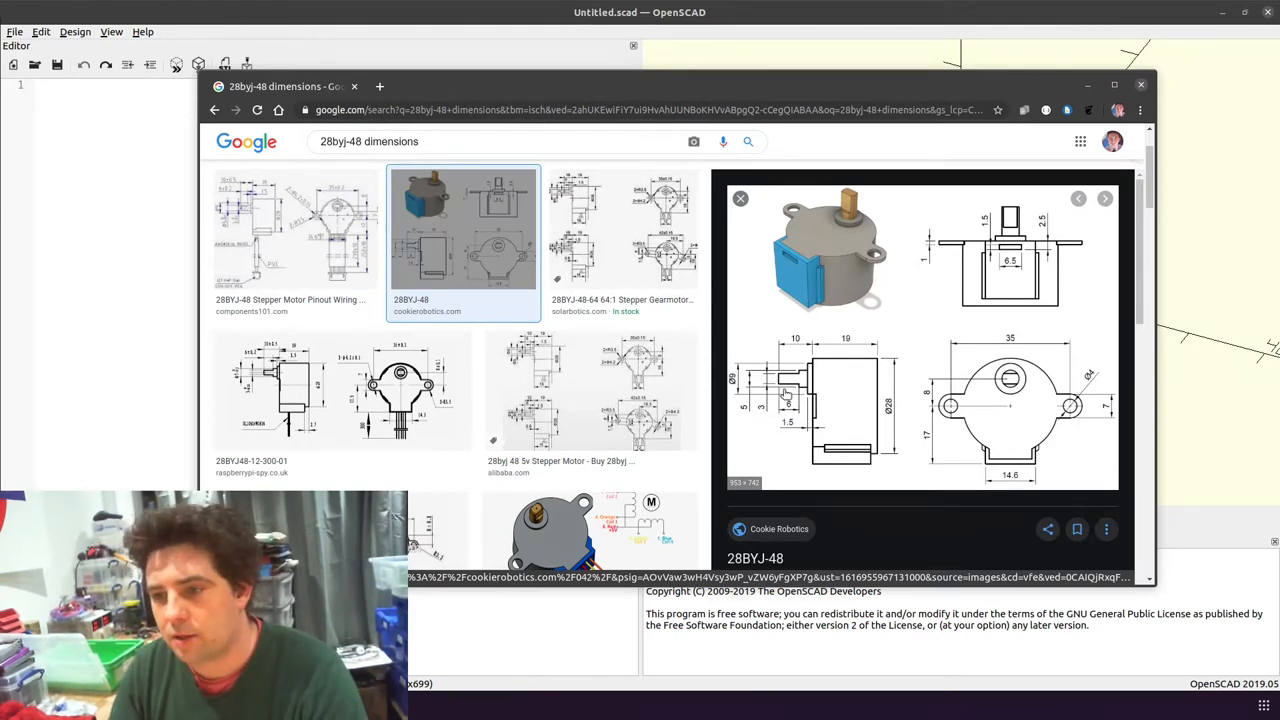
mouse_move(785, 395)
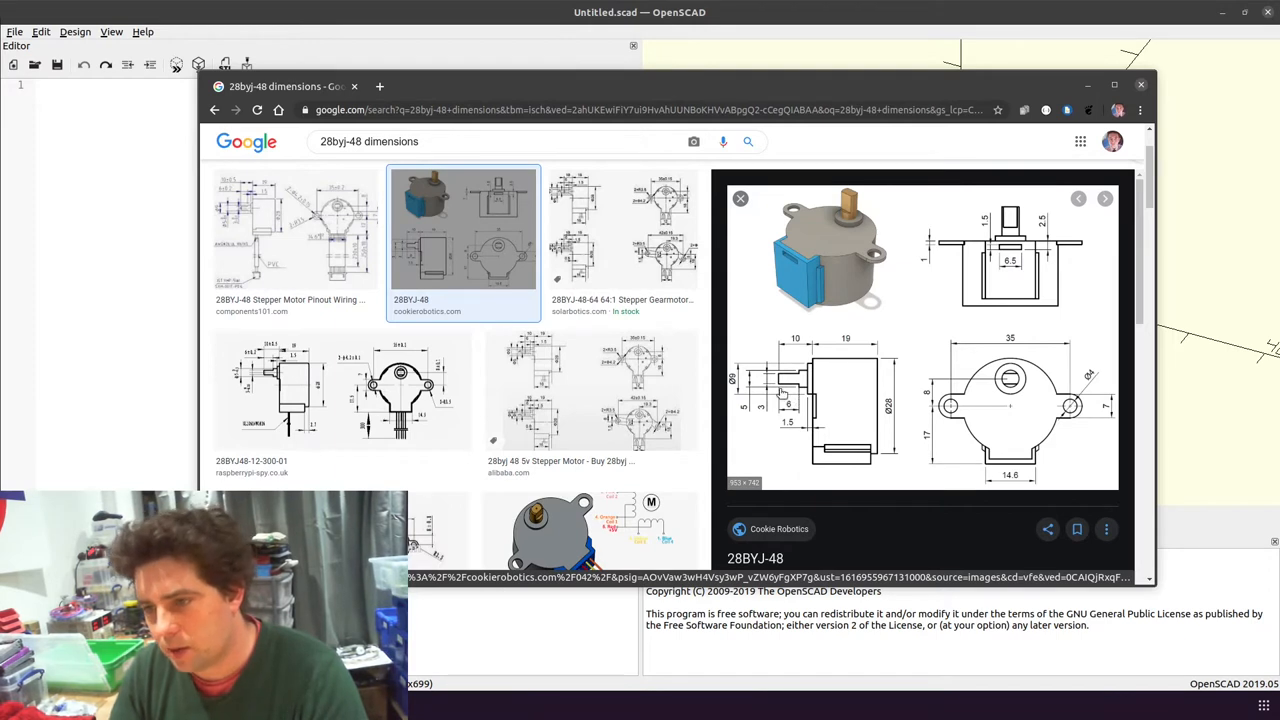
mouse_move(815, 372)
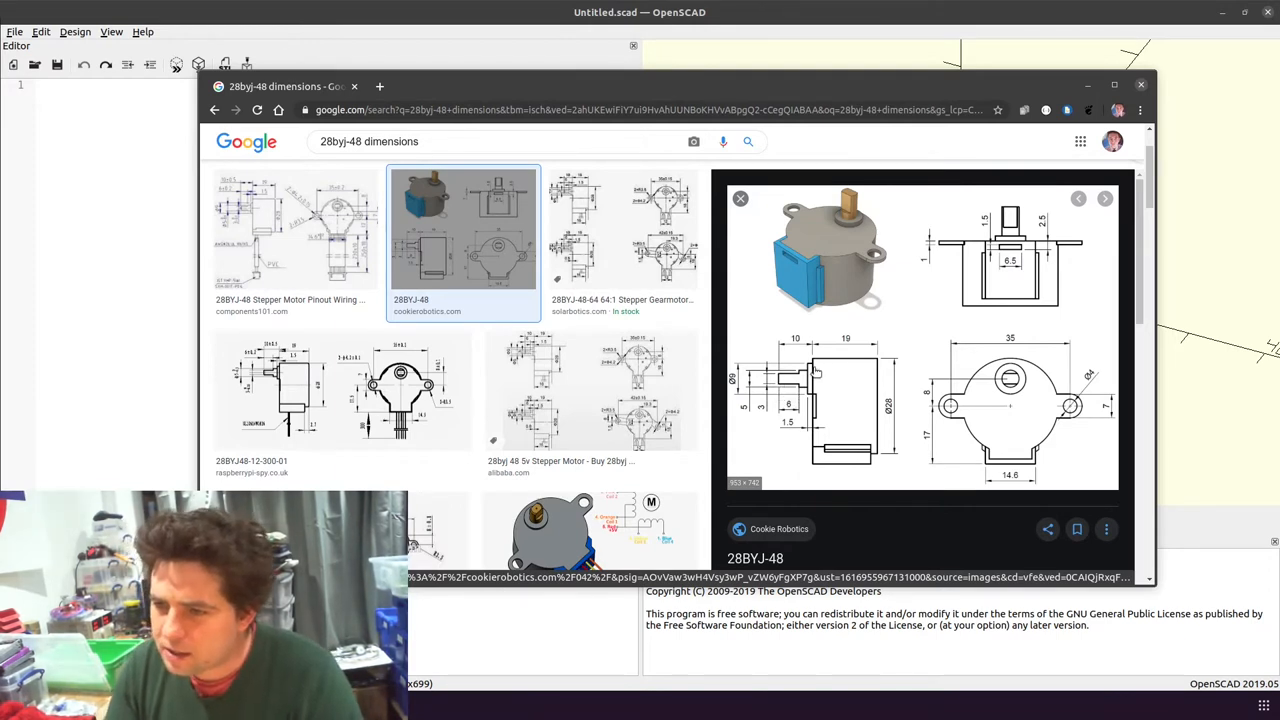
mouse_move(790, 420)
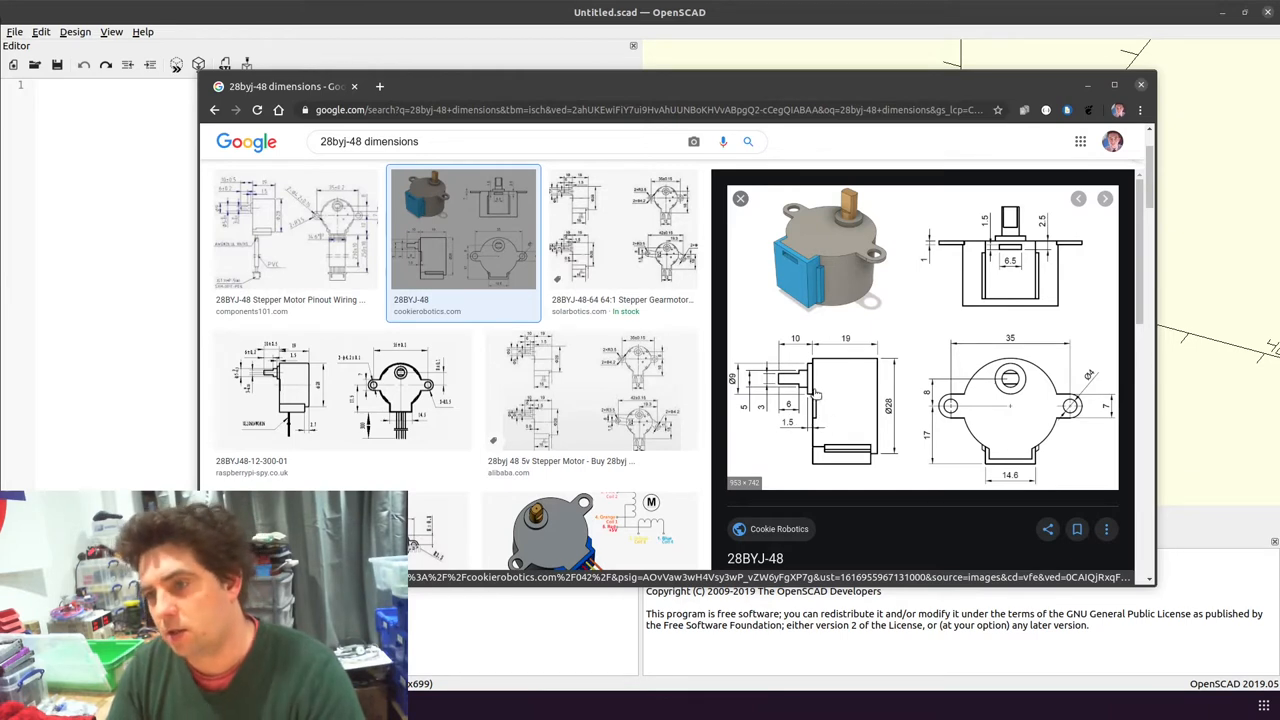
mouse_move(805, 400)
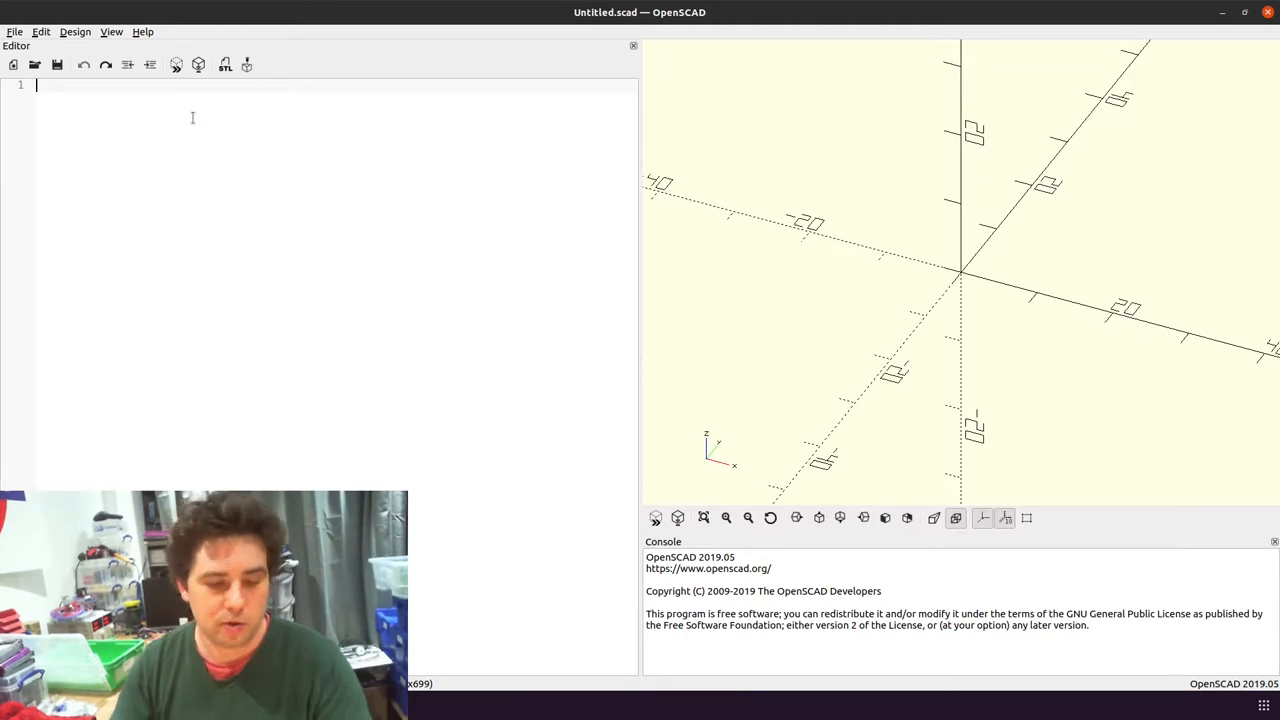
Add comment lines noting shaft diameter 5, flat bit 3, length 8.5 and flat length 6
text(//shft)
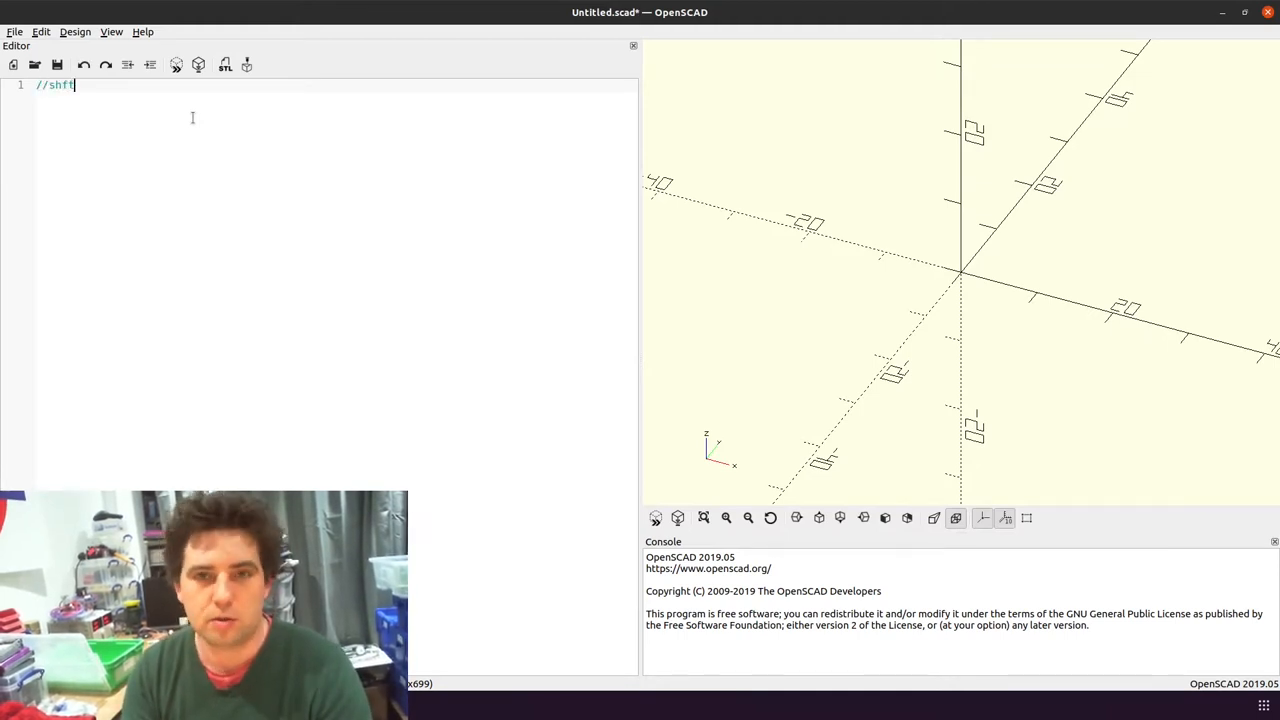
text(aft dia = 5)
text(//flat length = 6)
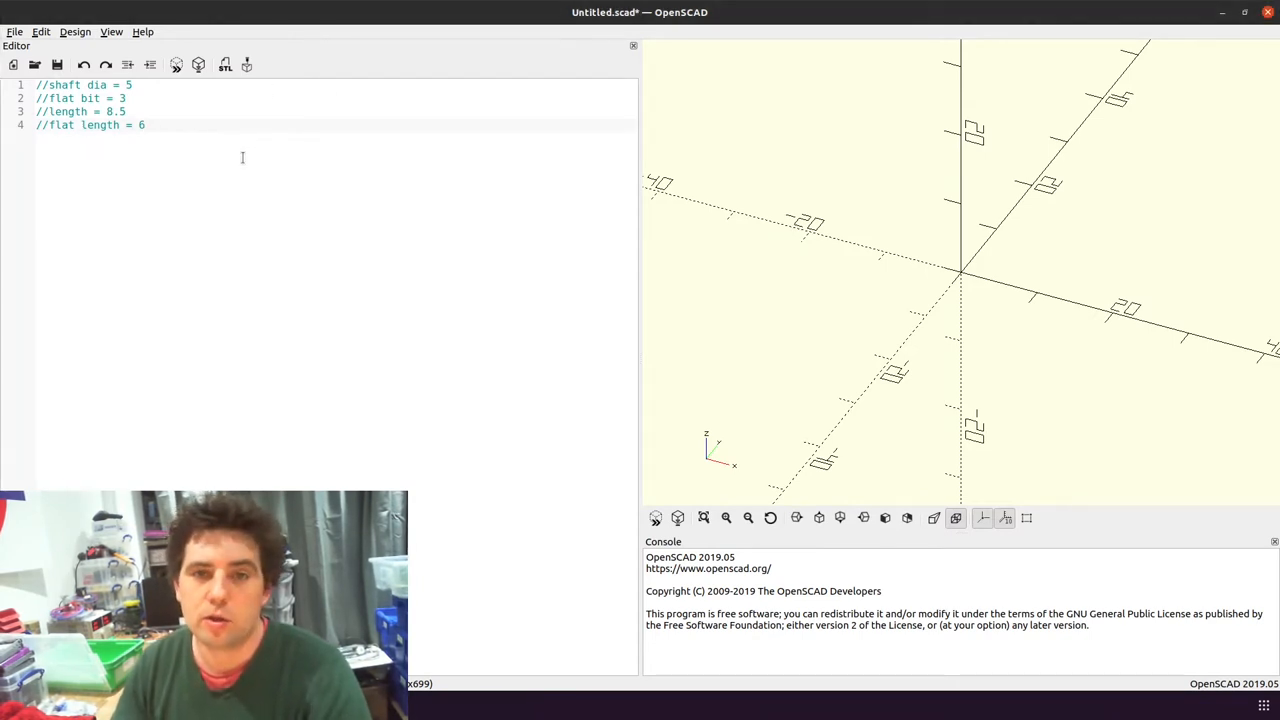
click(145, 125)
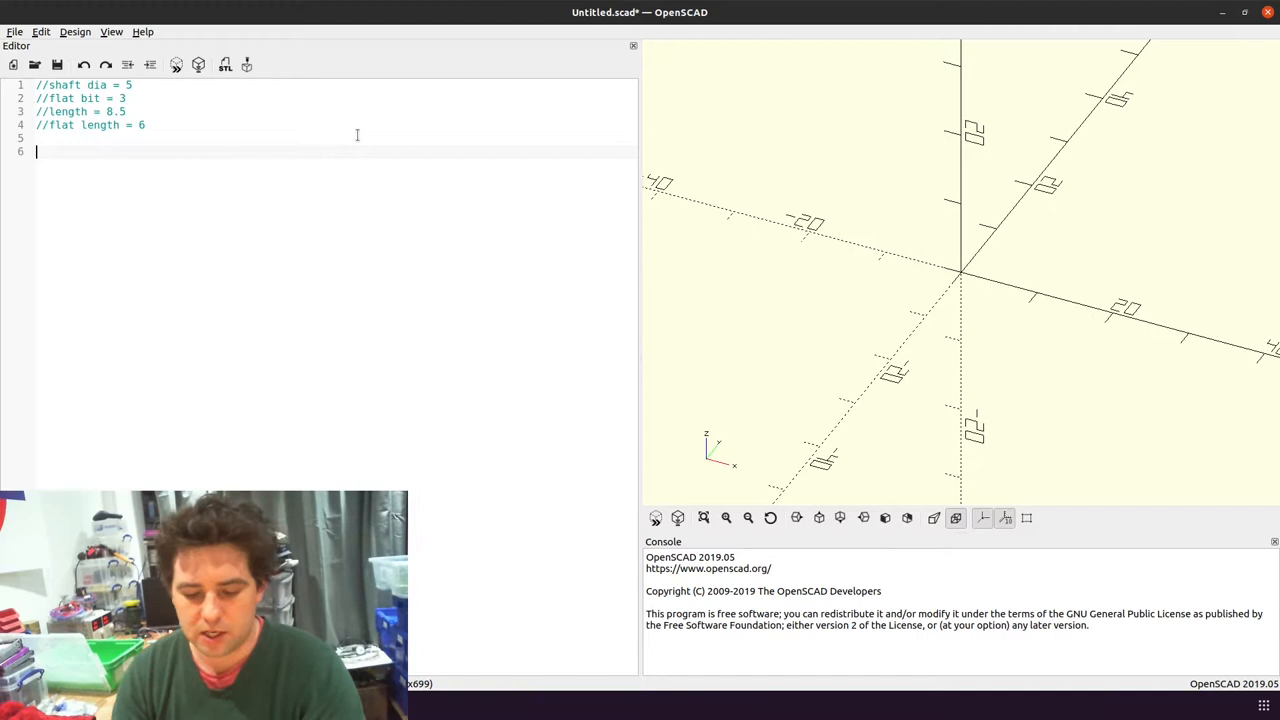
Begin a cylinder() call with height 2.5 and r1=2.5
text(cylinder())
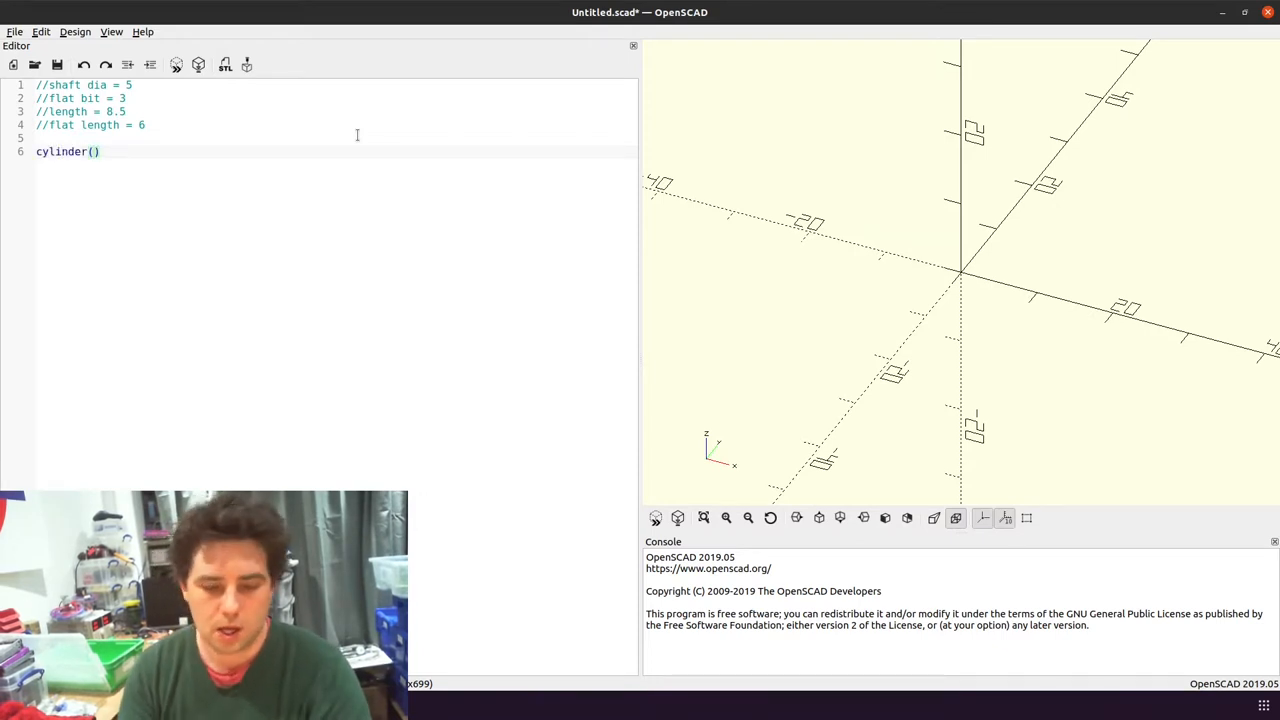
text(h)
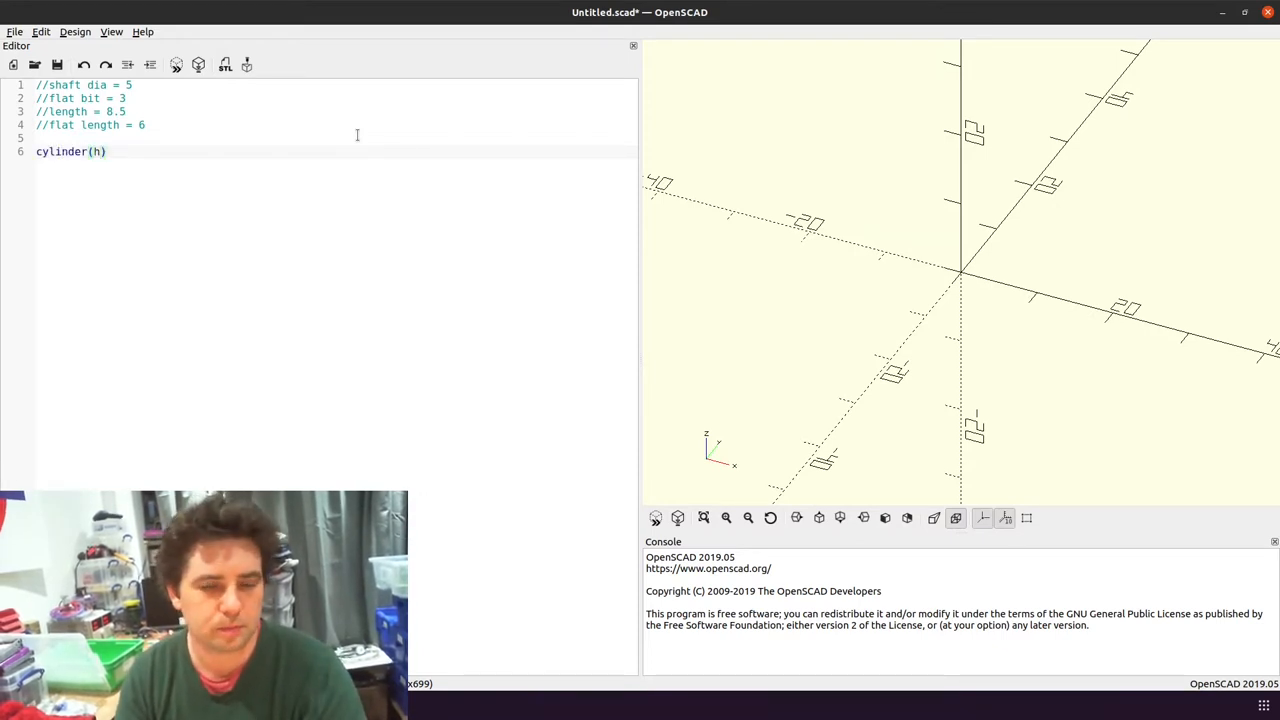
text(2.5)
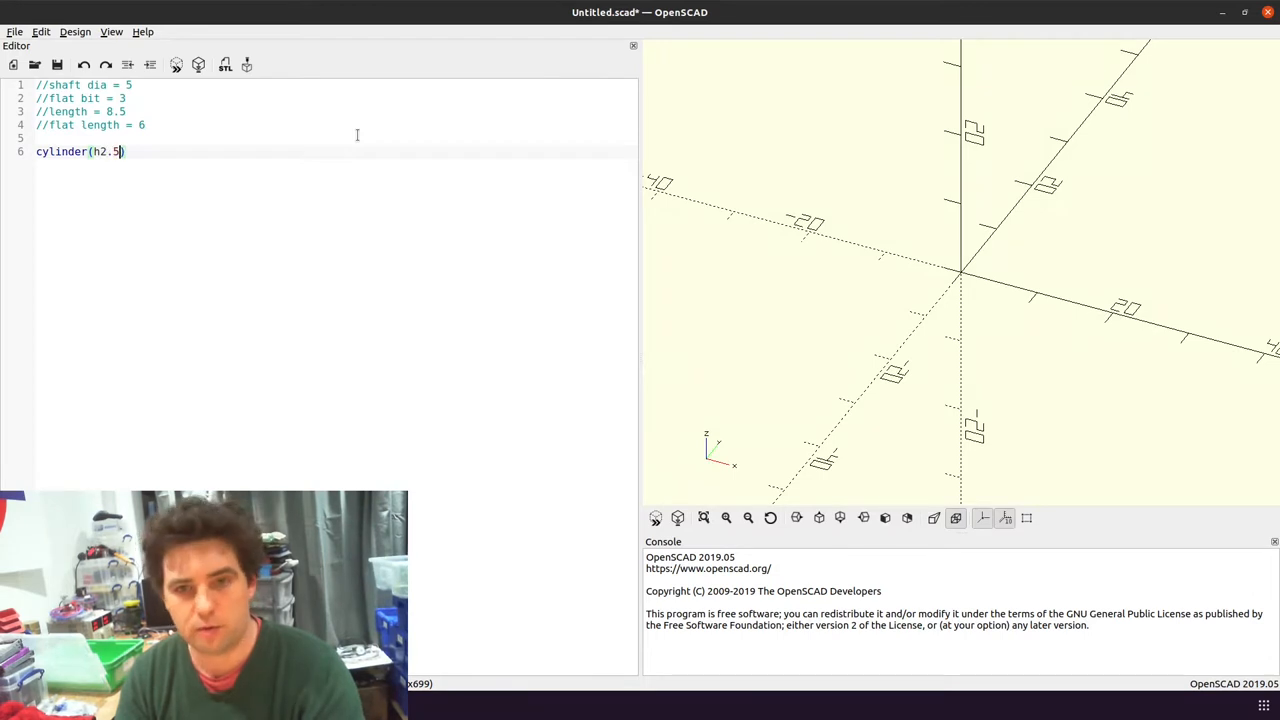
text(=)
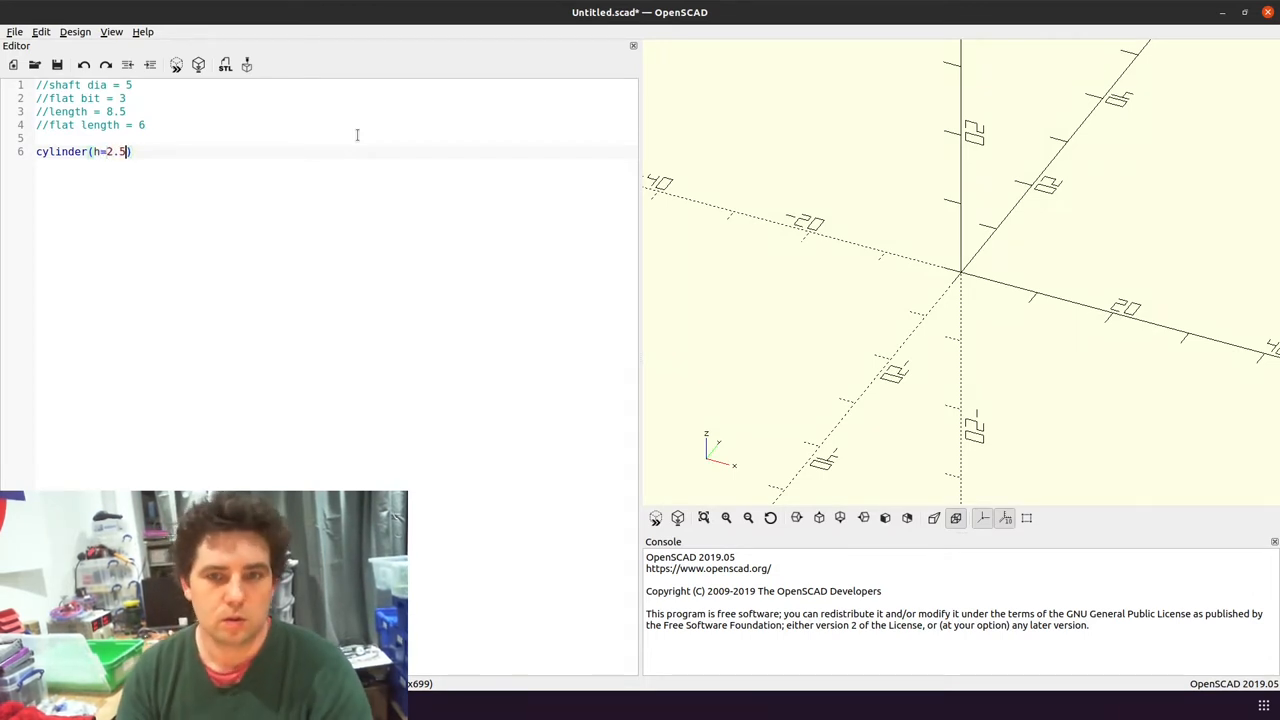
text(,r1)
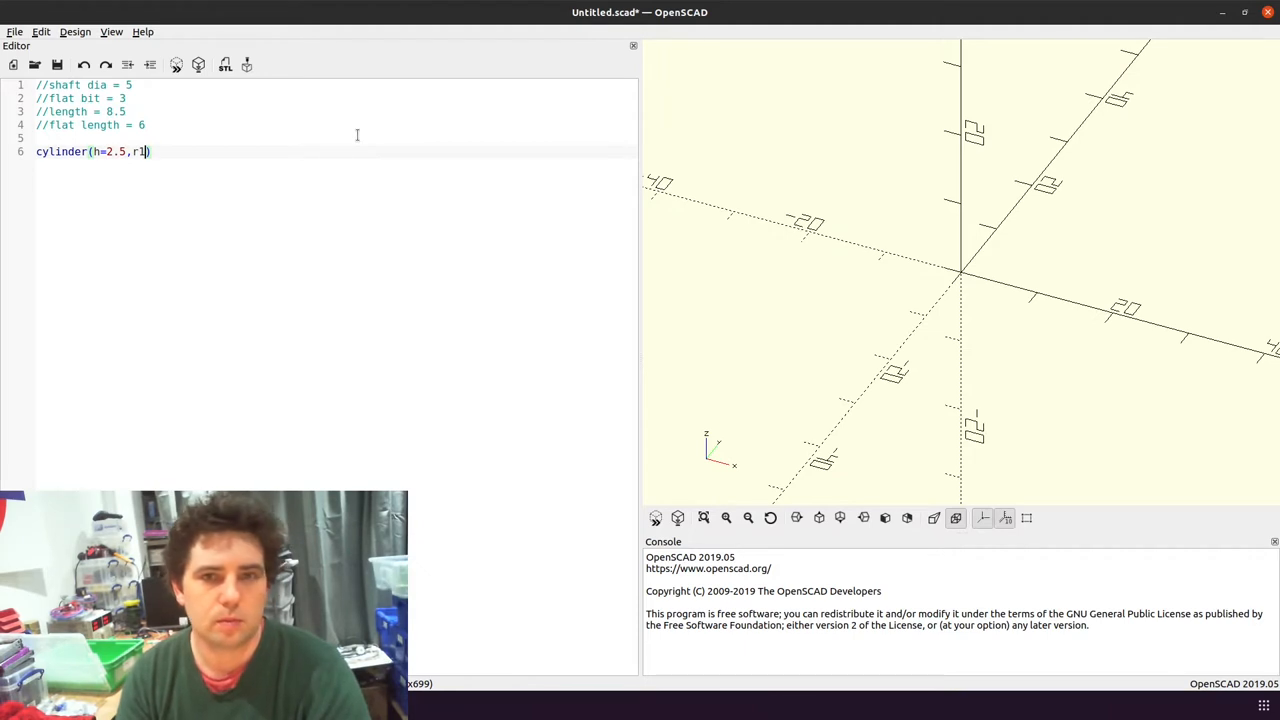
text(2)
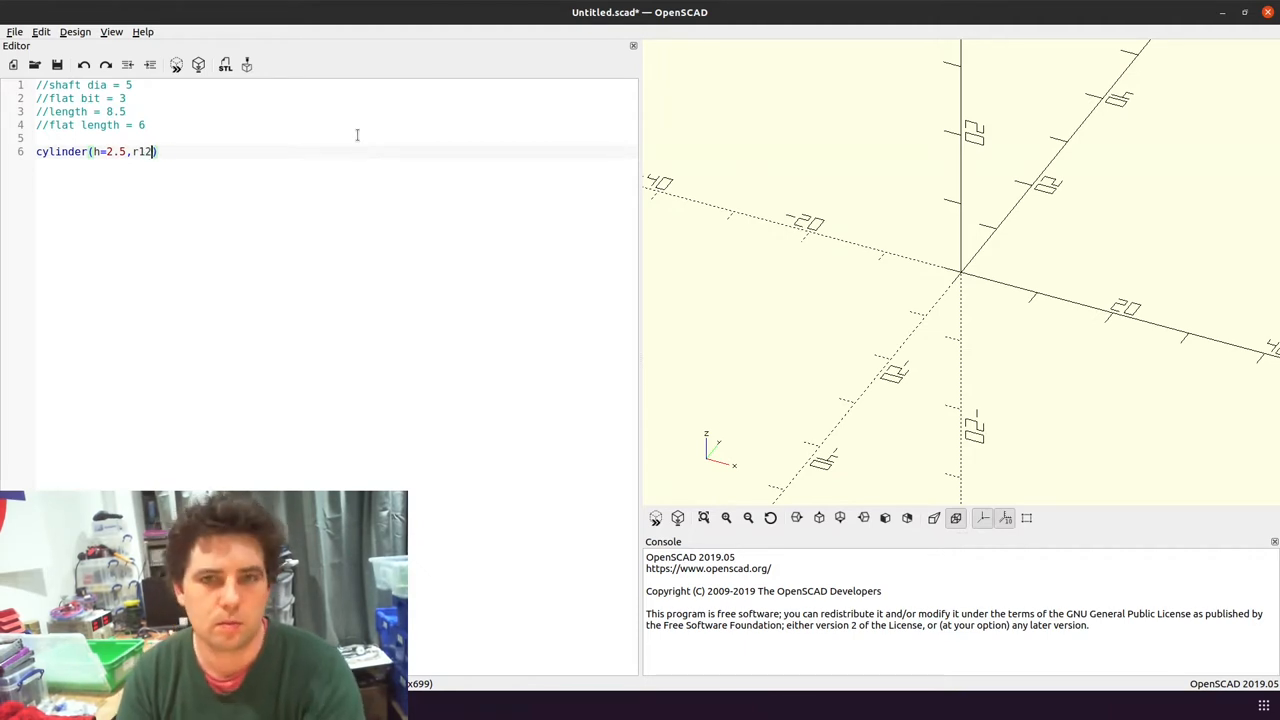
text(1=2.5,)
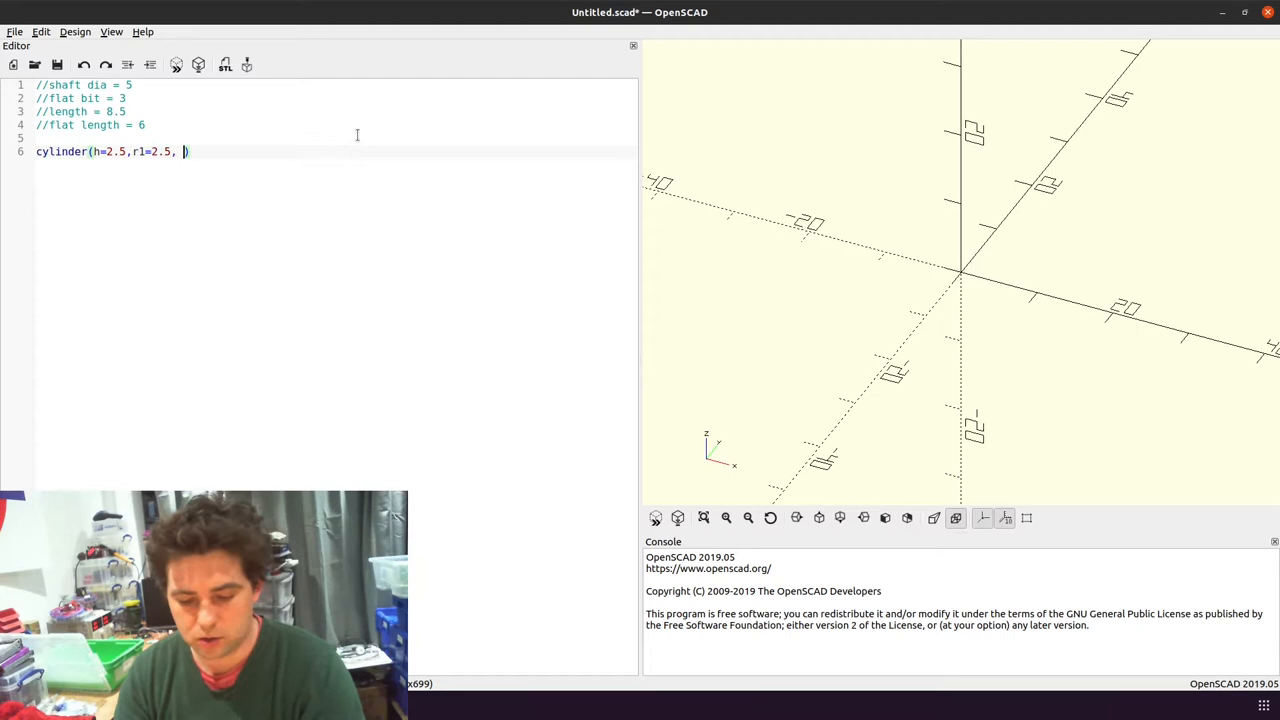
Complete the cylinder with r2=2.5, center=false and $fn=100
text(r2=)
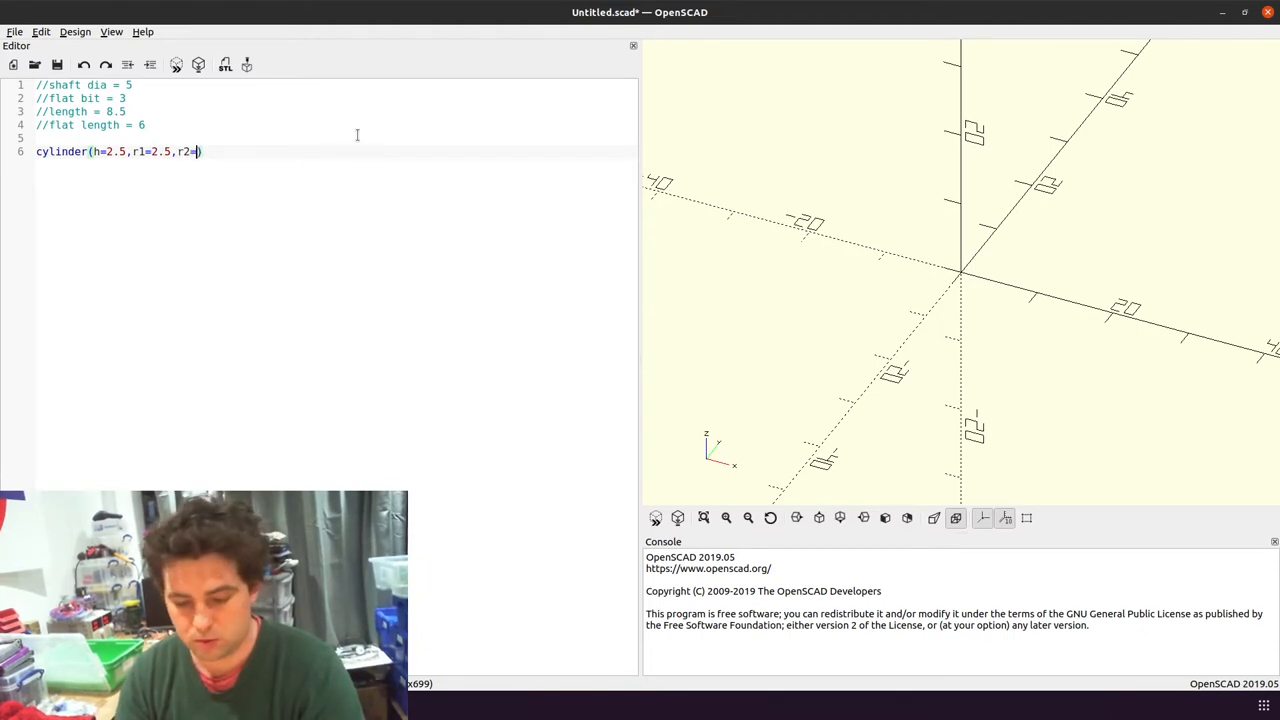
text(2.5)
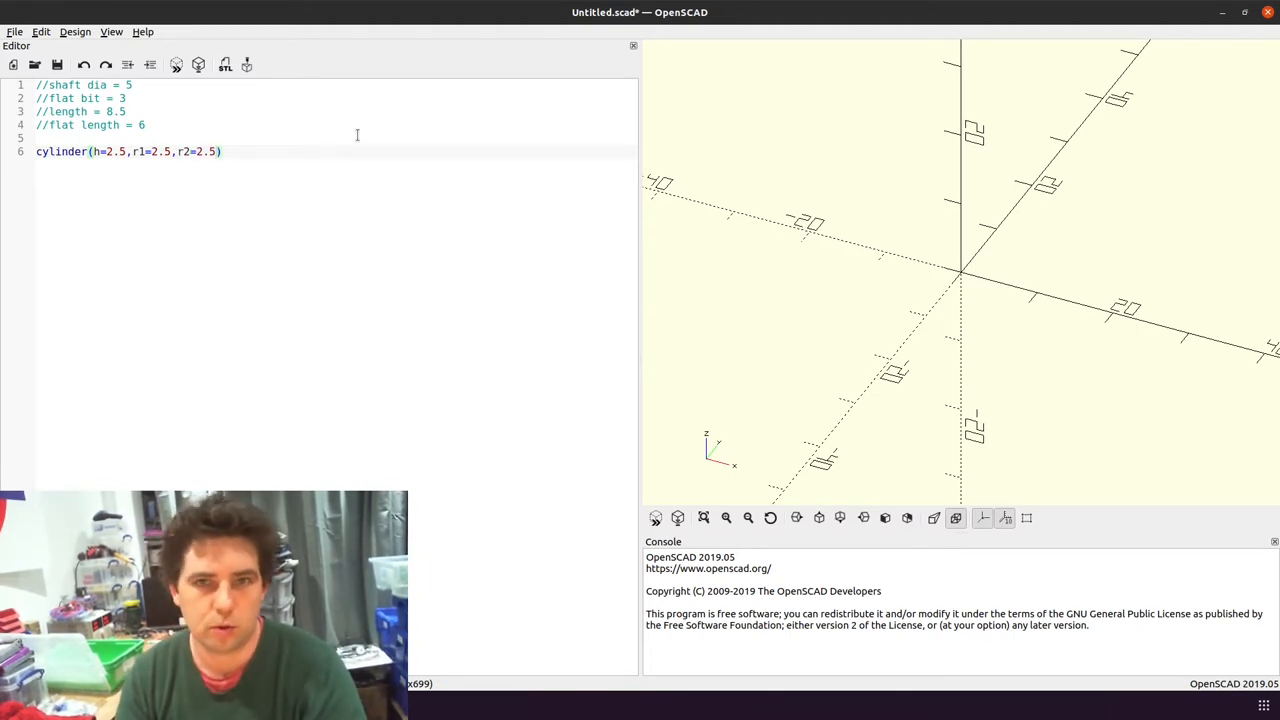
text(center=false)
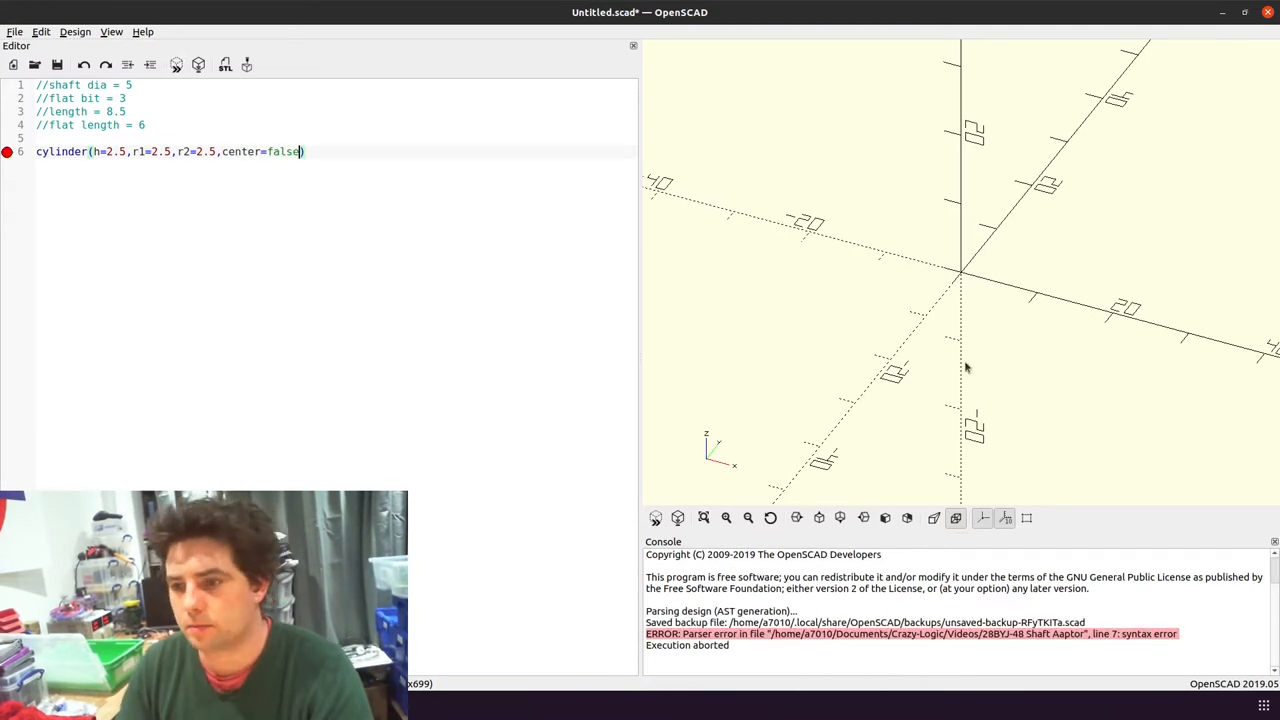
text(;)
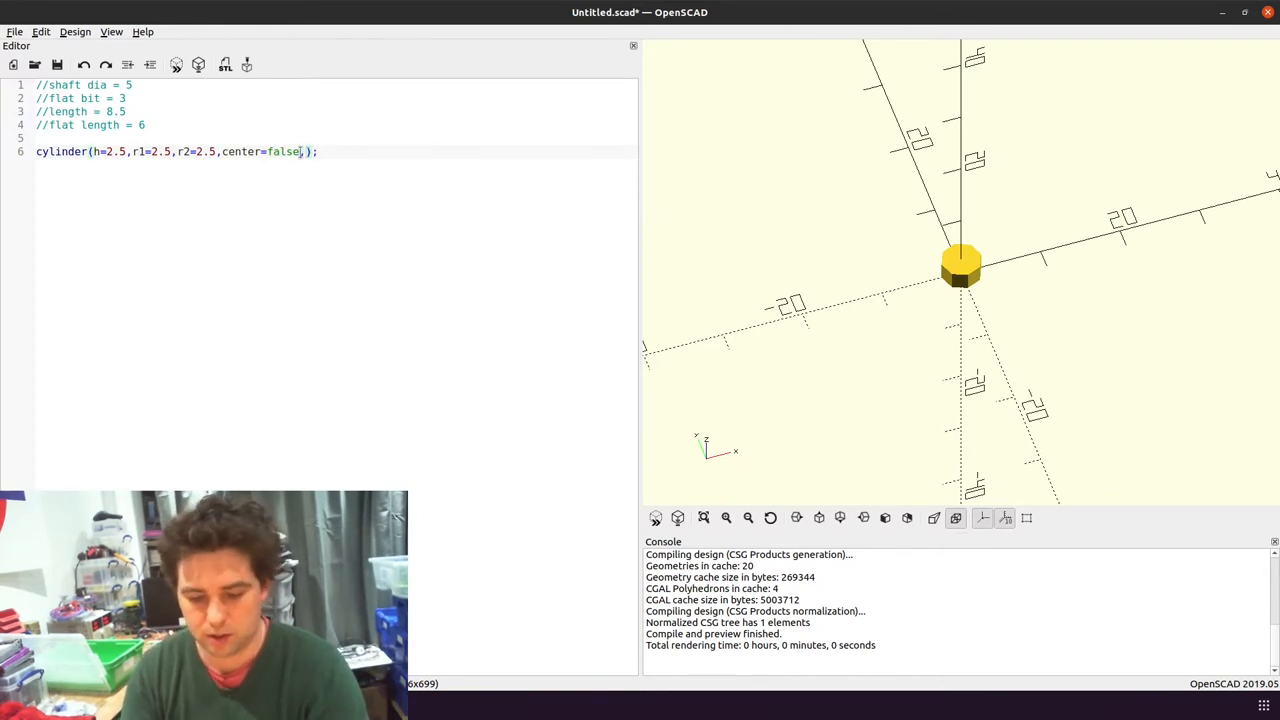
text($fn)
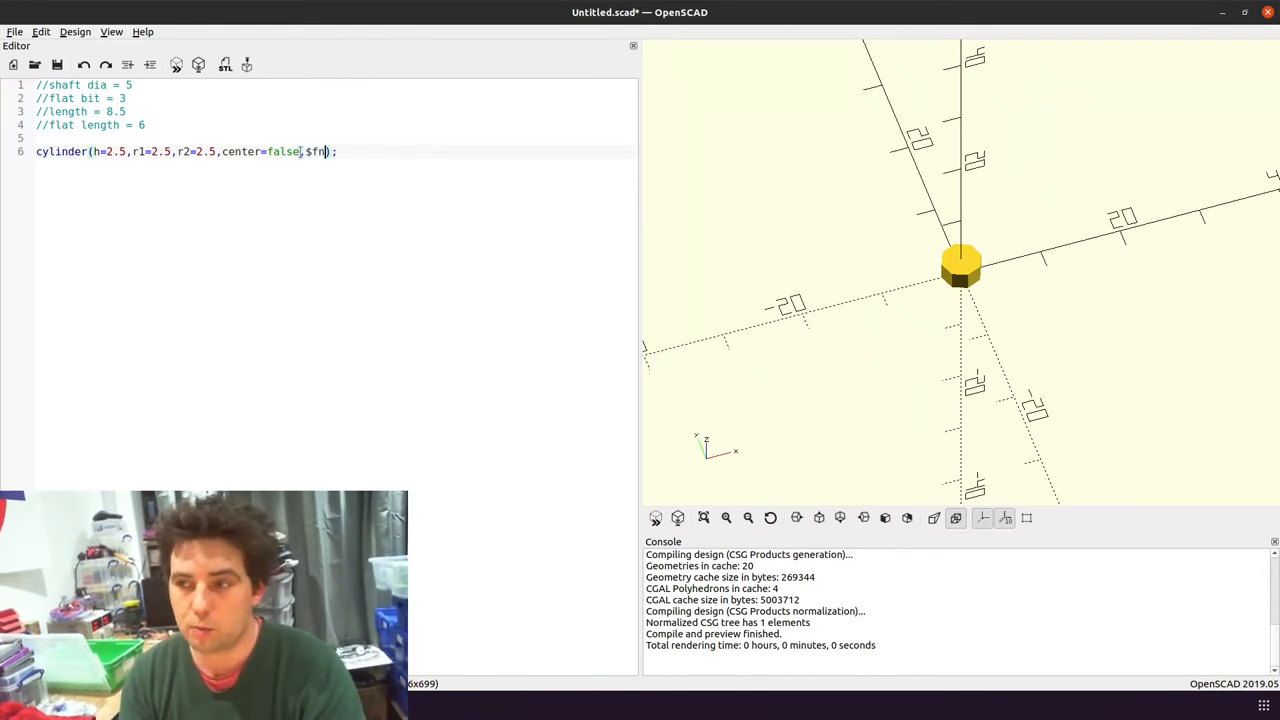
text(=10)
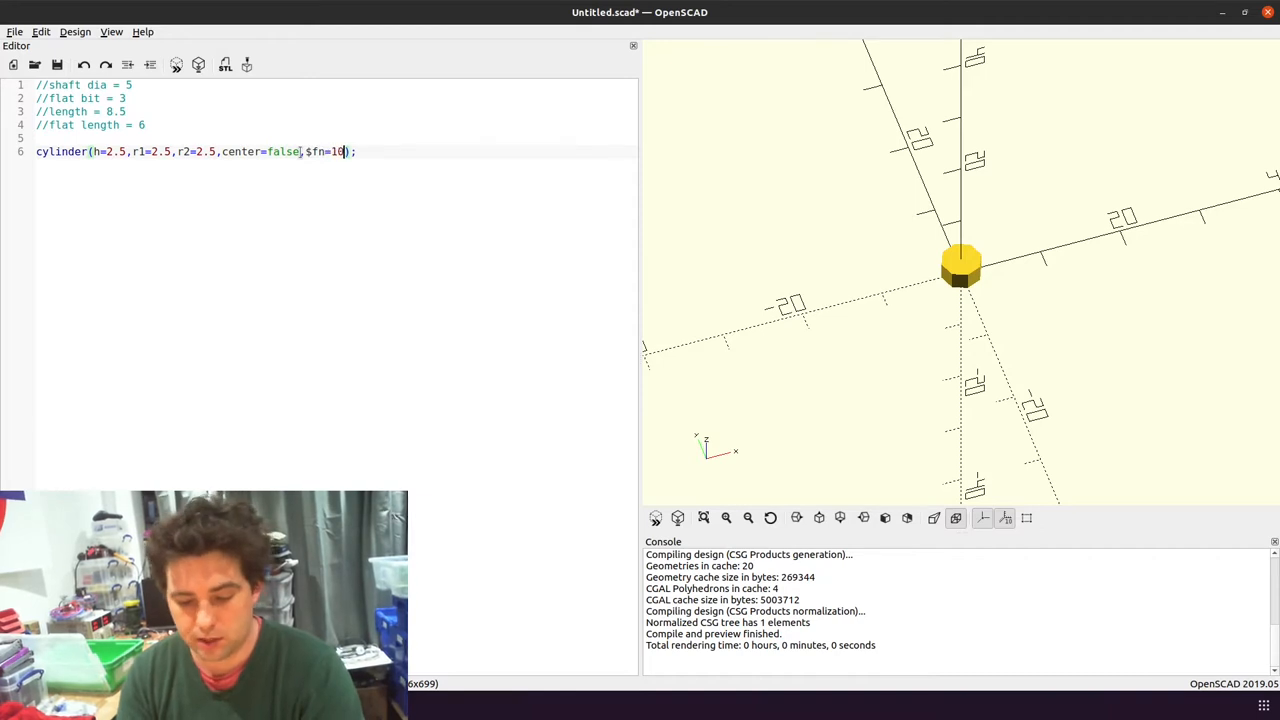
text(0)
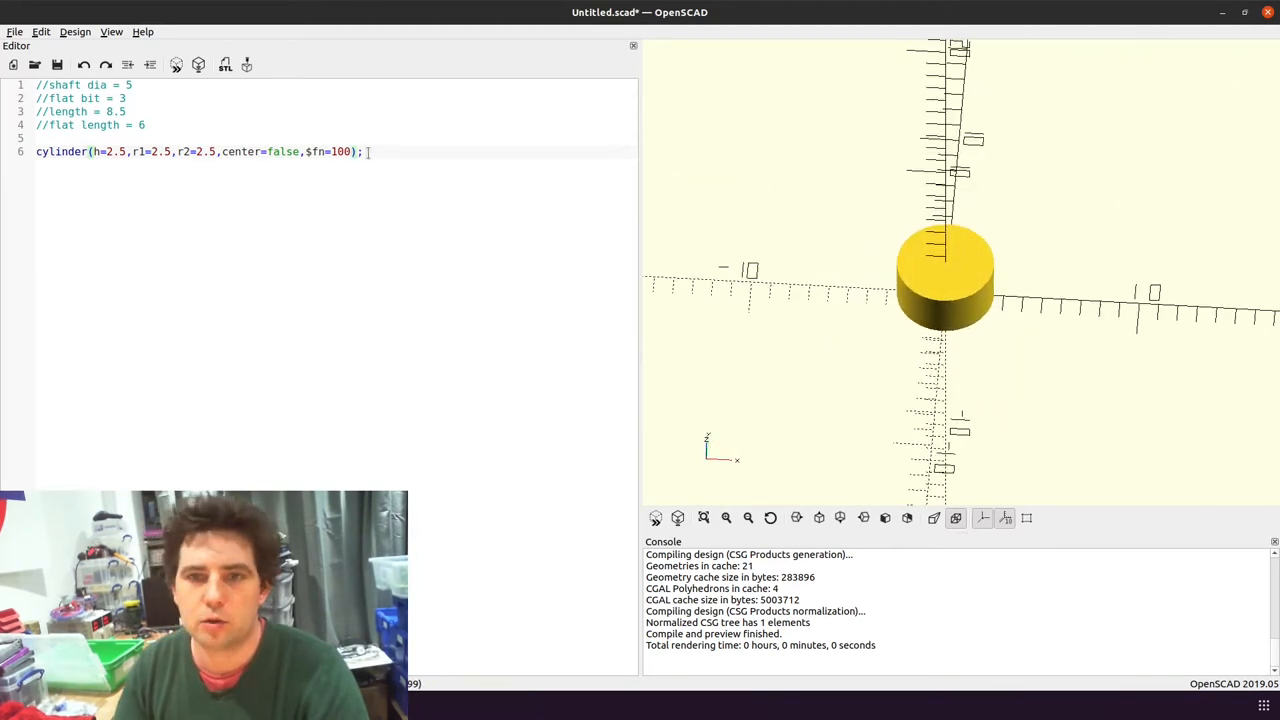
Duplicate the cylinder line, translate it up by 2.5, and give it radius 2 and height 6
triple_click(200, 151)
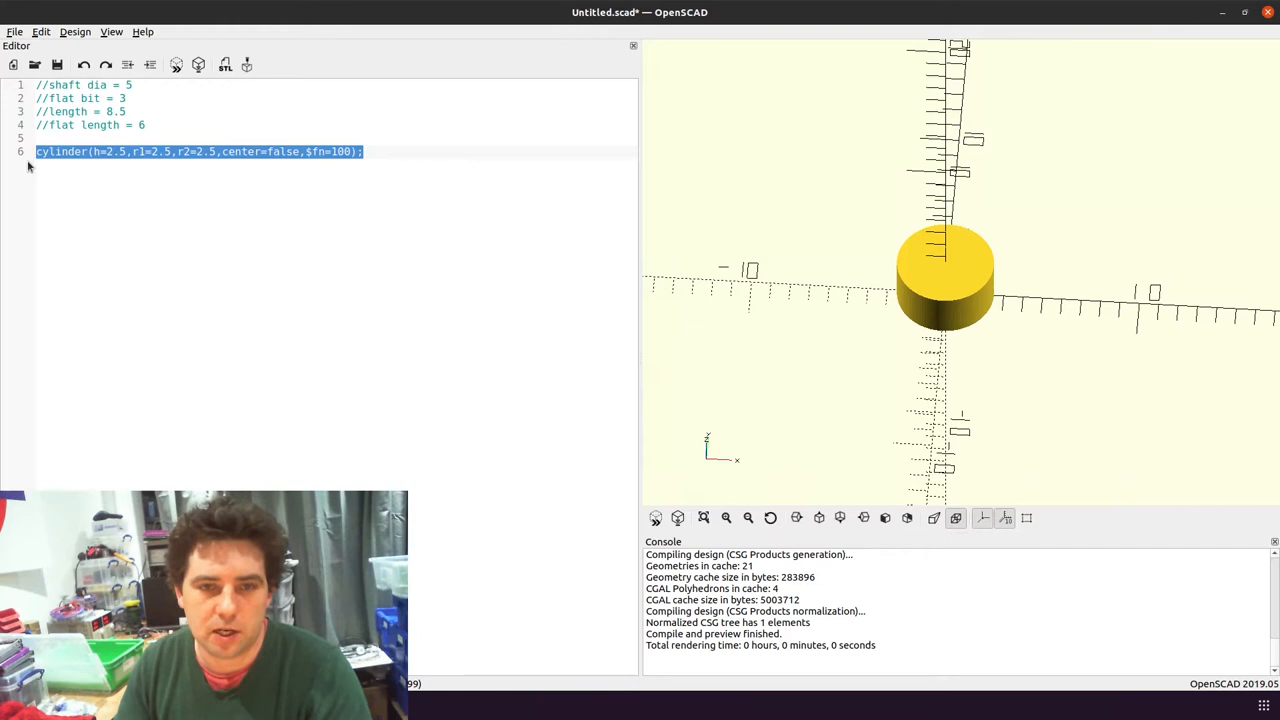
click(425, 151)
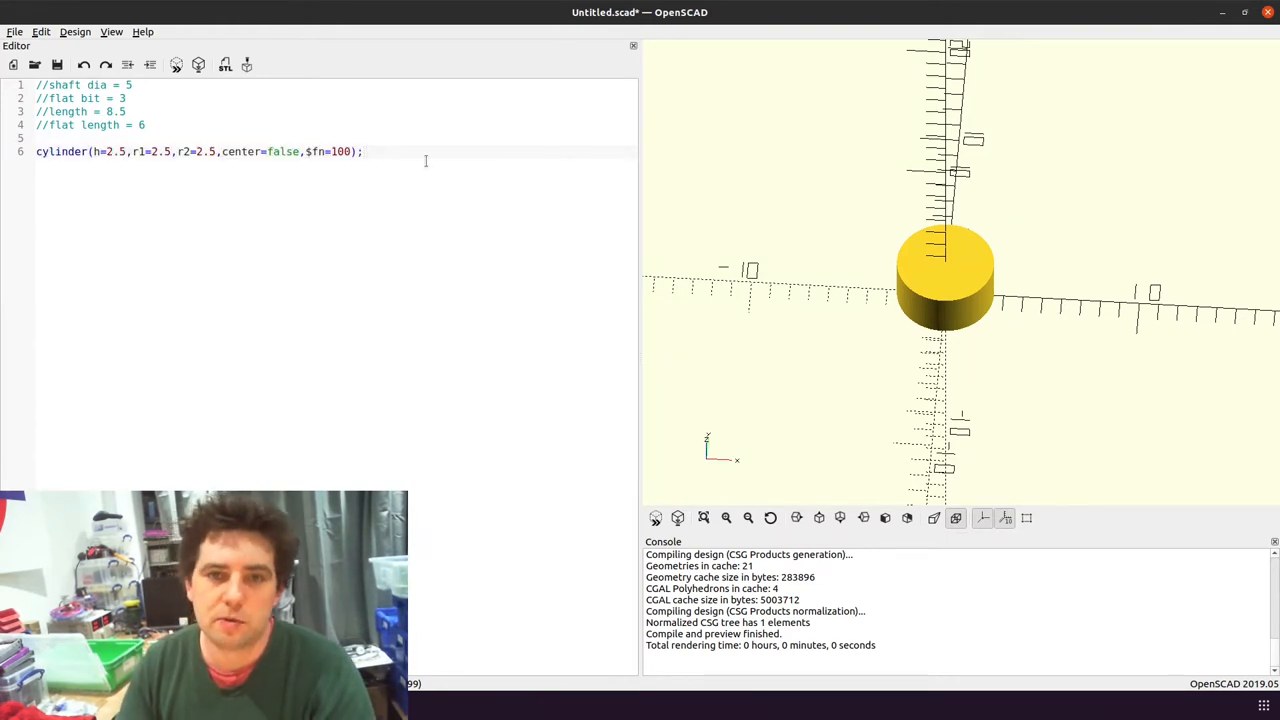
text(cylinder(h=2.5,r1=2.5,r2=2.5,center=false,$fn=100);)
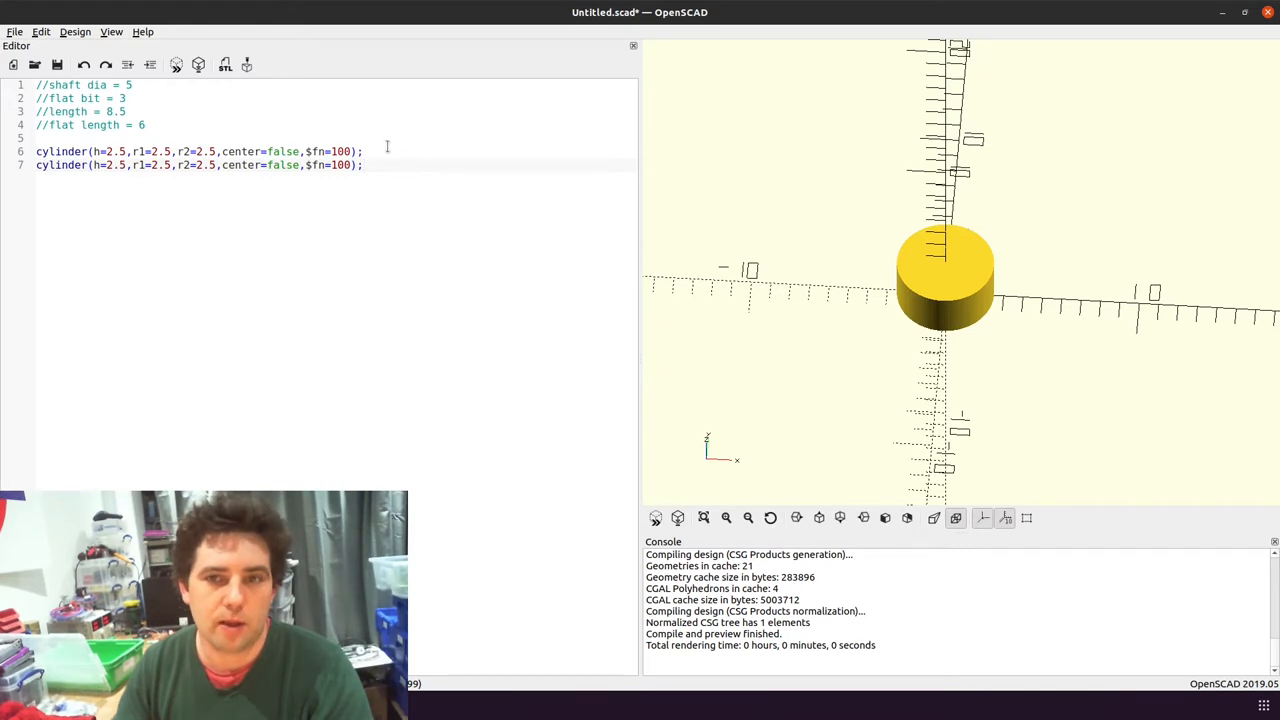
text(tra)
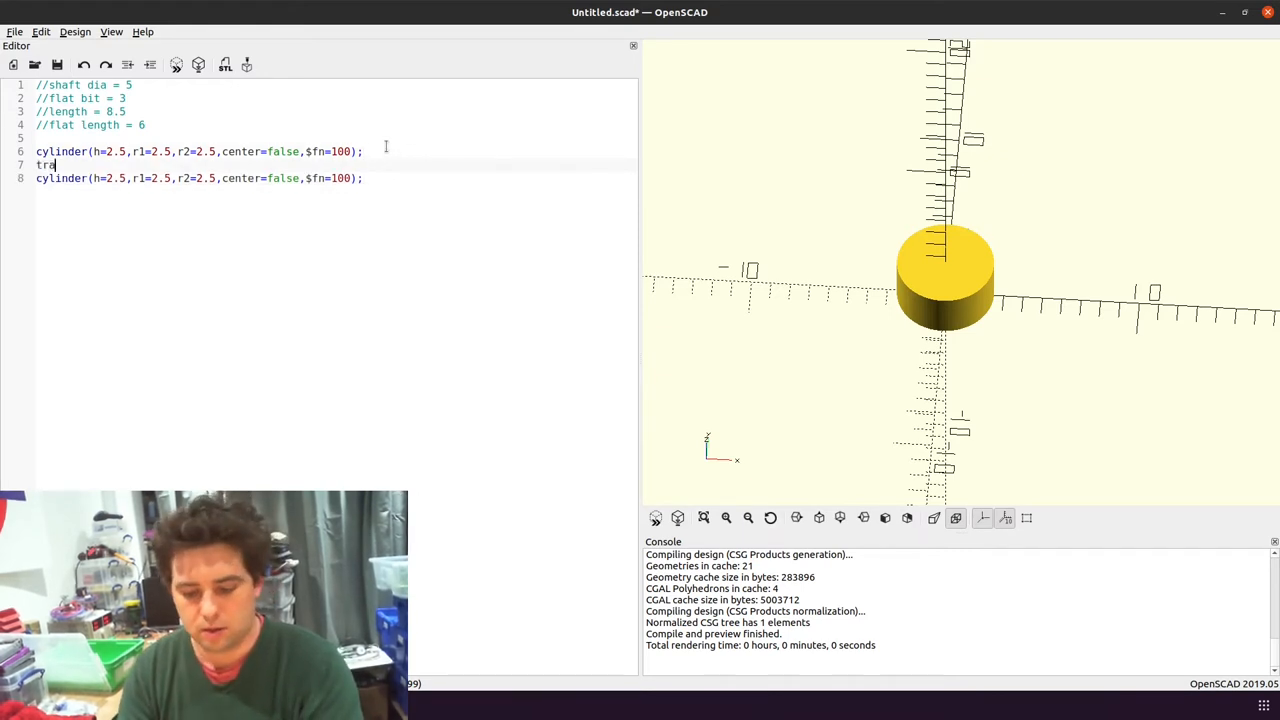
text(nslate([0,0,2)
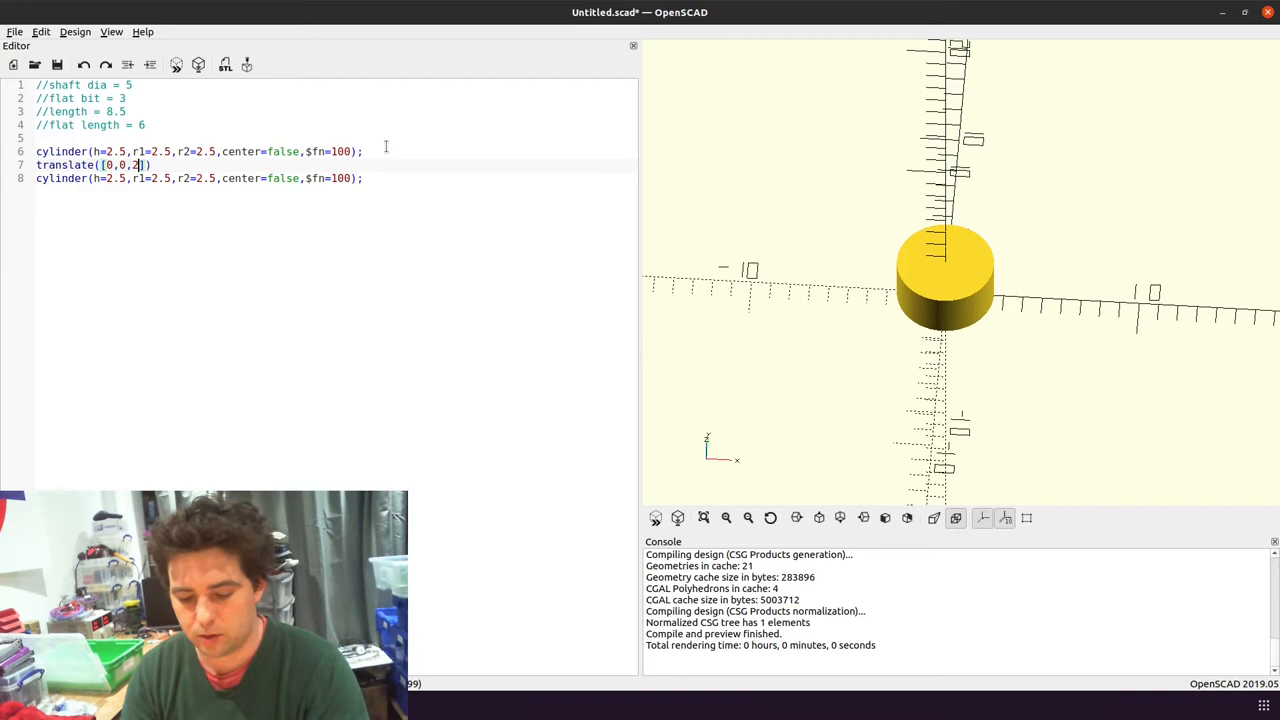
text(.5)
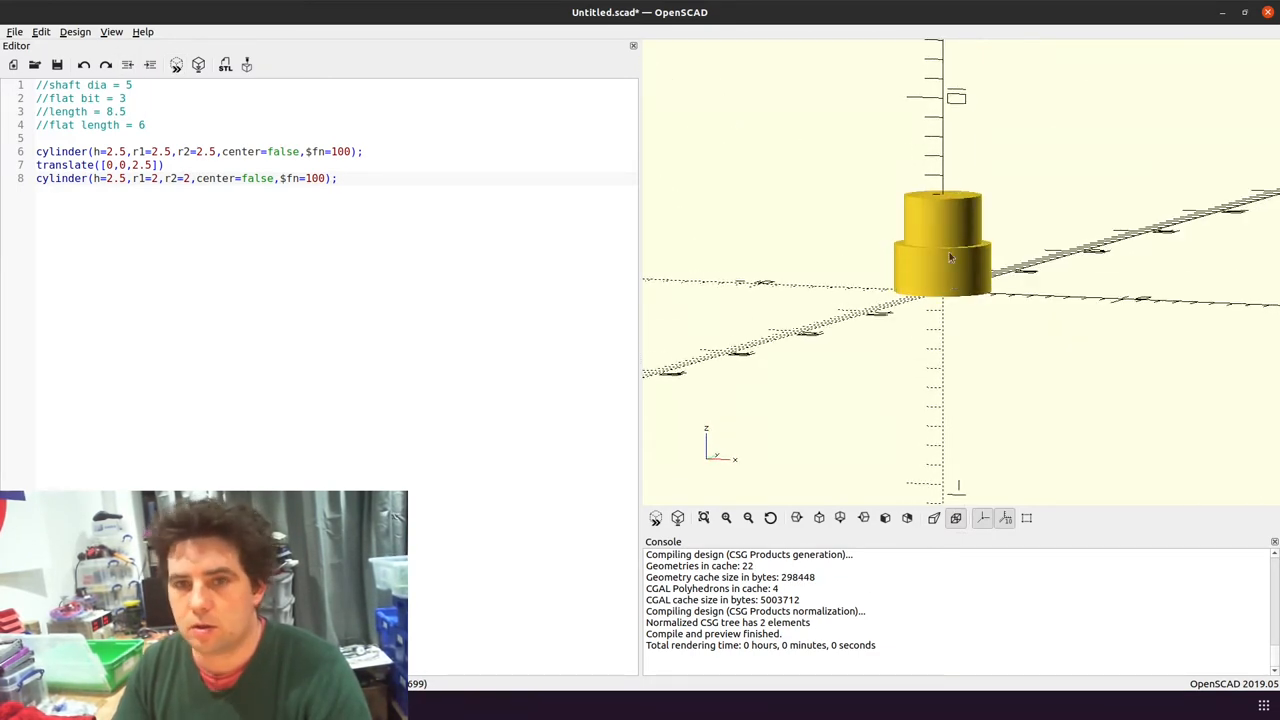
double_click(115, 178)
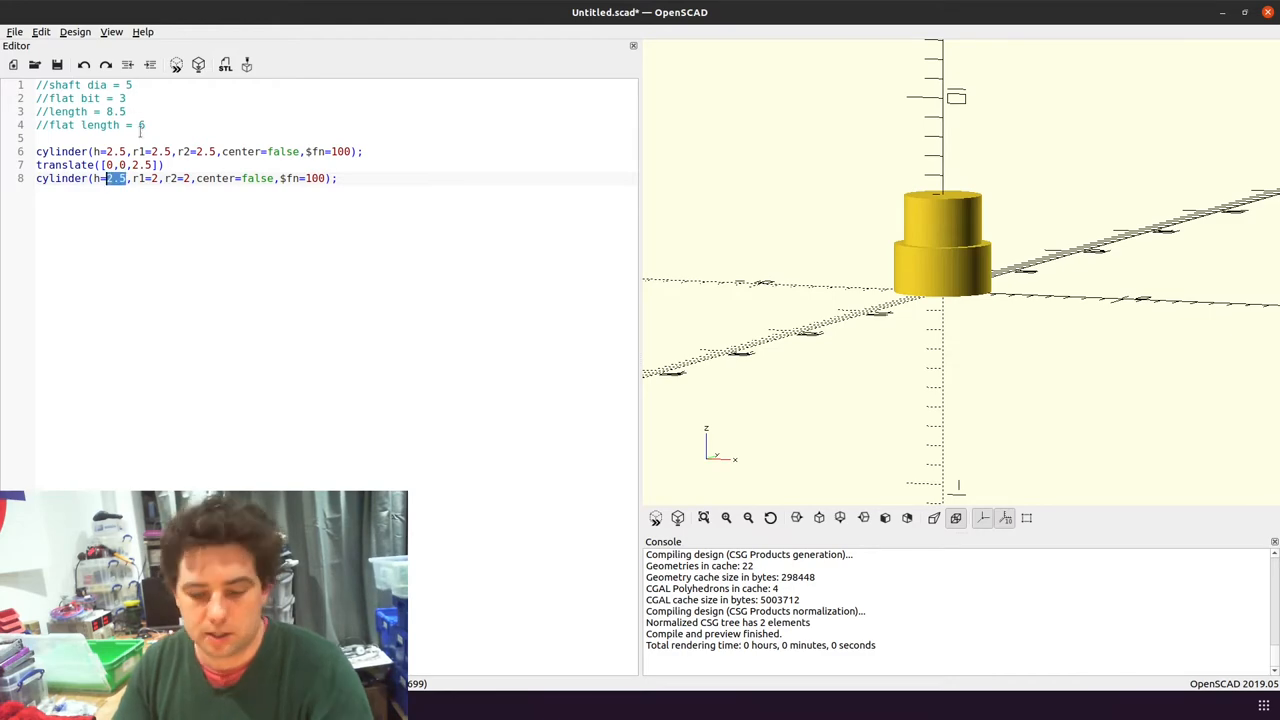
text(6)
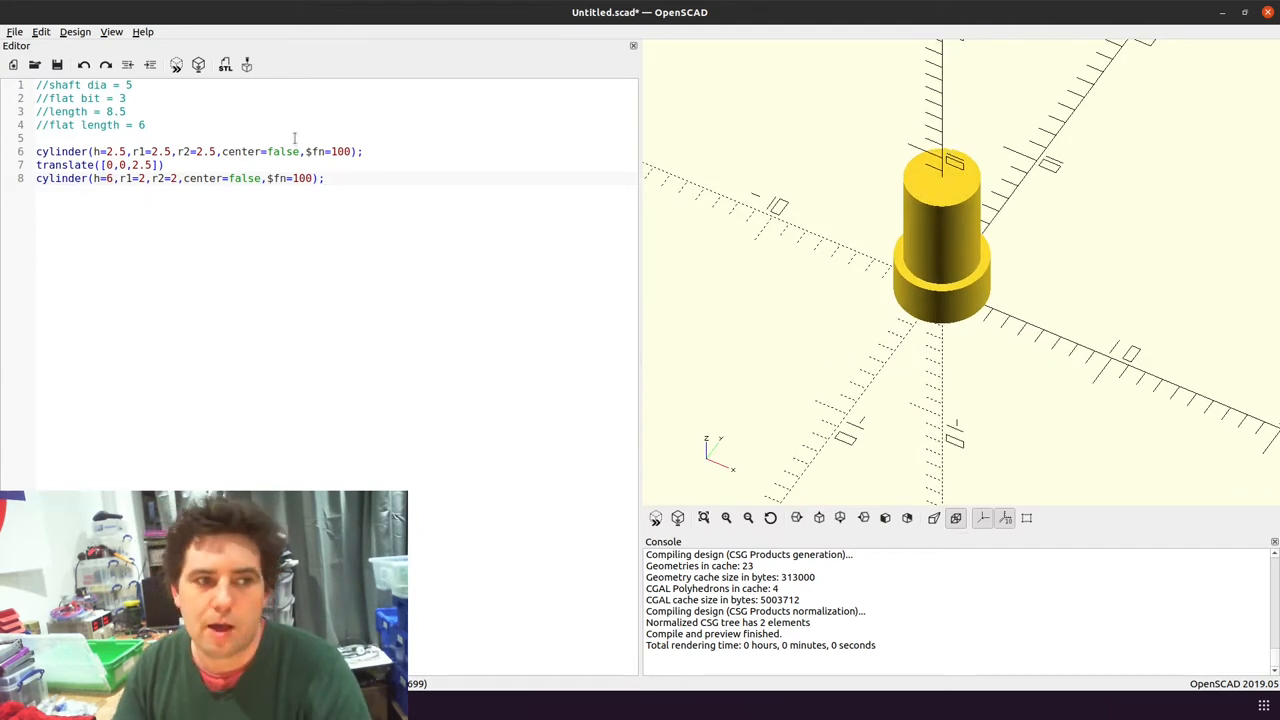
Nest the upper cylinder inside intersection(){ } together with cube([3,10,6])
click(323, 178)
text(intersect)
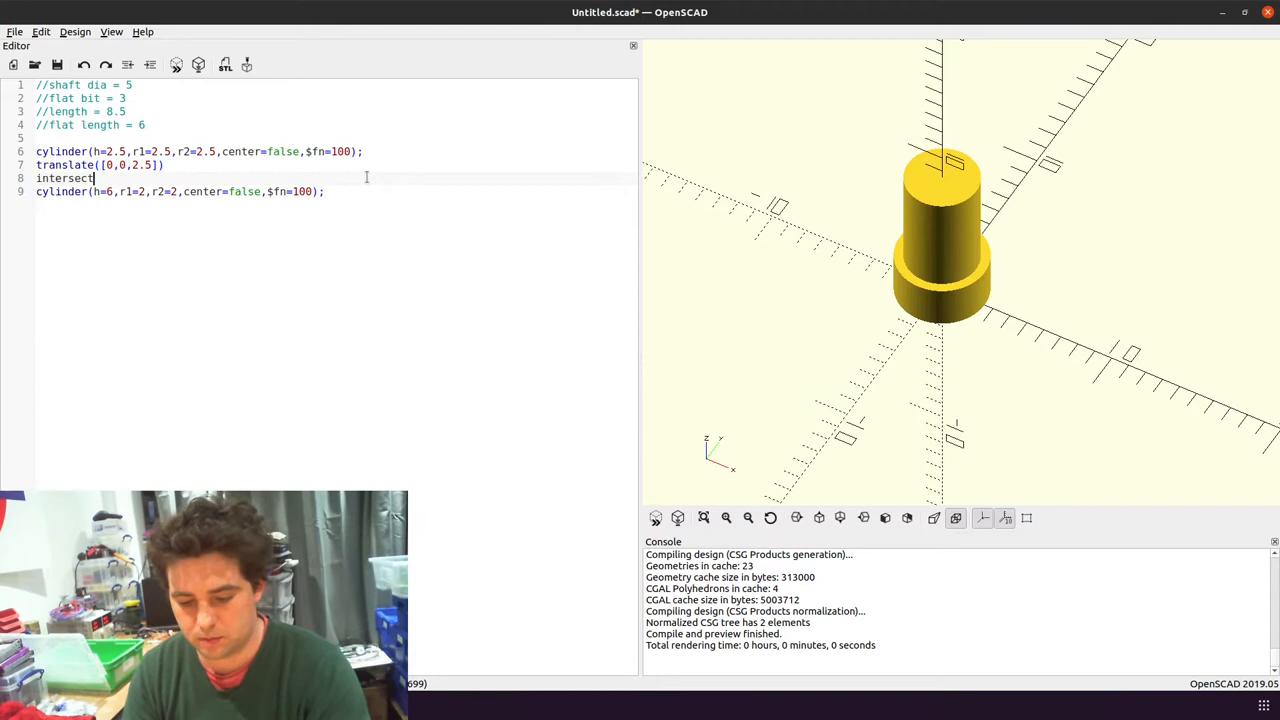
text(ion(){)
text(})
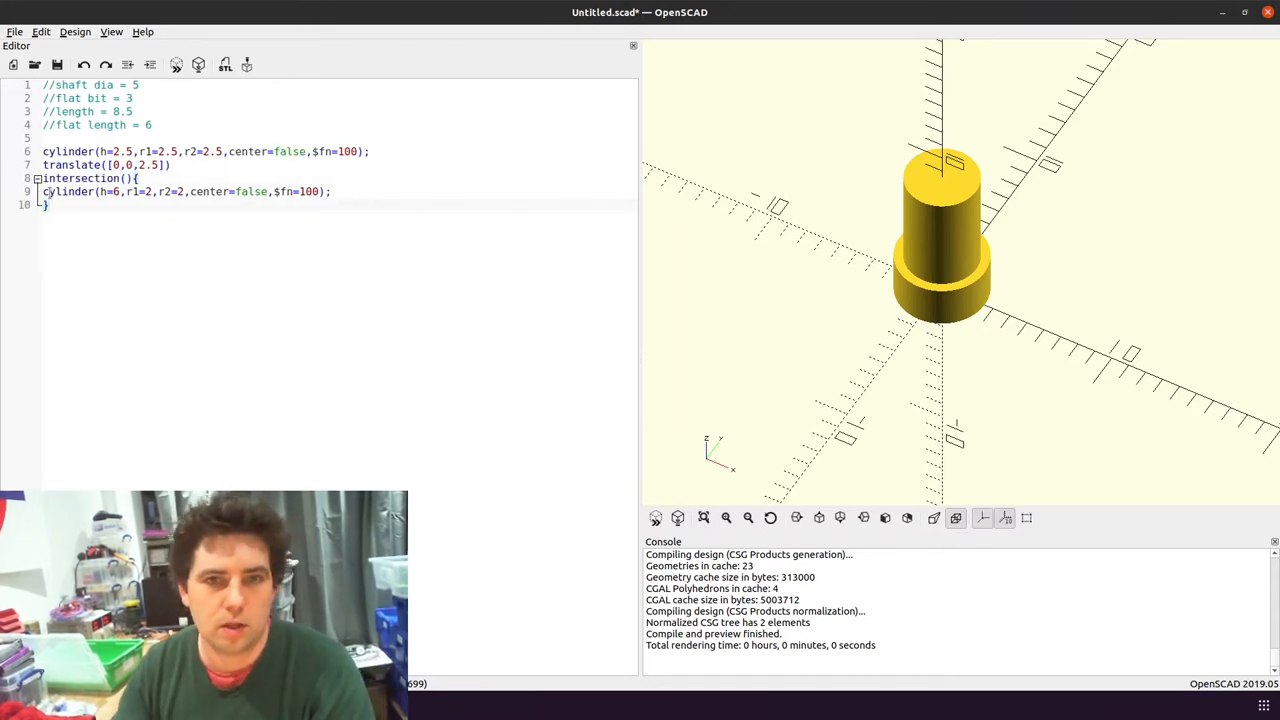
key(Return)
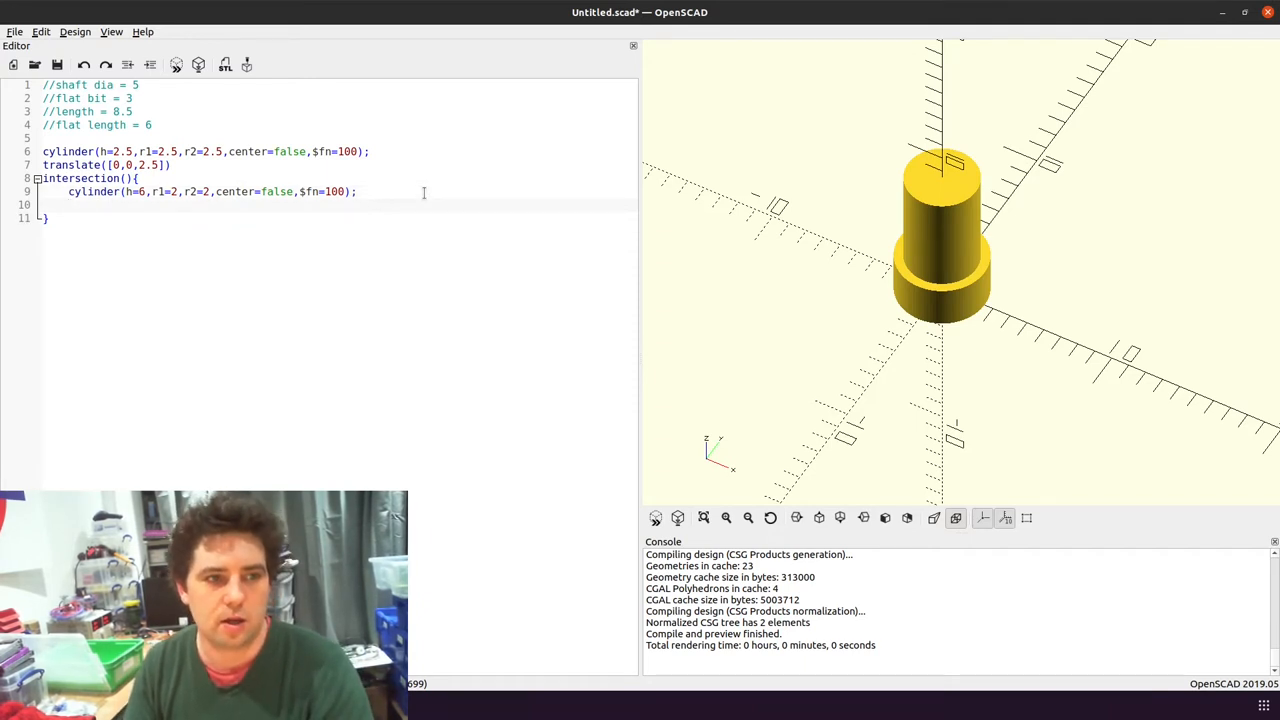
text(cube()
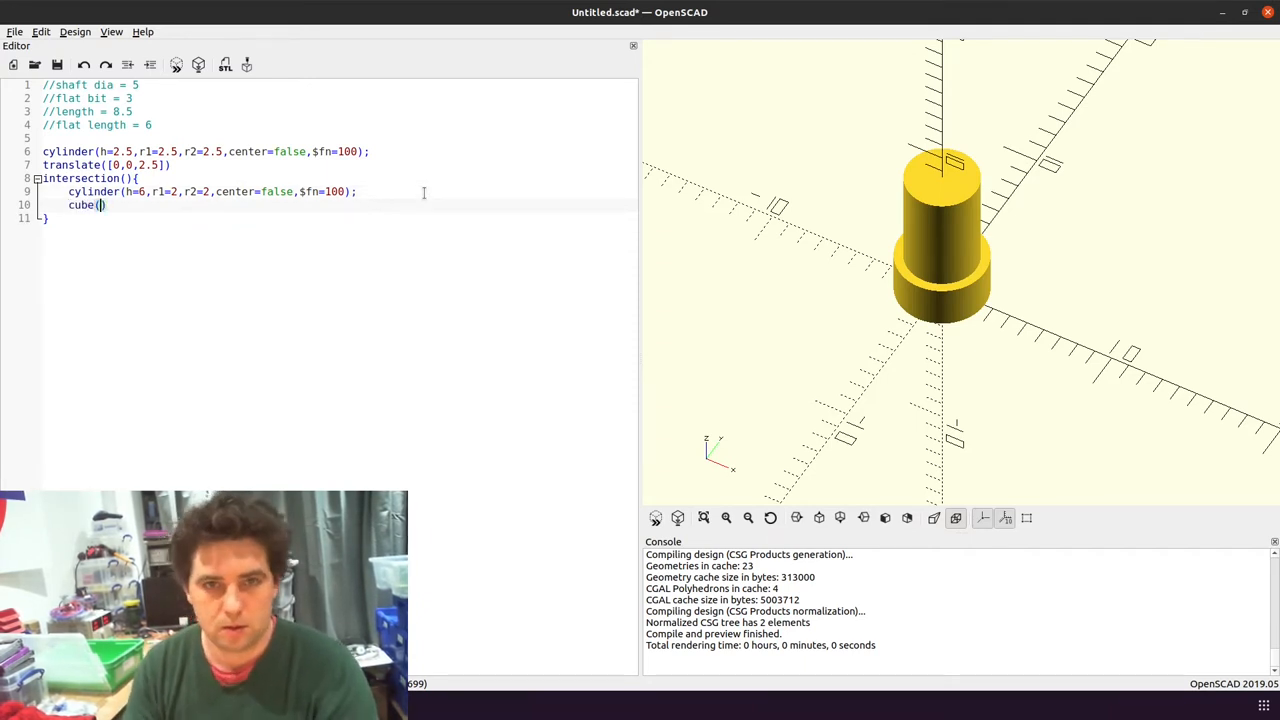
text([)
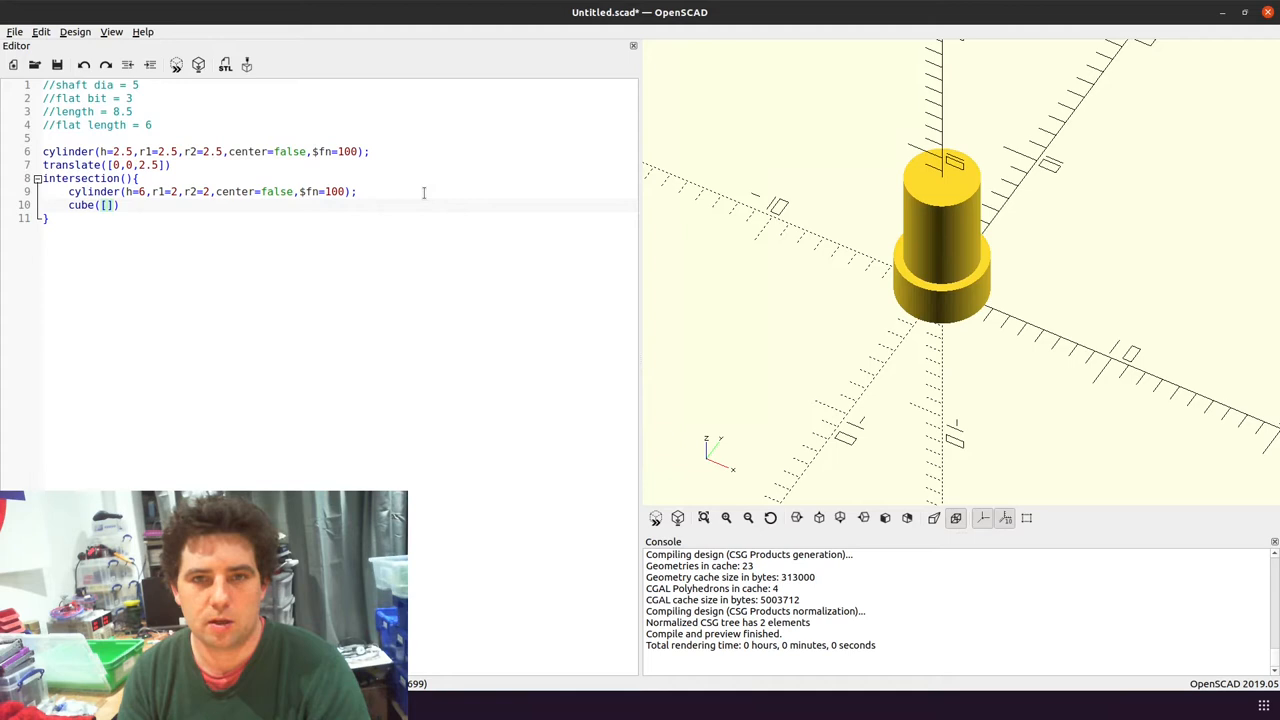
text(3)
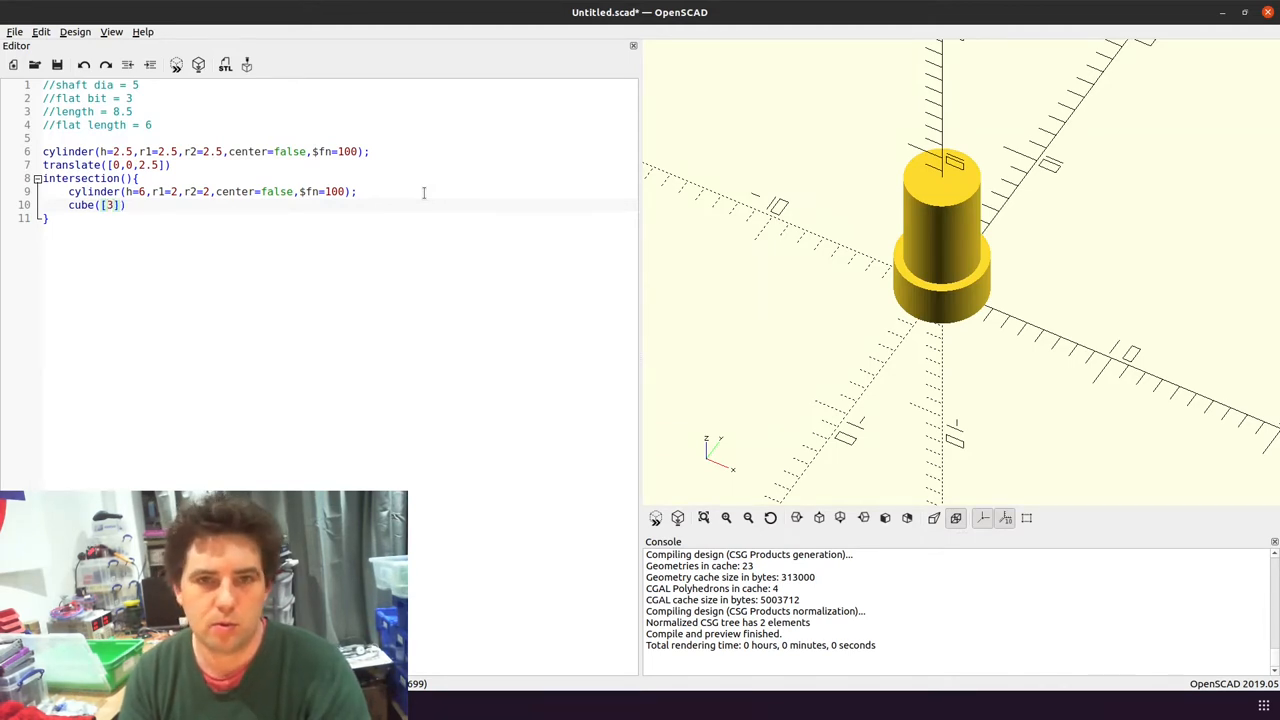
text(,)
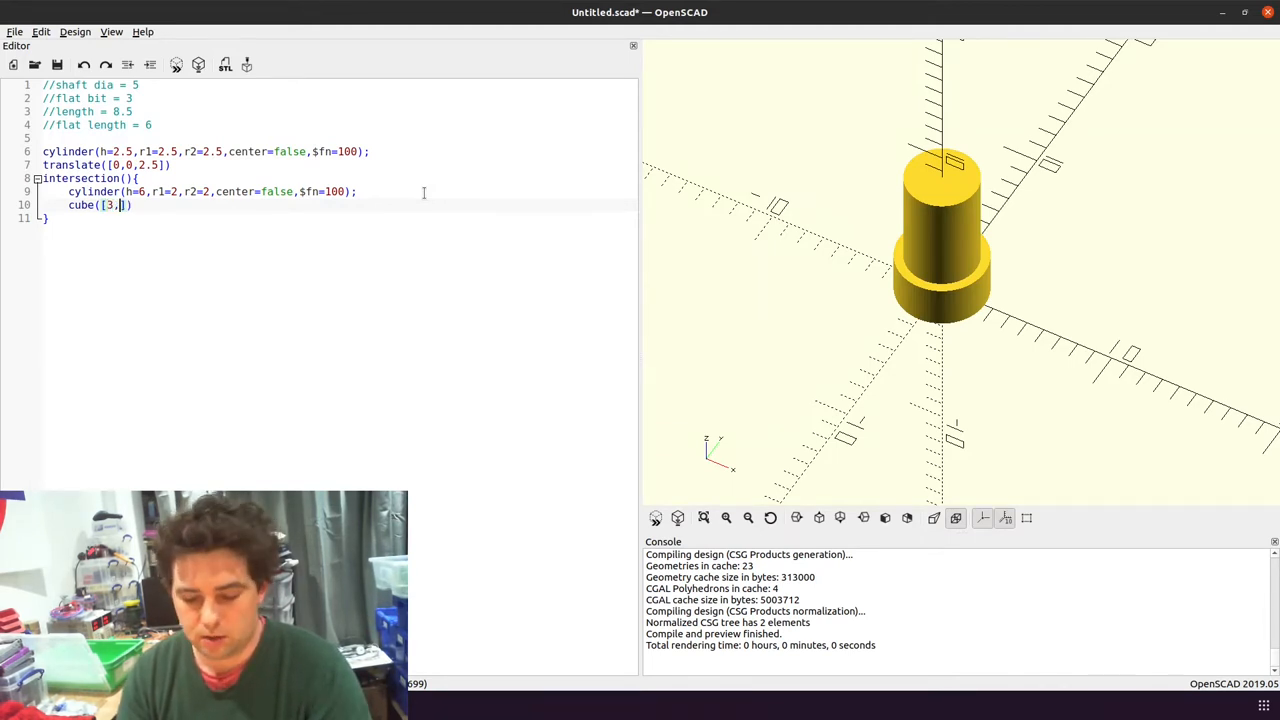
text(10,)
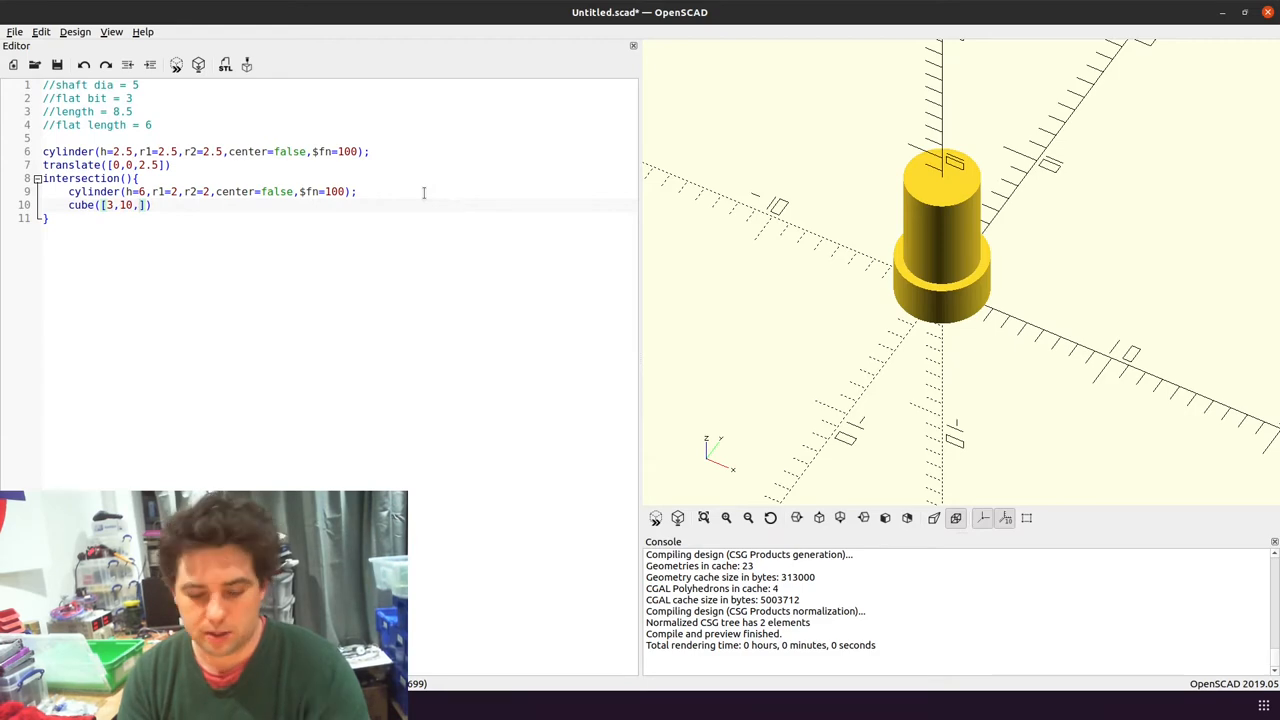
text(6)
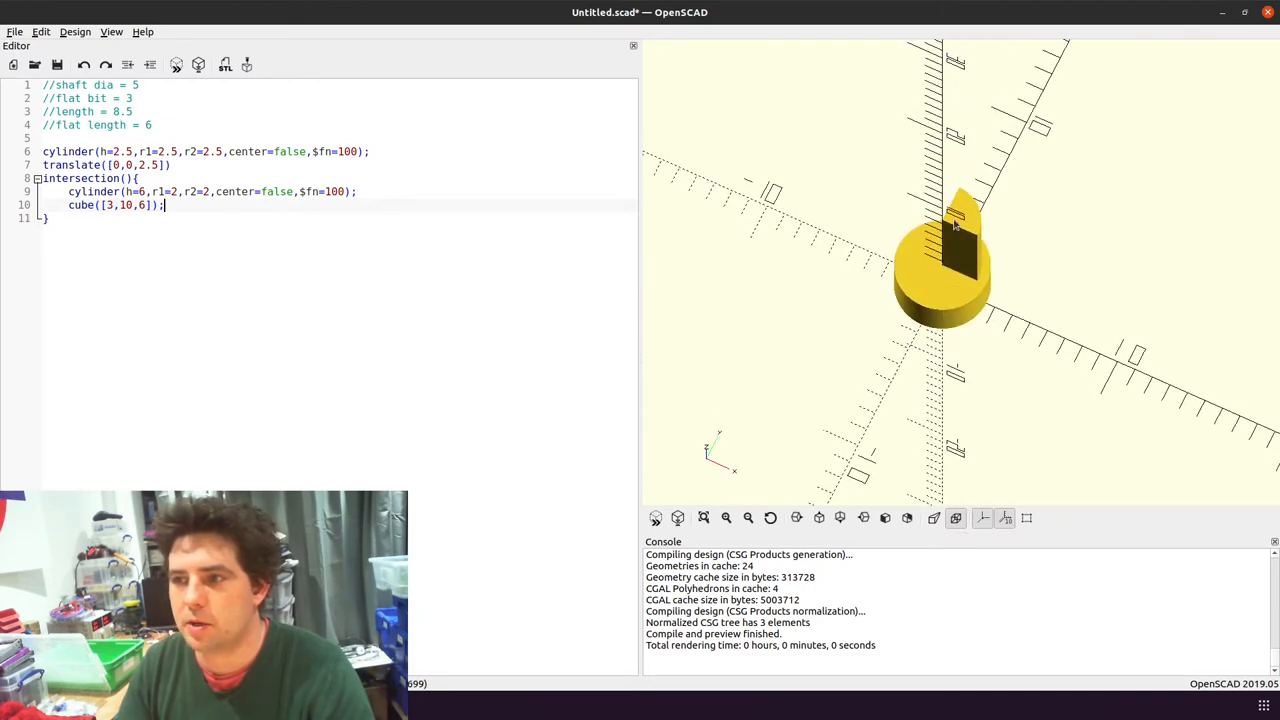
Shift the cutting cube by [-1.5,-5,0], set the upper cylinder radii to 2.5, and preview
key(Return)
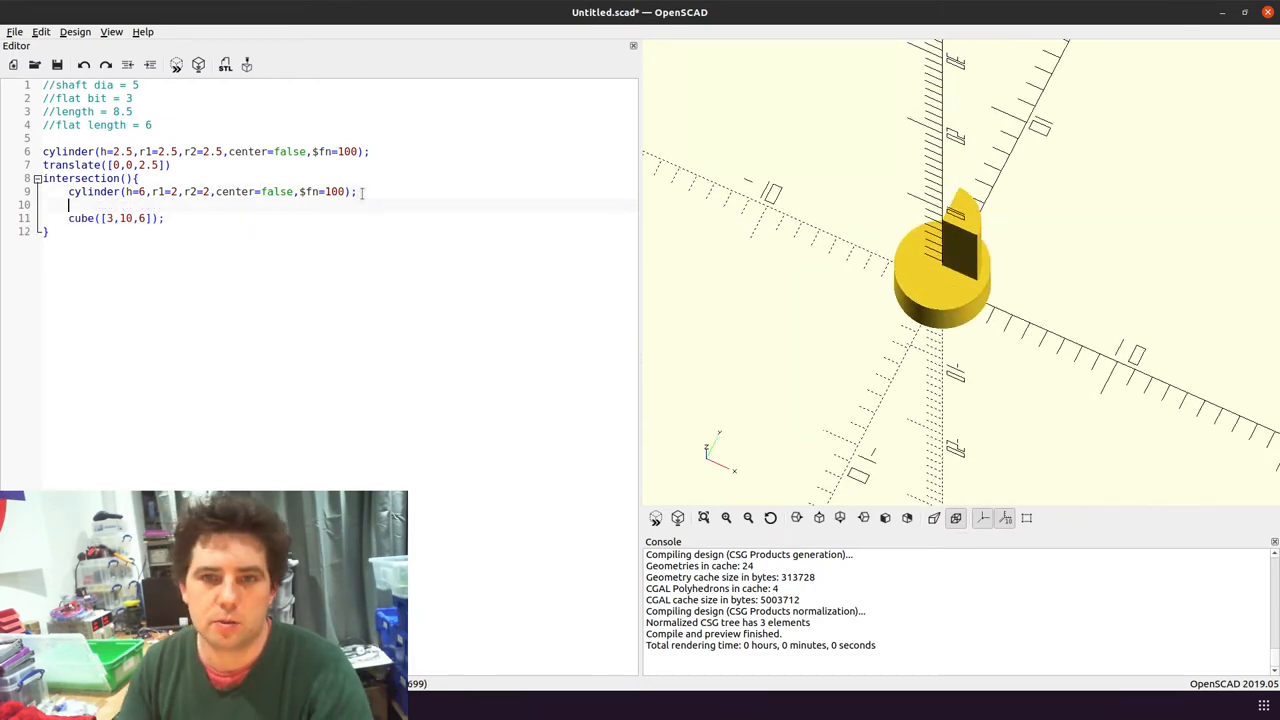
text(translate))
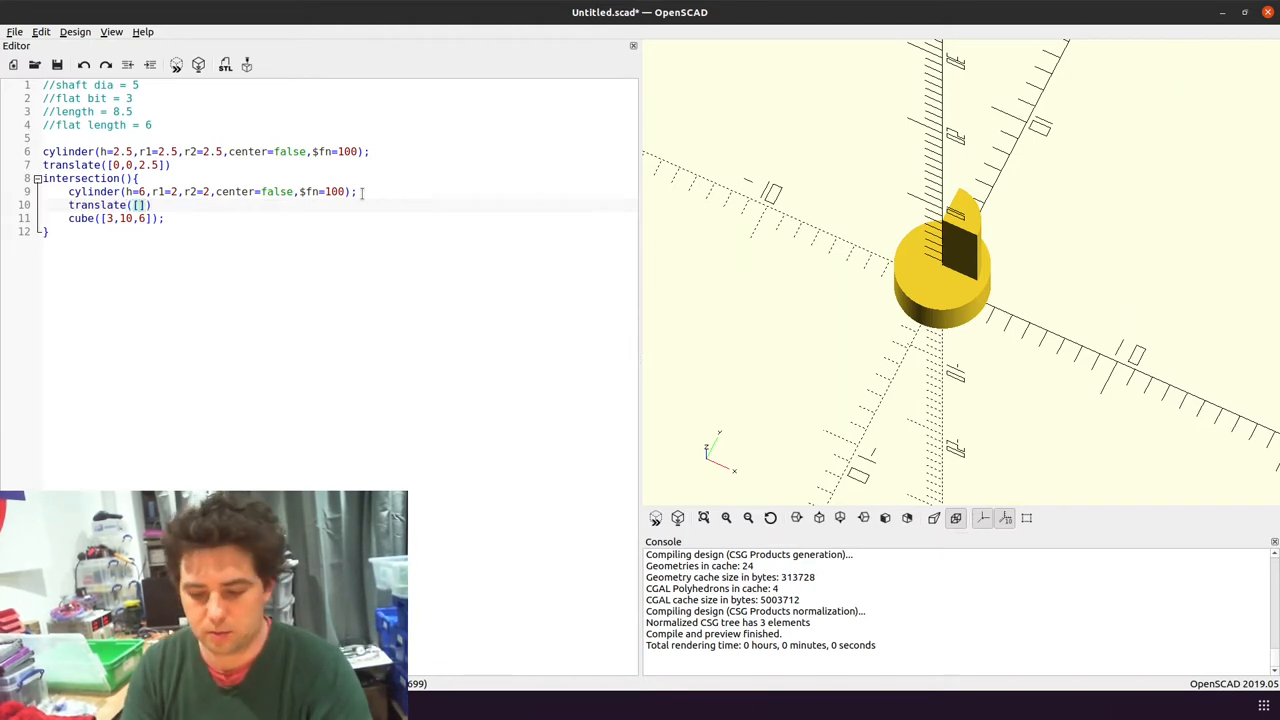
text(-1.5)
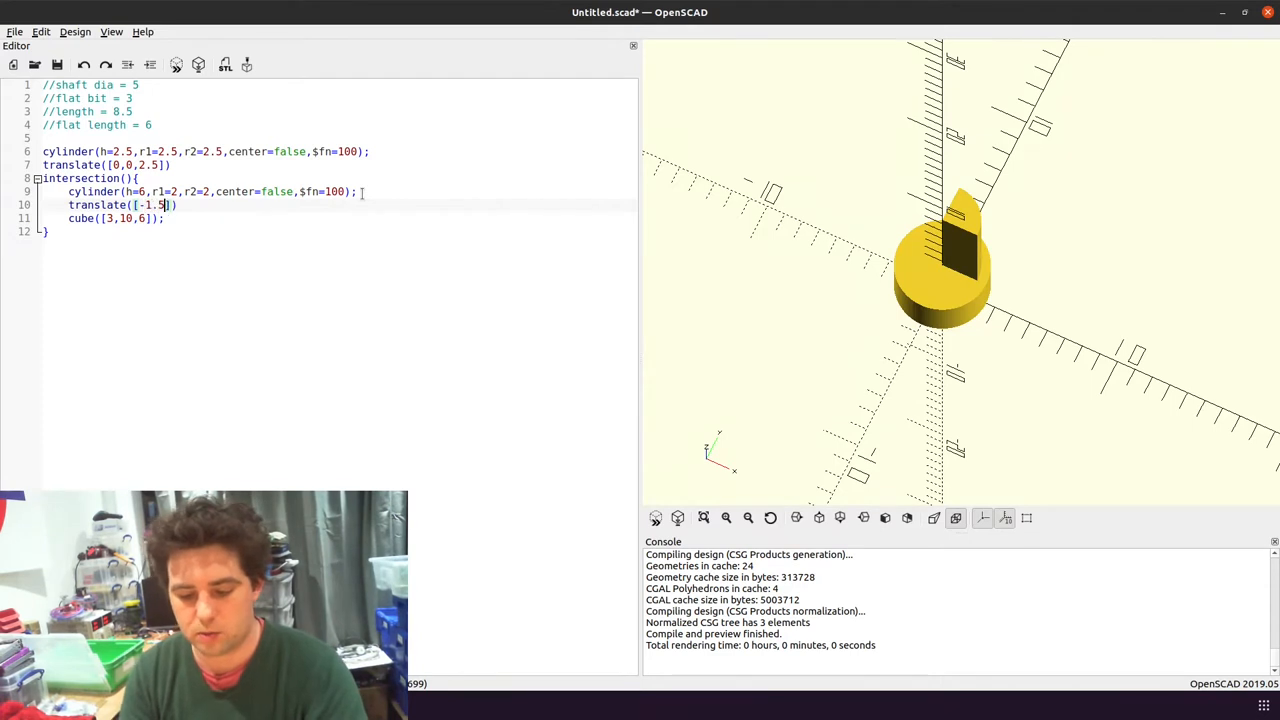
text(5)
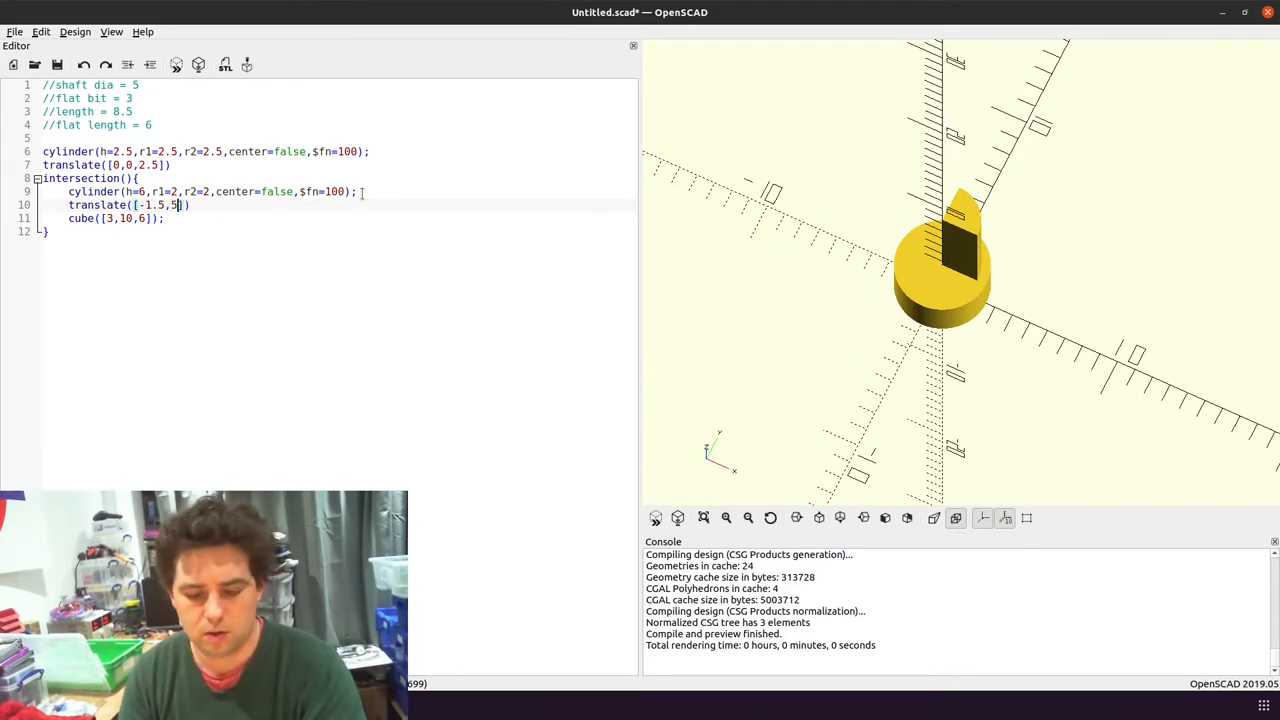
text(0)
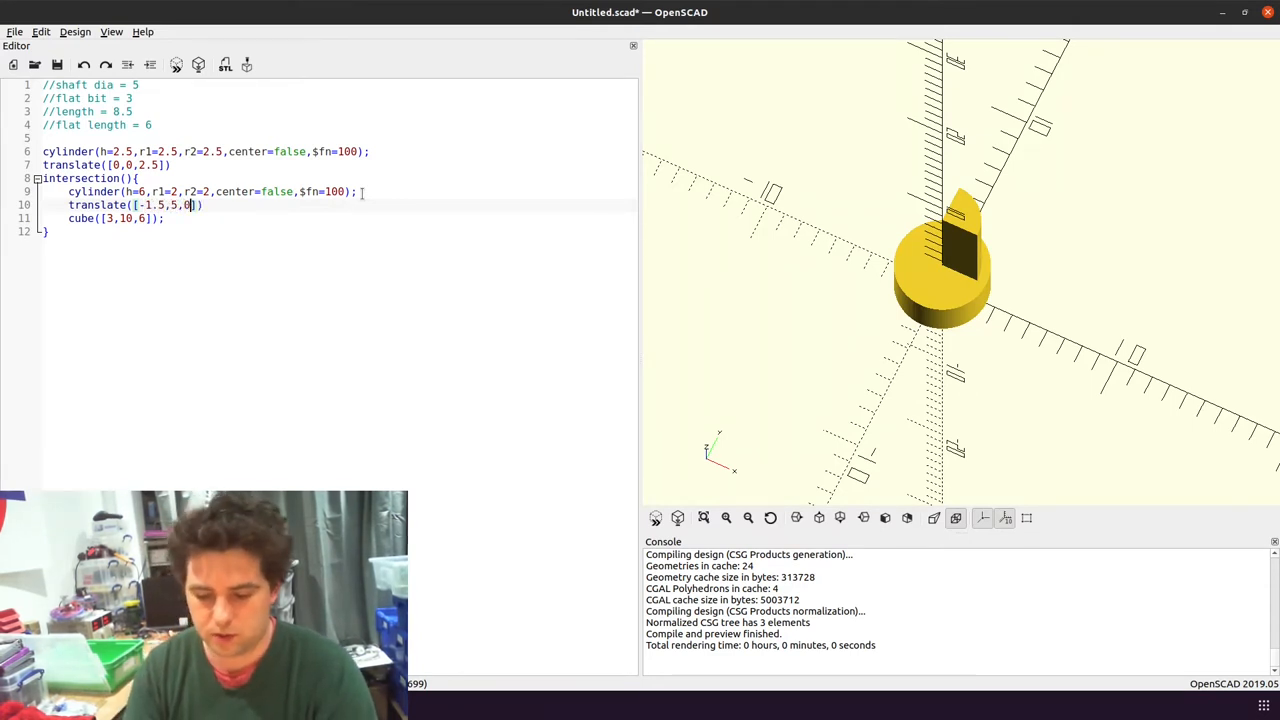
key(F5)
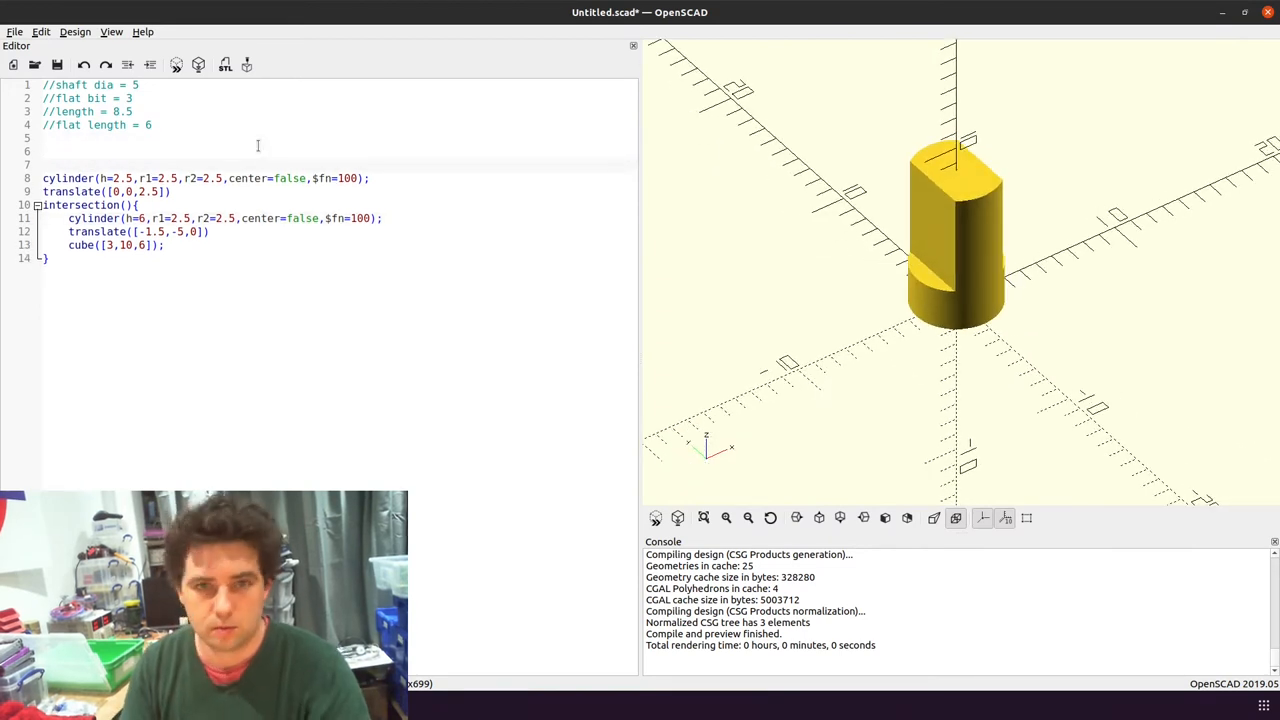
Add a //shaft comment and indent the shaft code inside difference(){ }
text(//shaft)
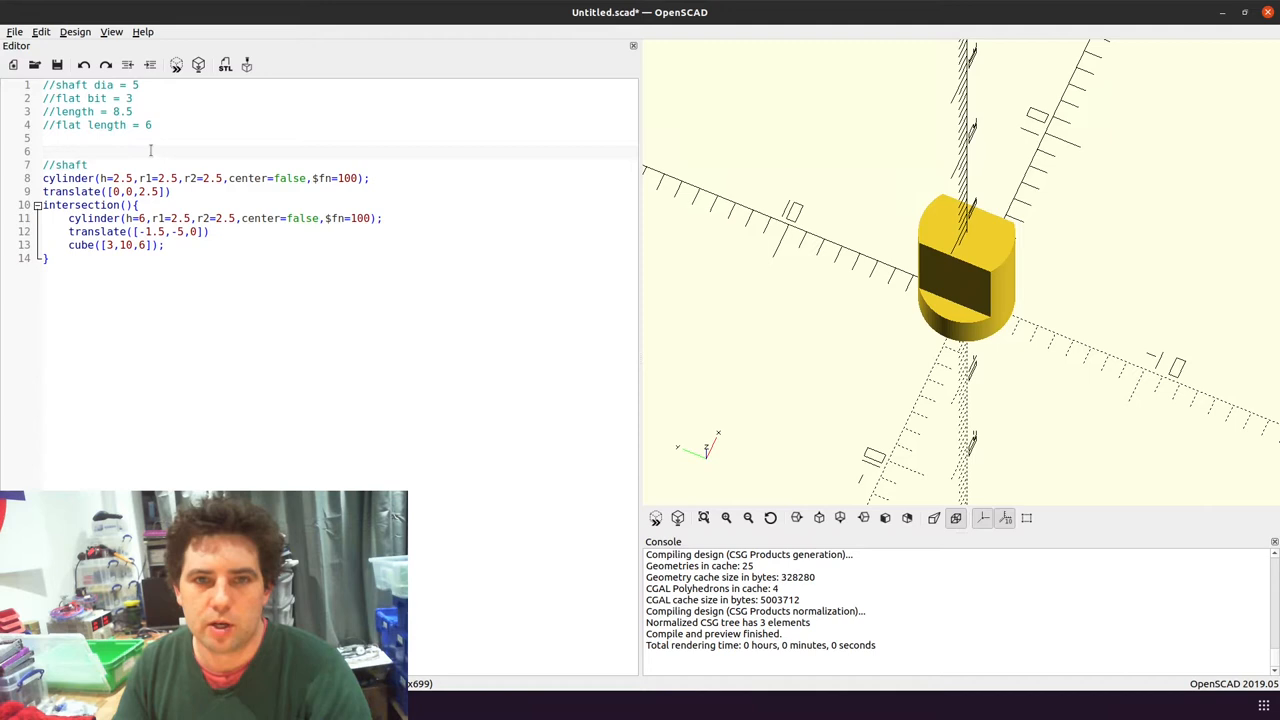
text(difference)
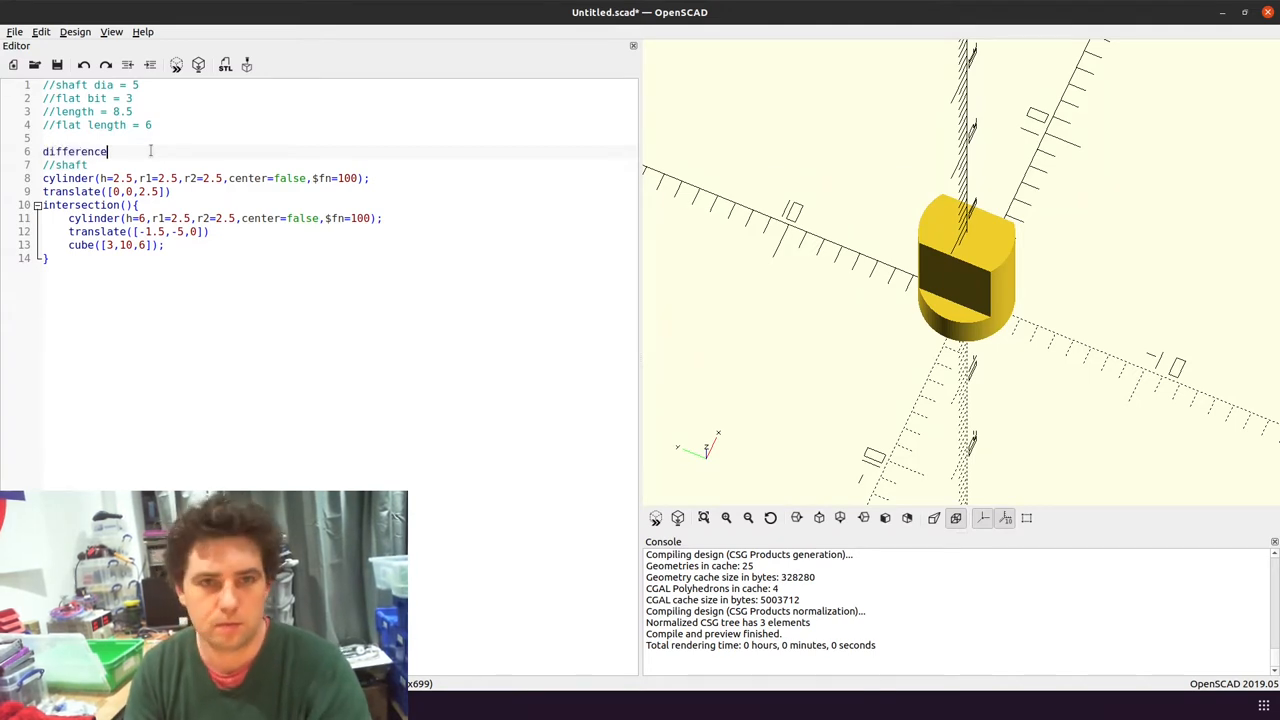
text((){)
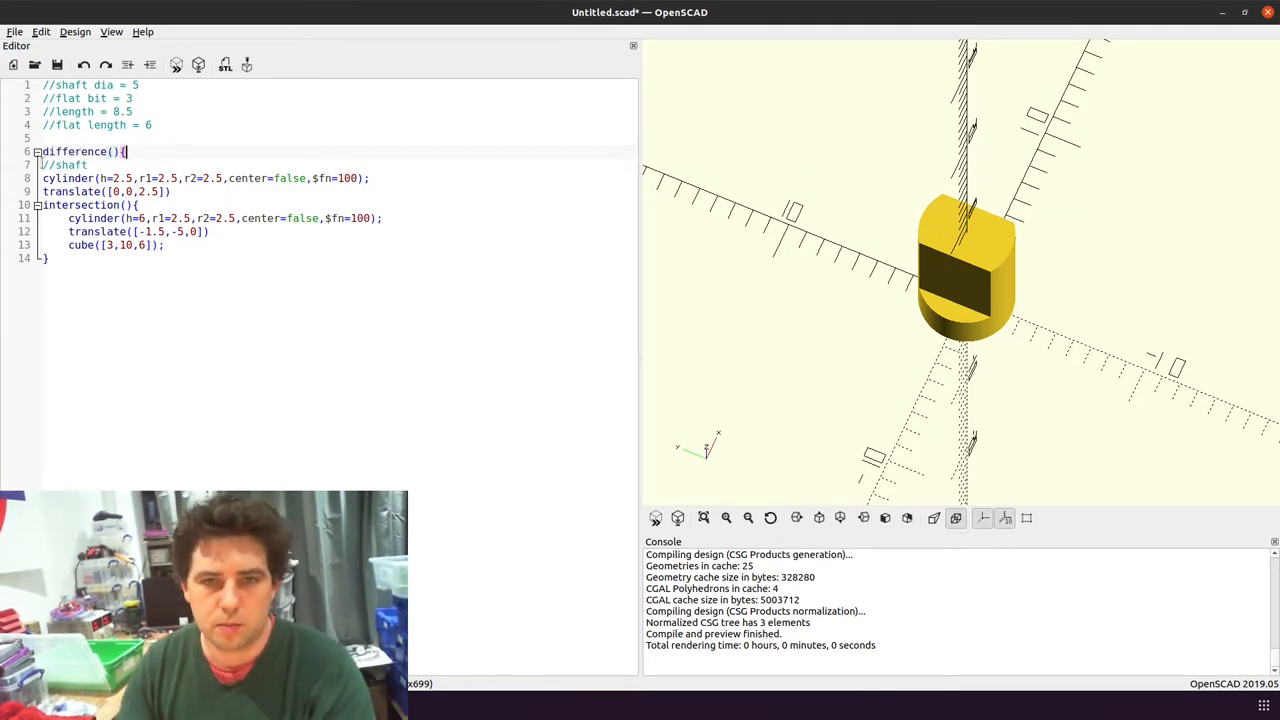
drag(68, 164, 68, 258)
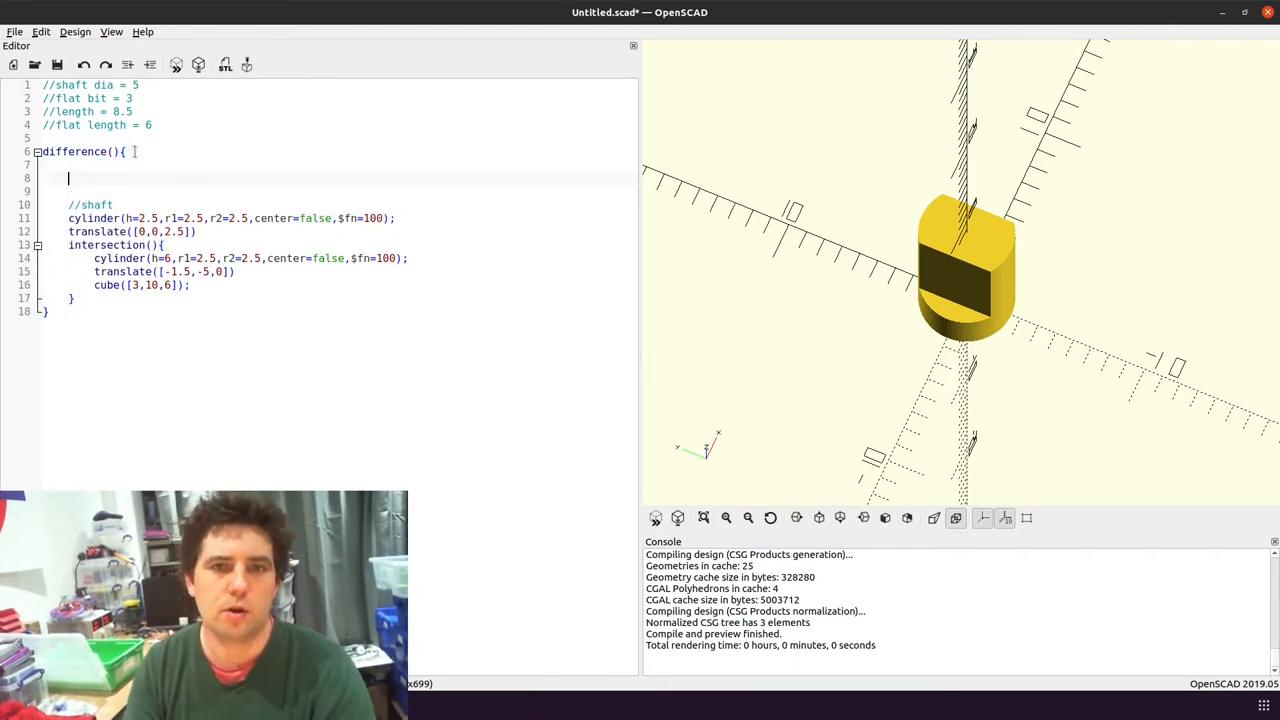
Add a body cylinder with h=10 and radii 5 at the top of the difference block
text(cyl)
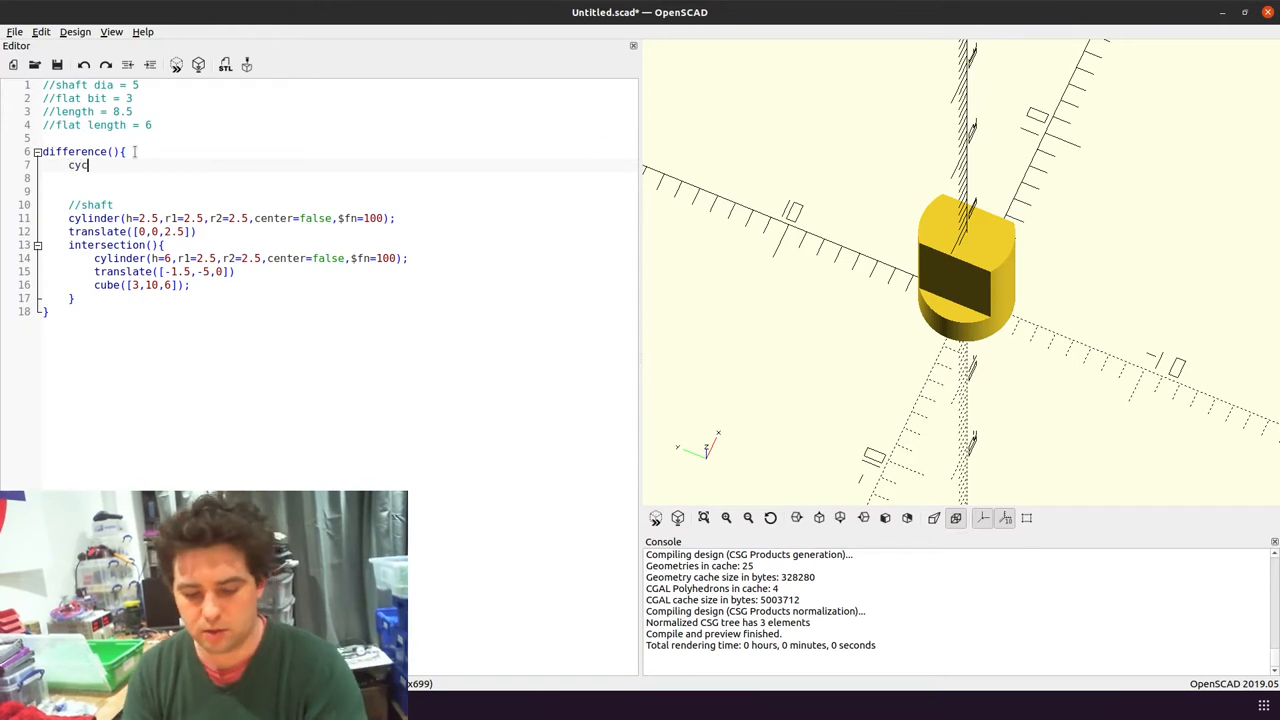
text(linder)
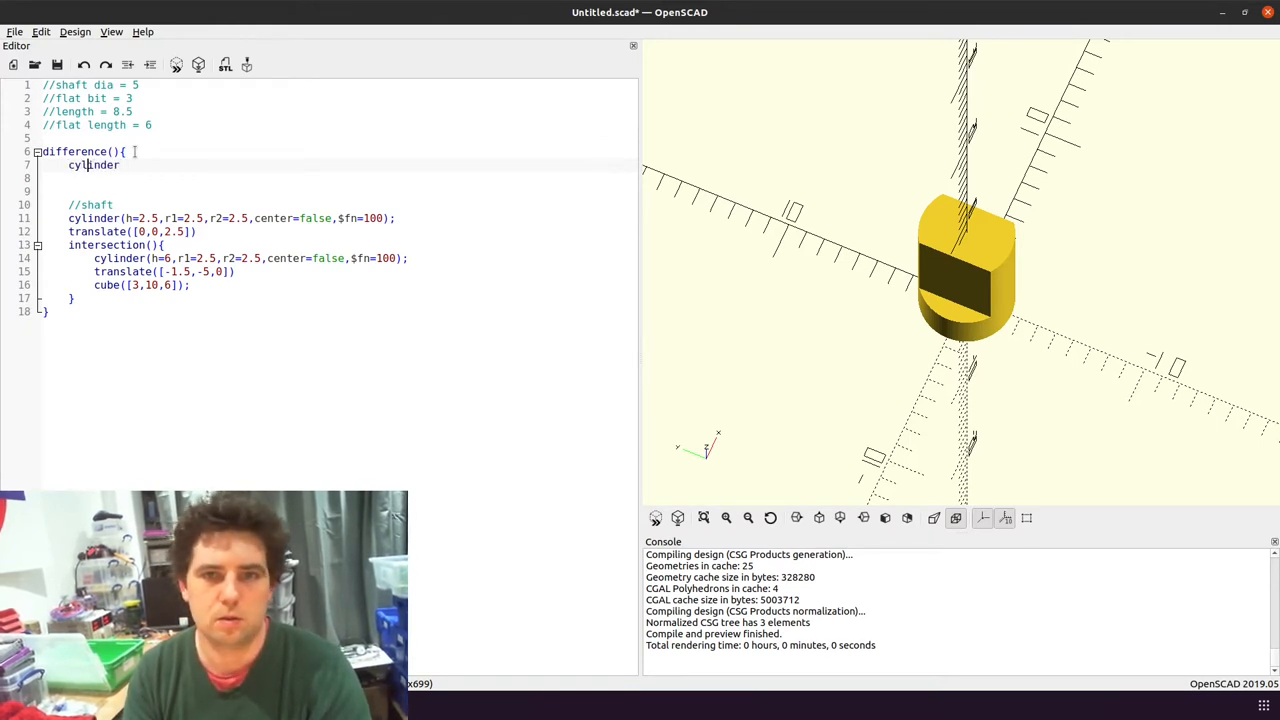
text(();)
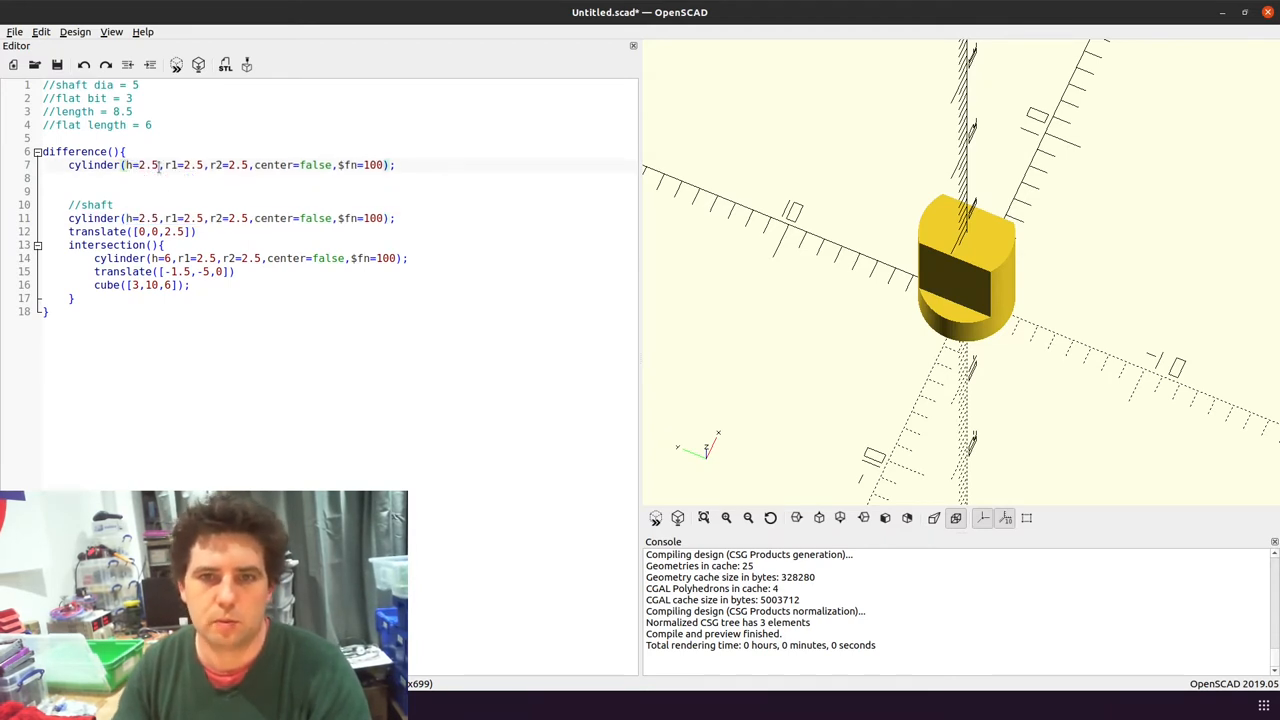
double_click(148, 165)
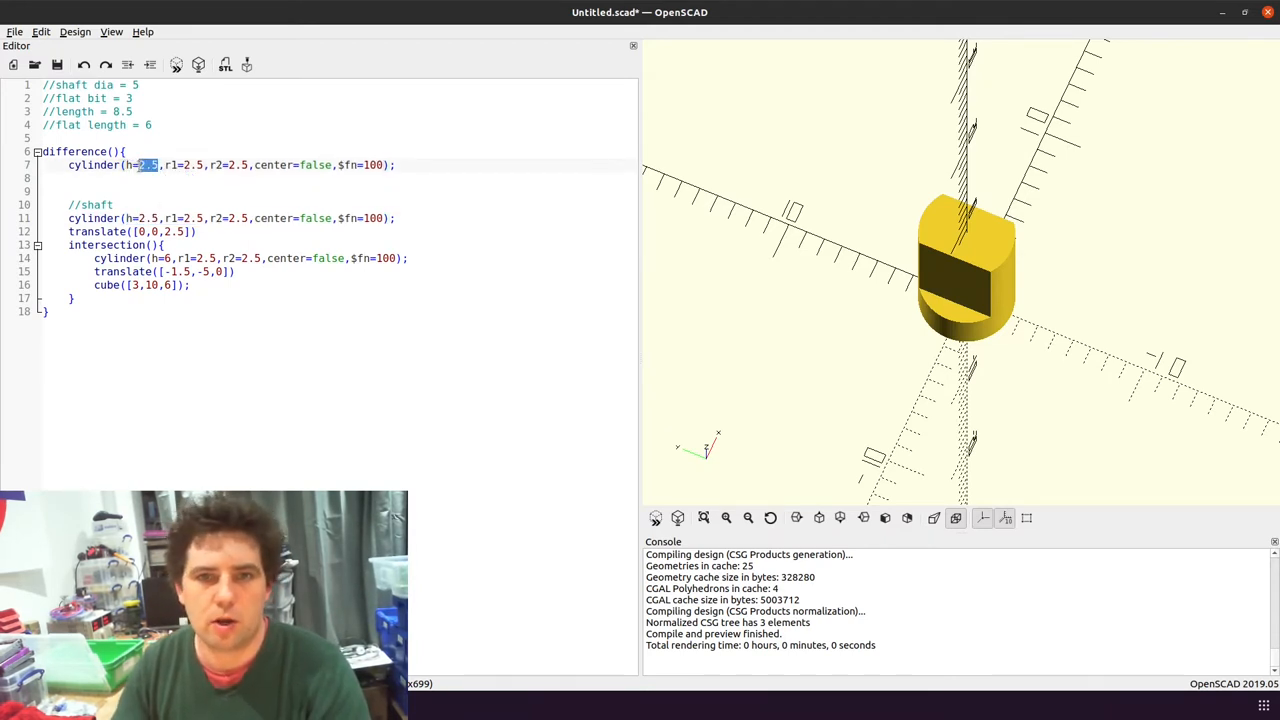
text(5)
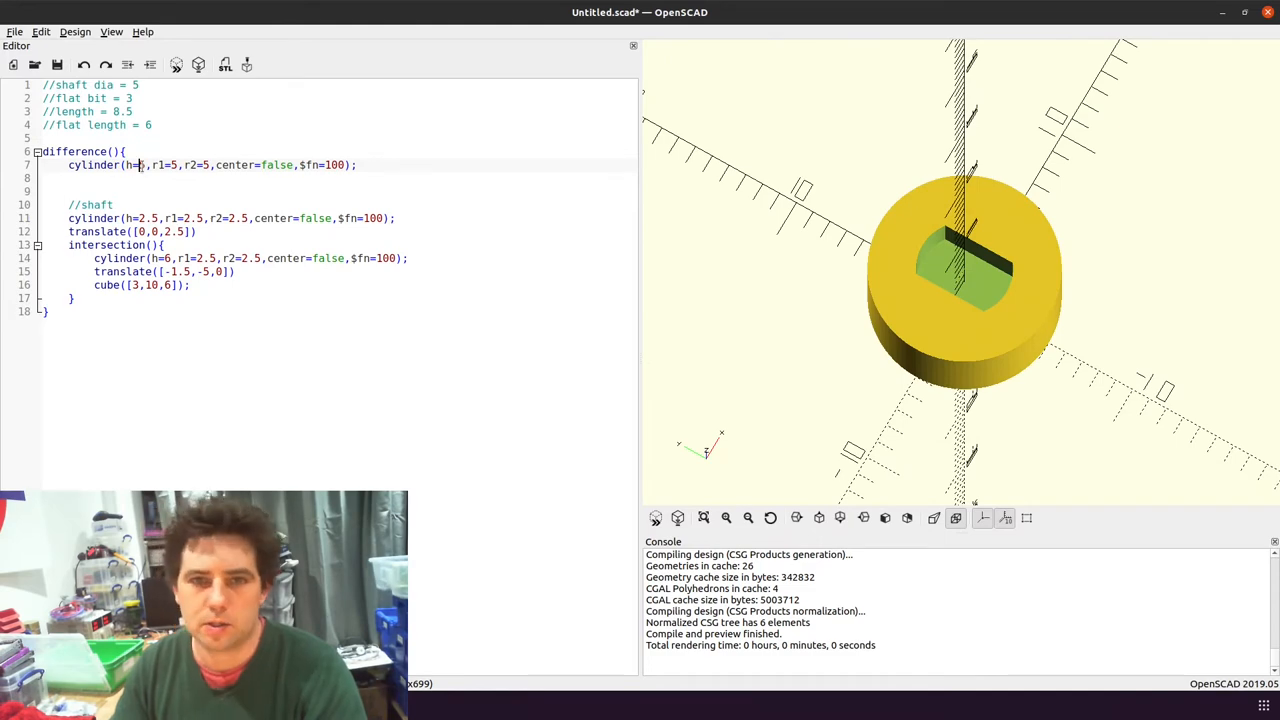
text(10)
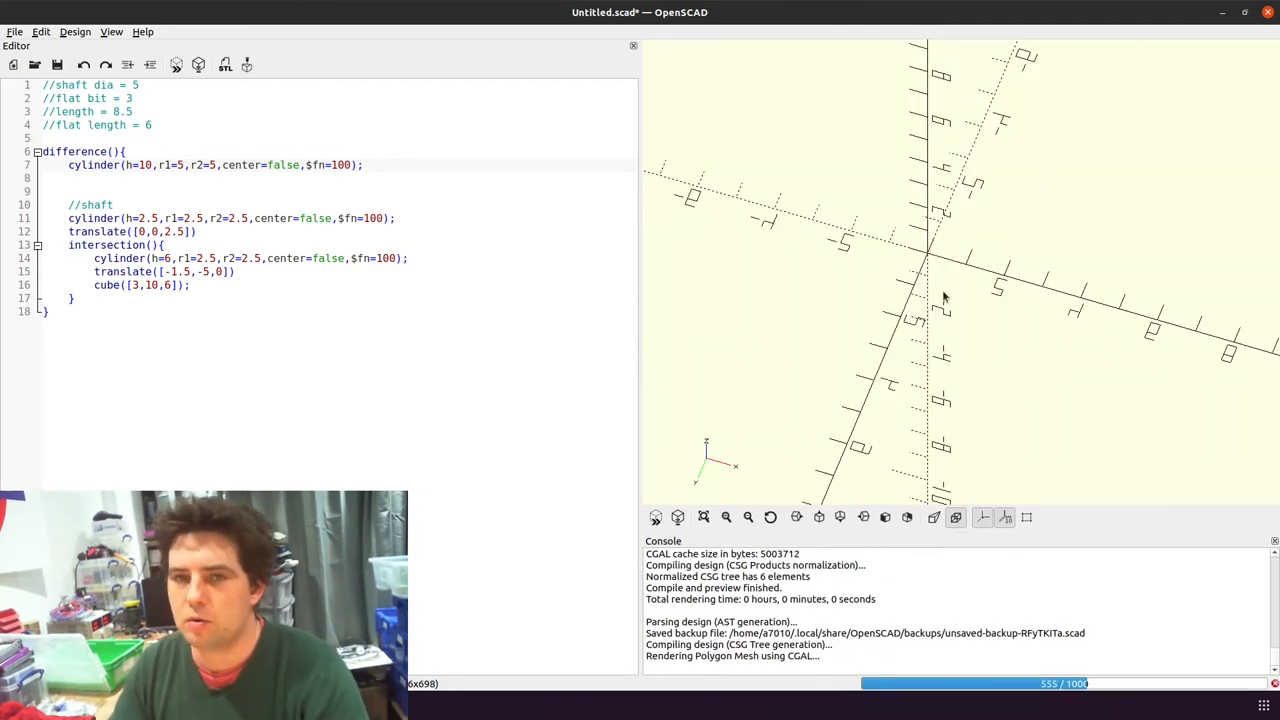
mouse_move(935, 297)
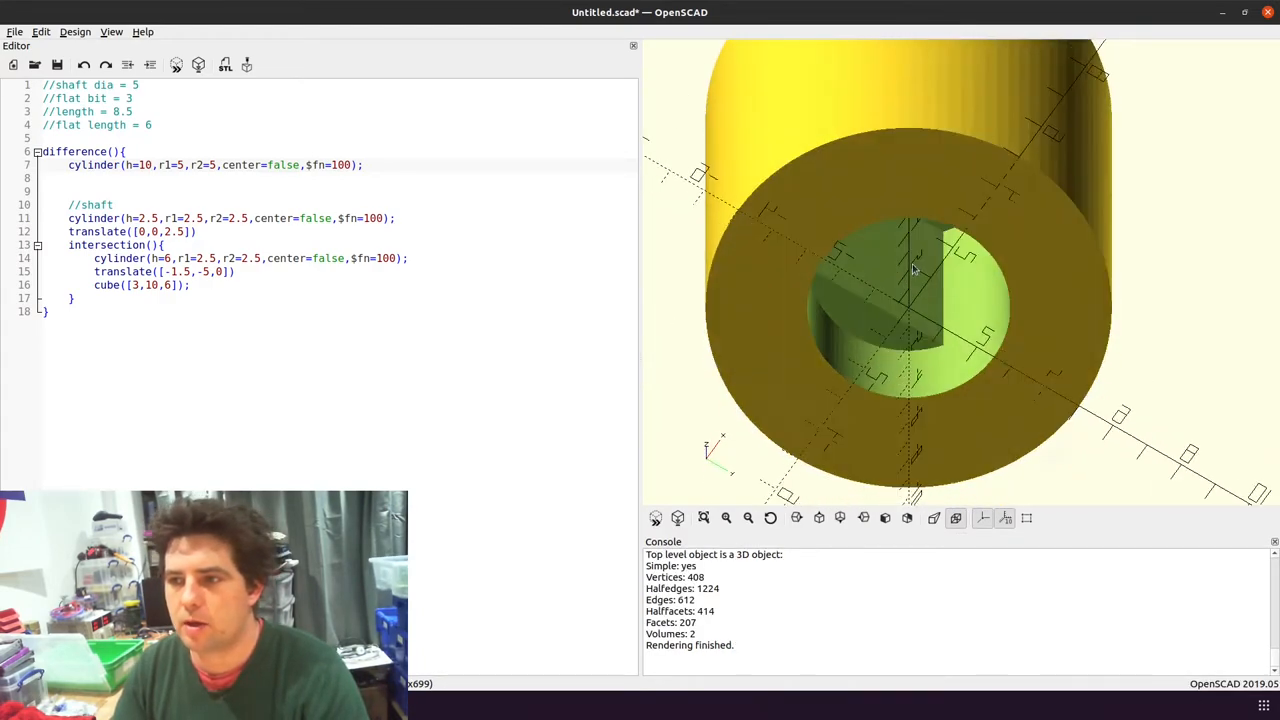
Orbit the rendered body to inspect the flatted shaft hole from the side and above
drag(910, 270, 1015, 230)
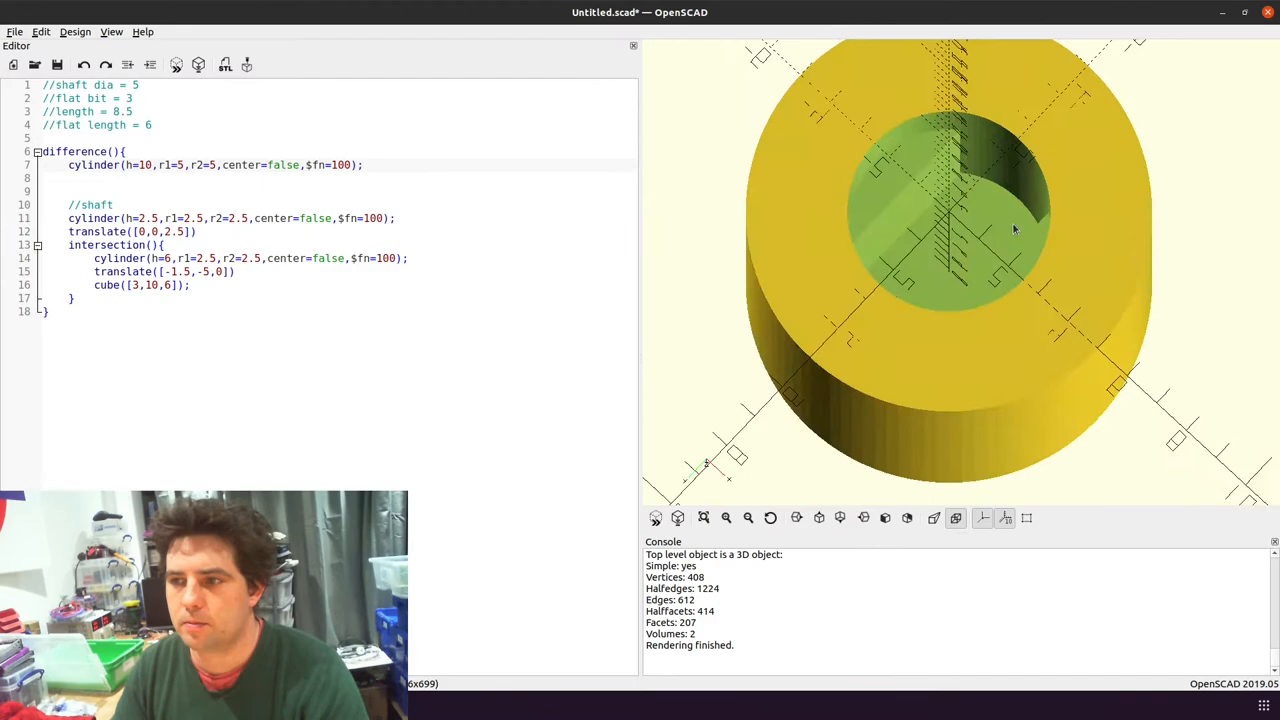
drag(1015, 230, 885, 255)
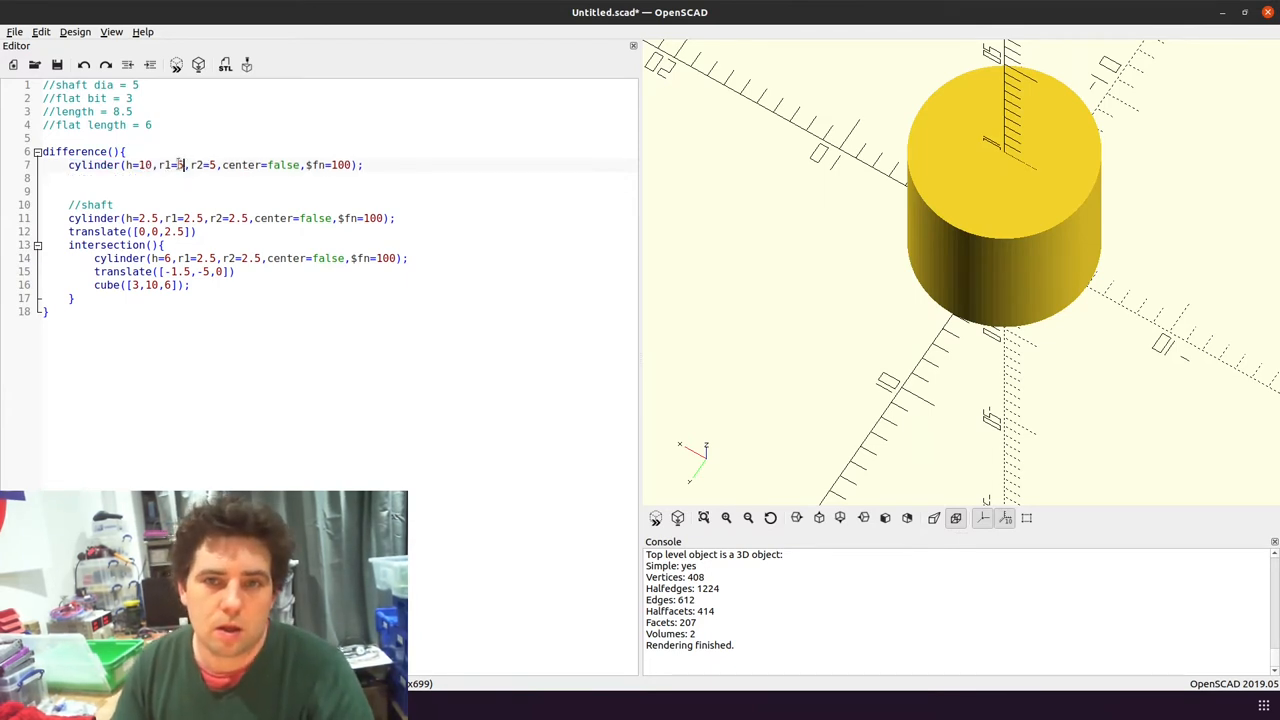
Change both body cylinder radii from 5 to 15.91
text(15)
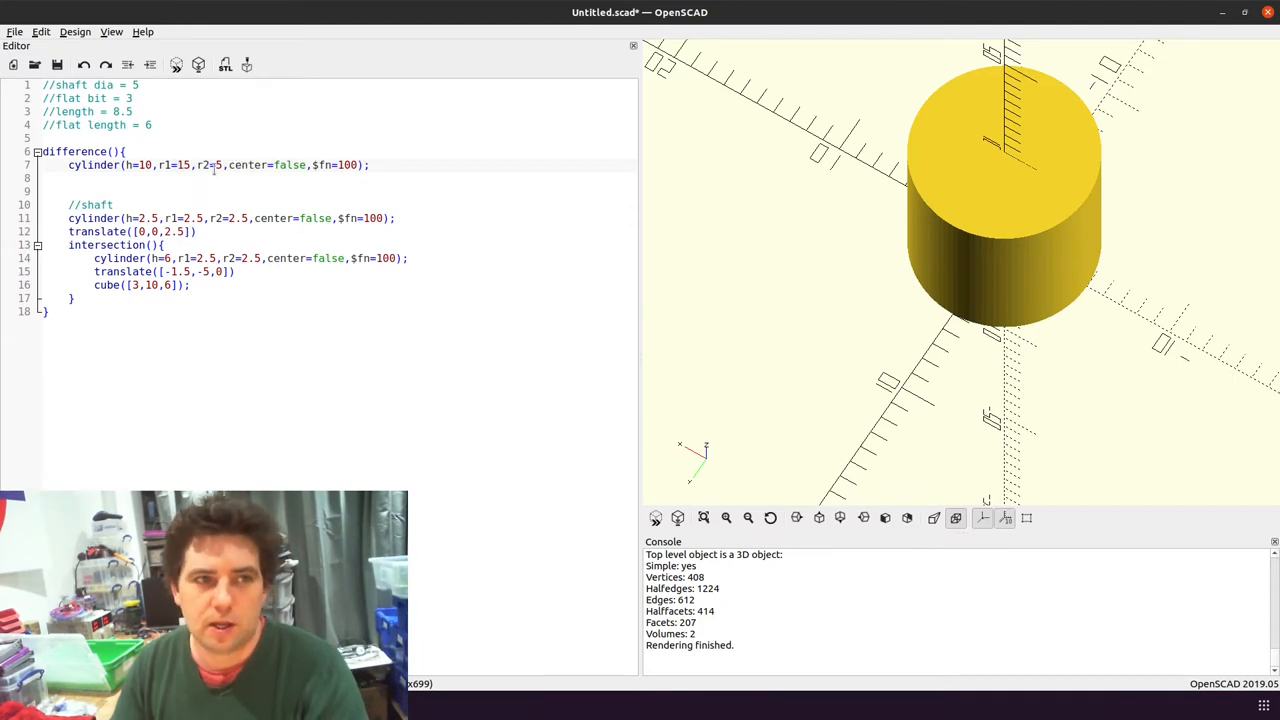
text(91,)
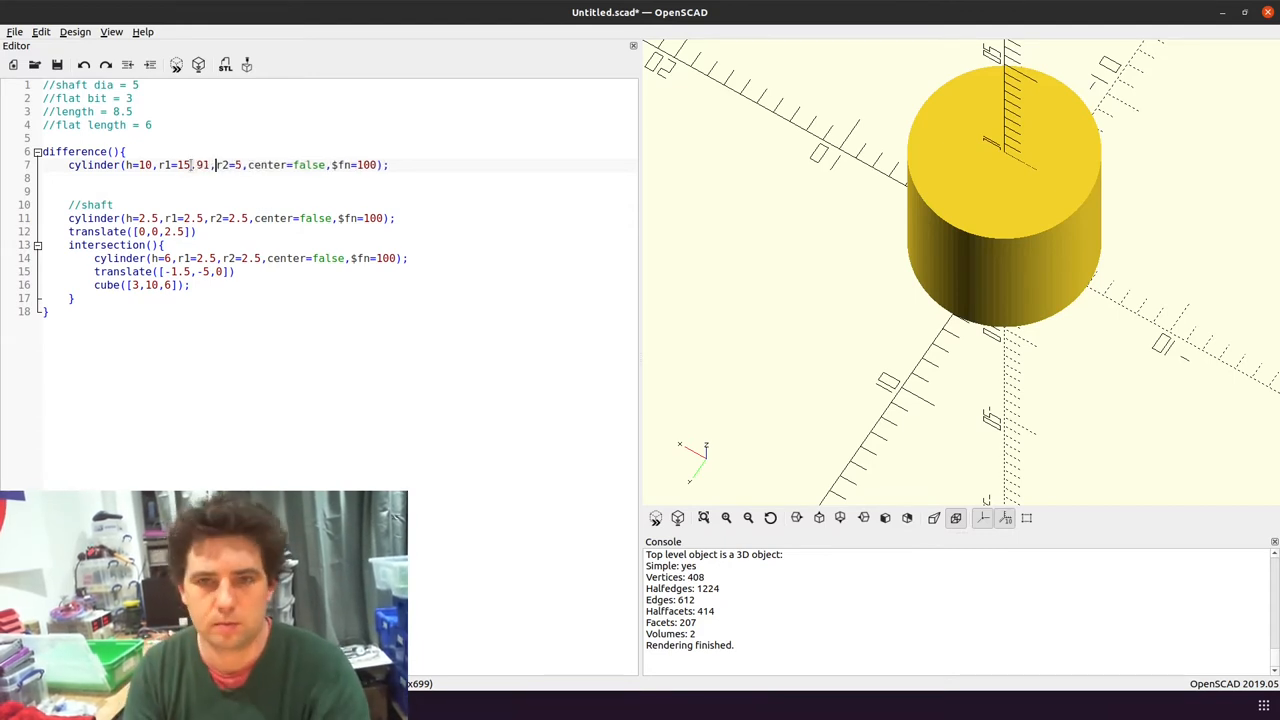
text(15.91)
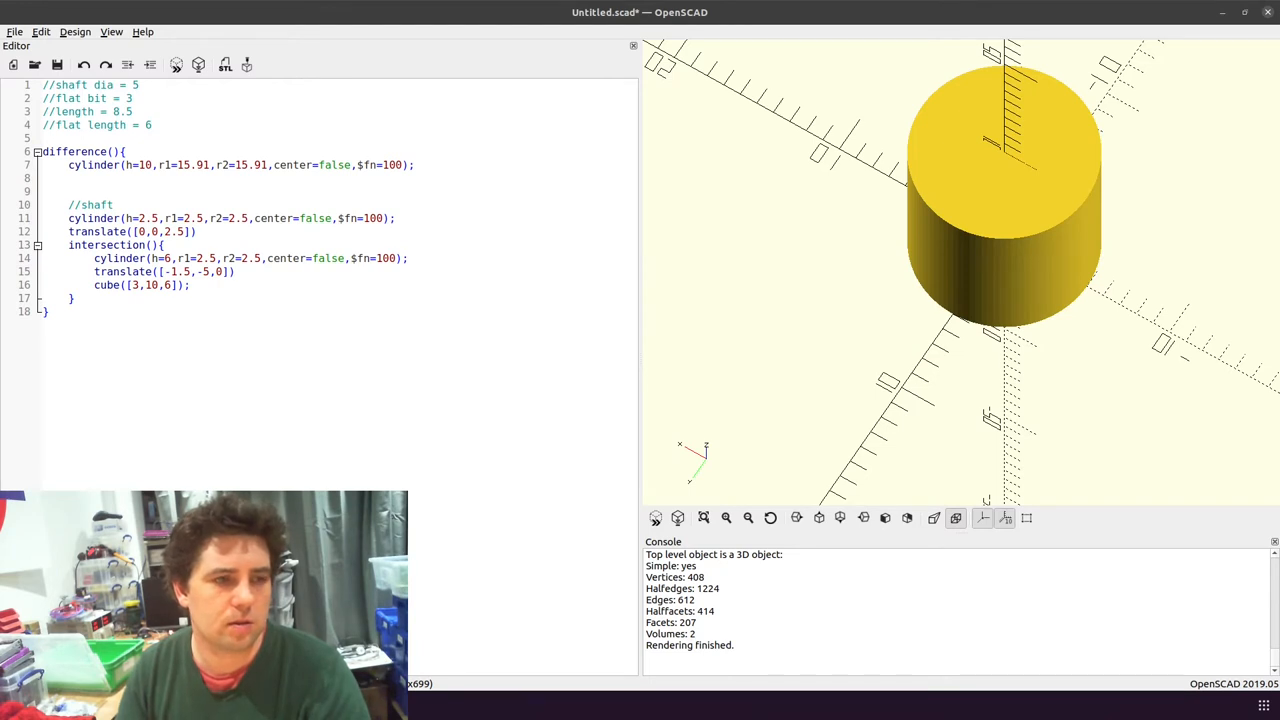
mouse_move(938, 68)
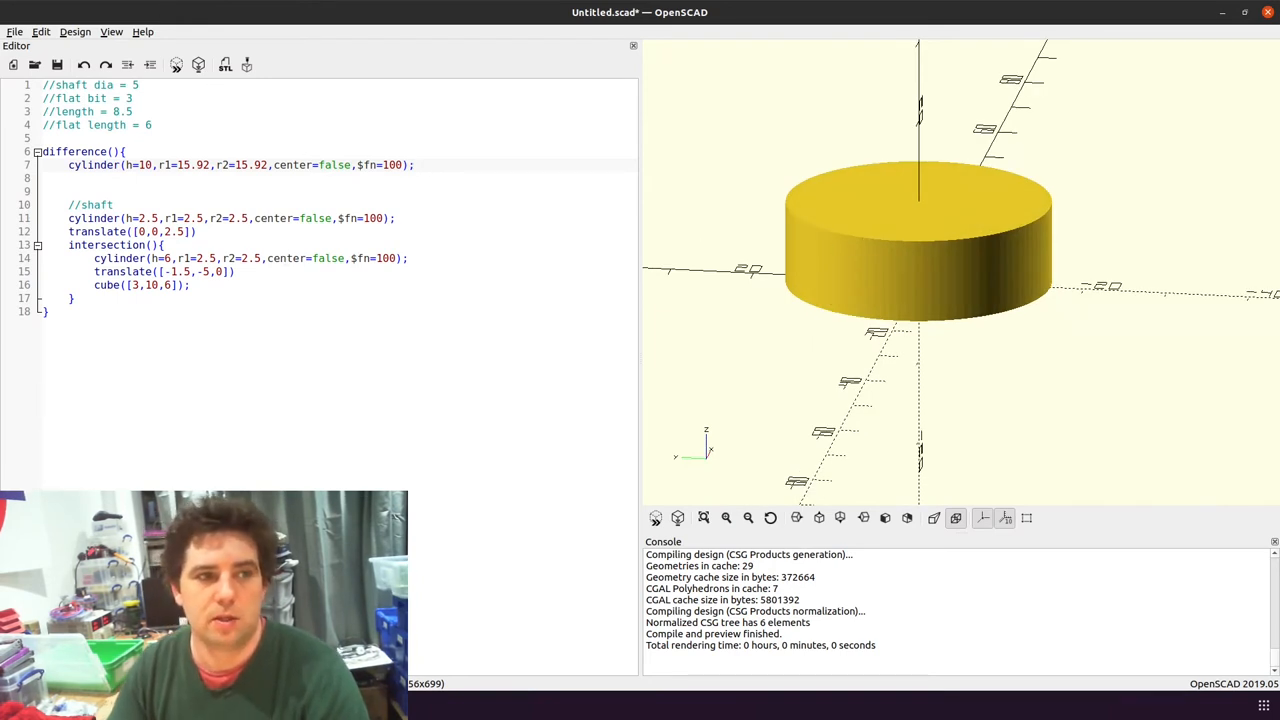
Place the cursor on the empty line below the body cylinder for a new comment
click(418, 165)
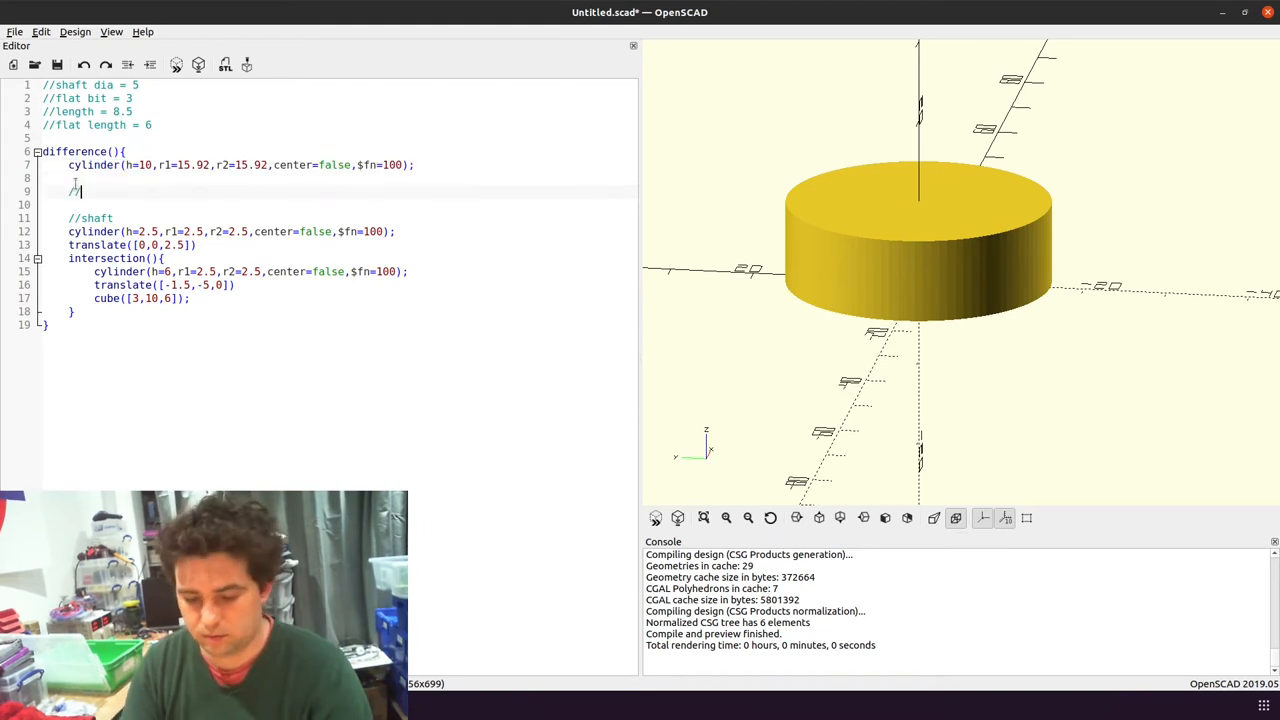
Add a //flanges 17.92-radius disc, wrap body and flange in union, and duplicate it translated up
text(//flanges)
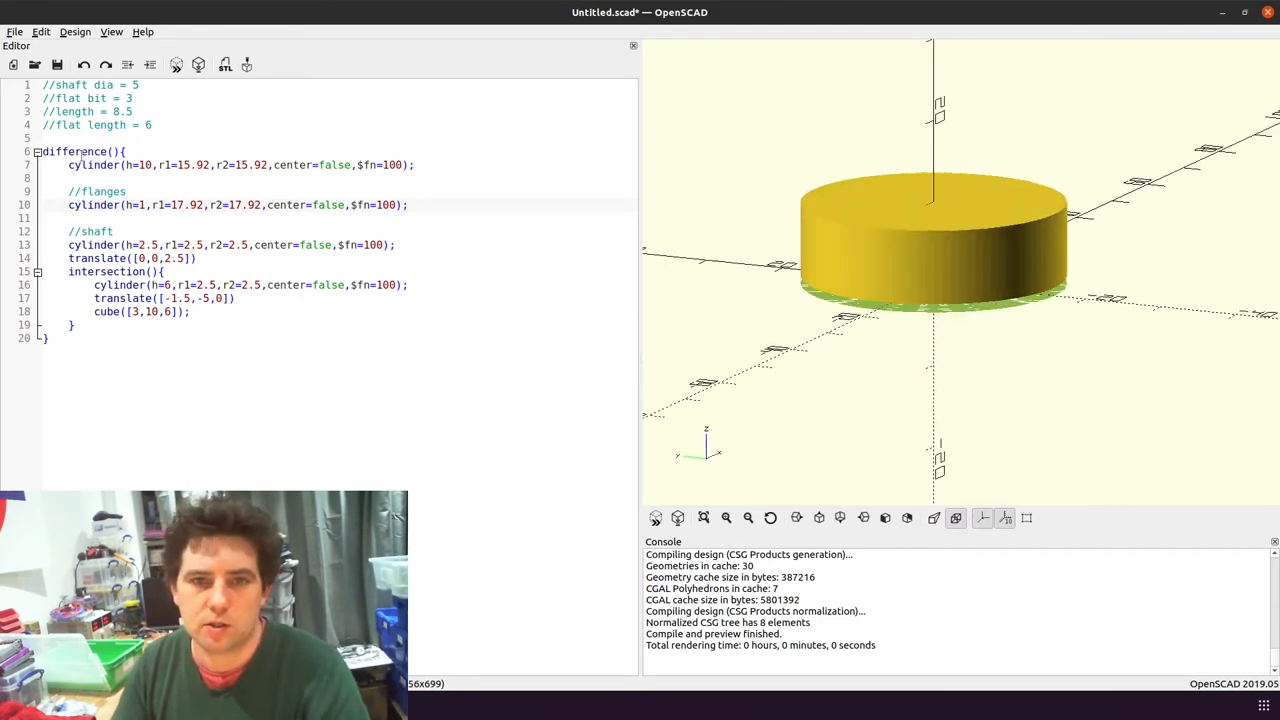
text(uni)
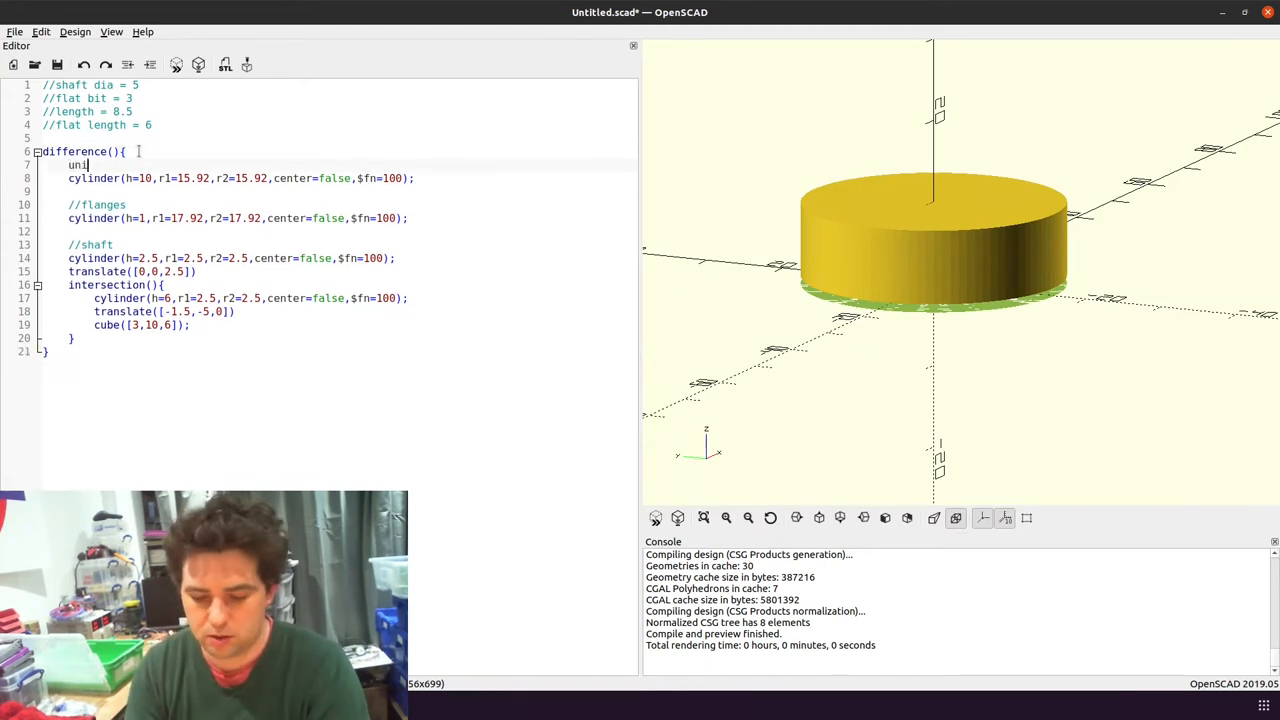
text(on(){)
text(})
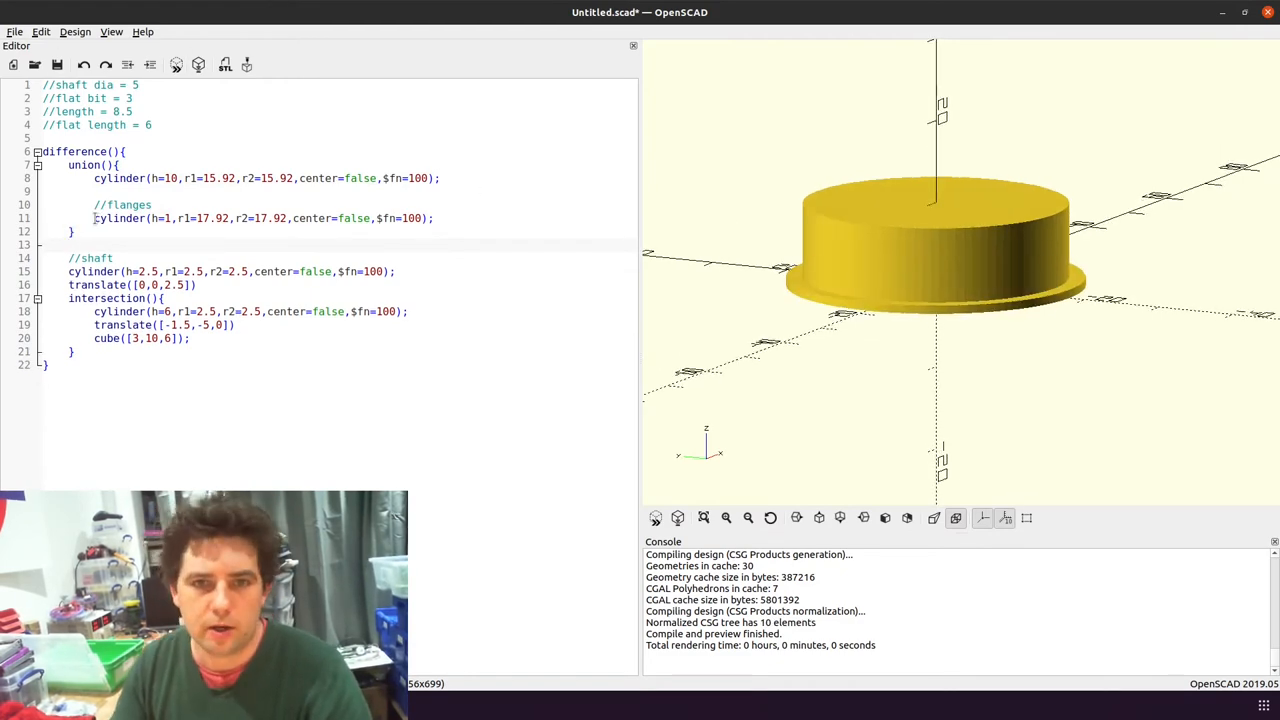
key(Return)
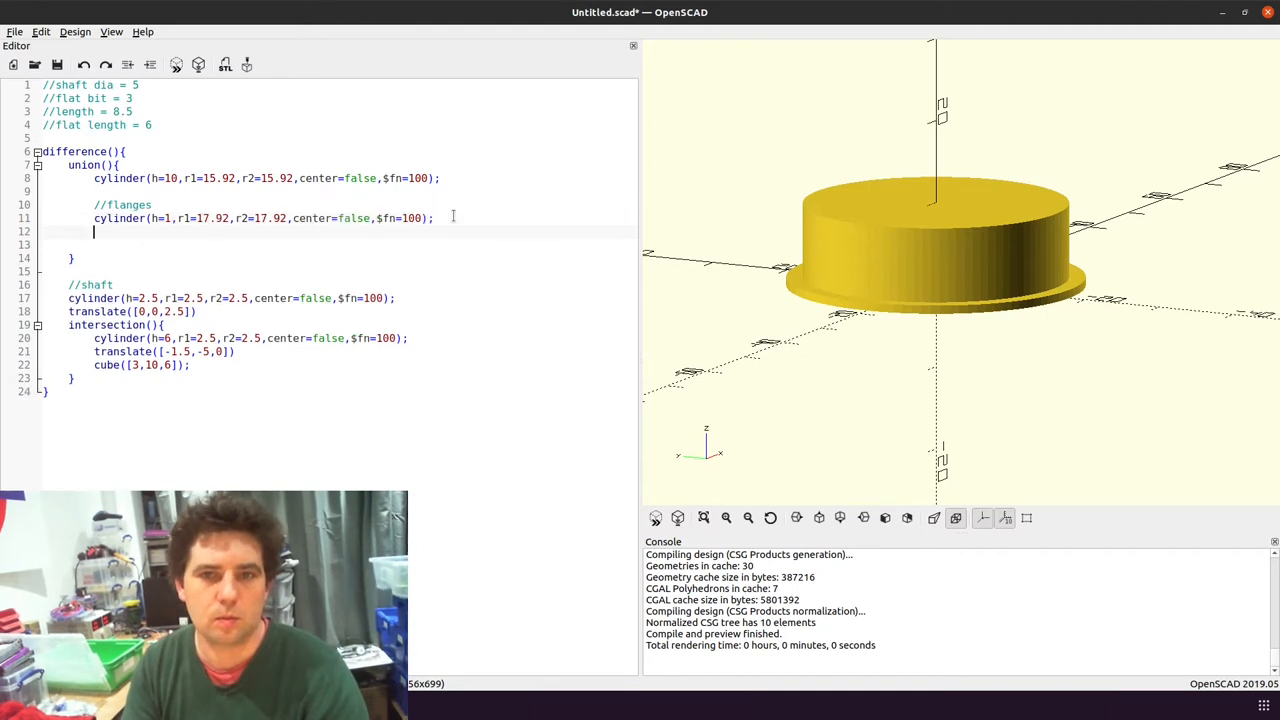
text(translate([)
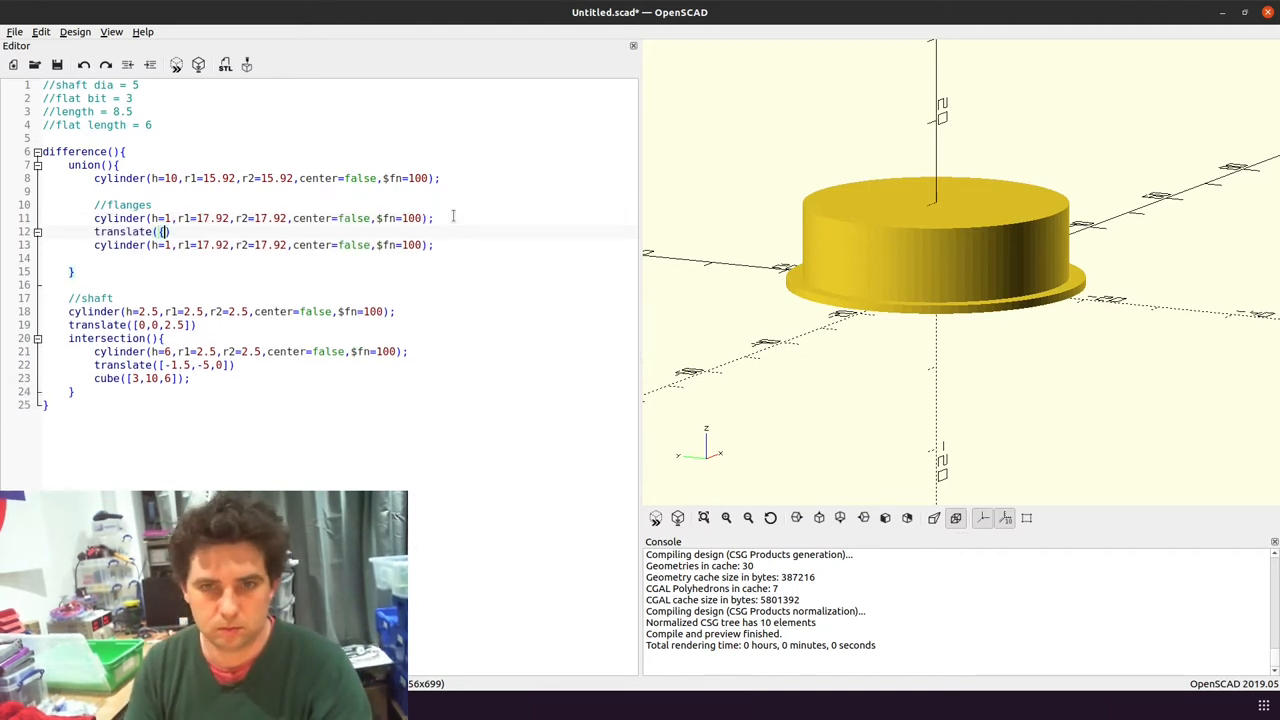
text(0,0,1])
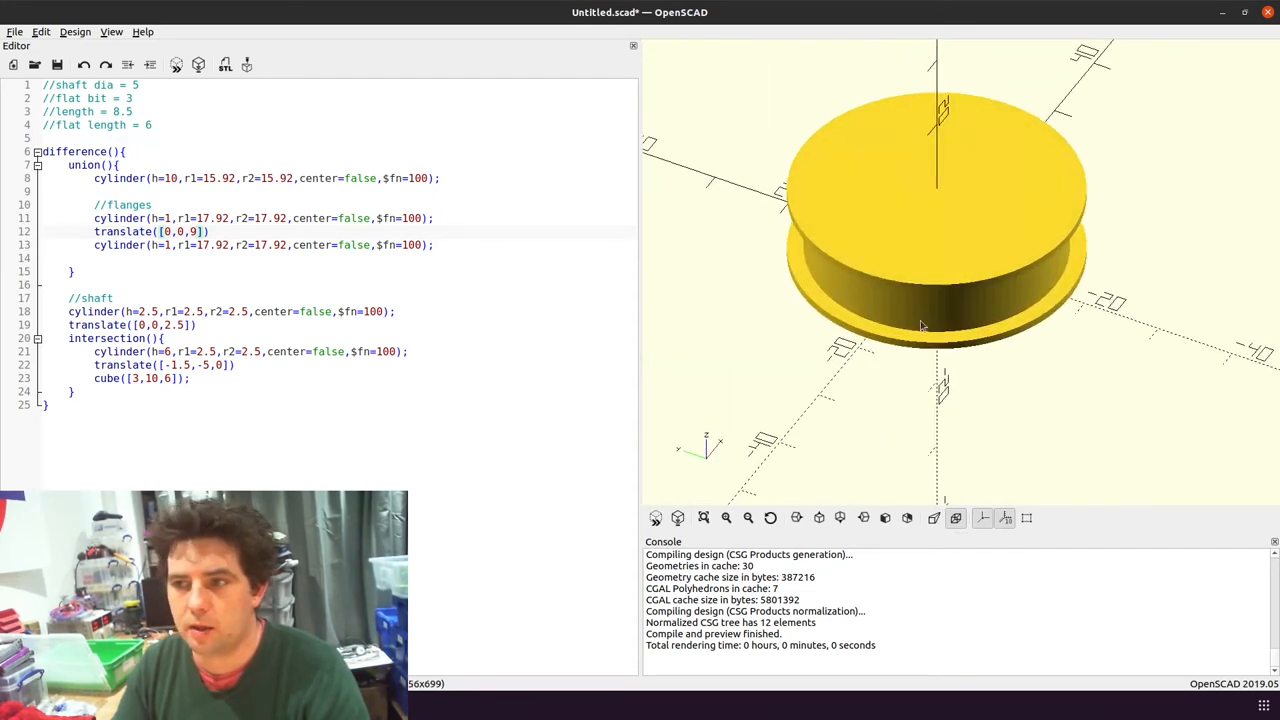
mouse_move(985, 188)
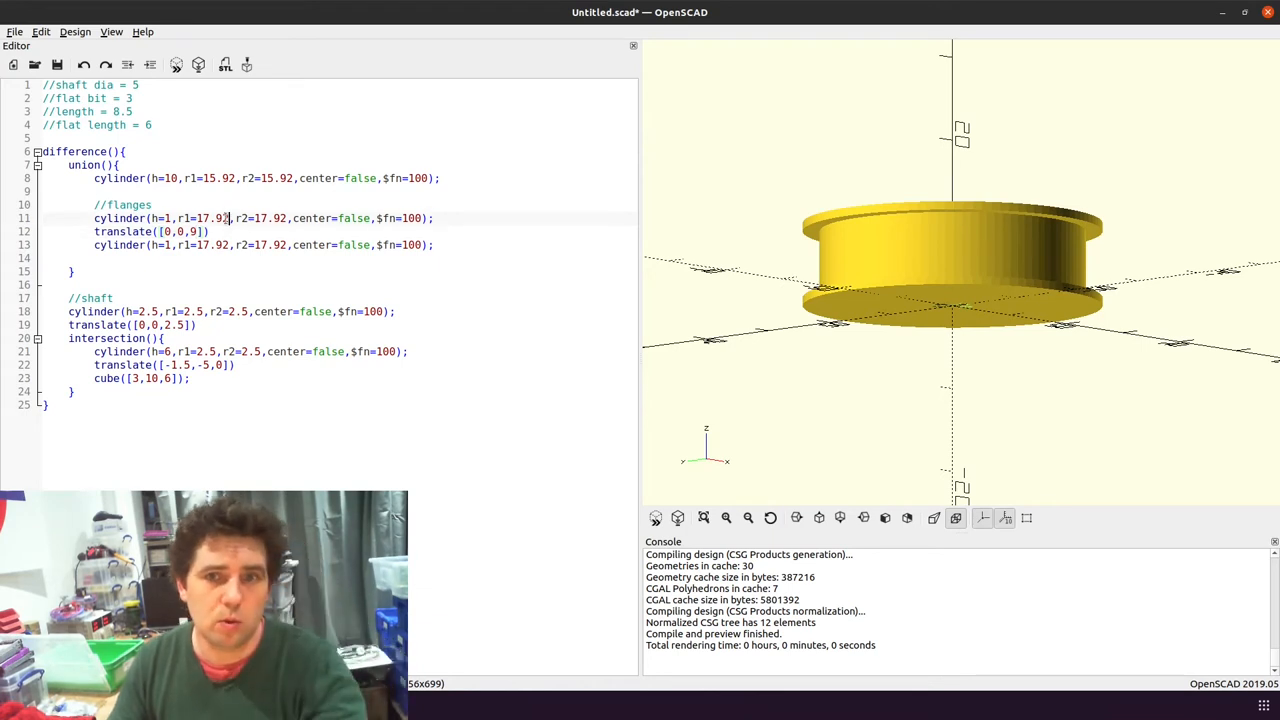
Shorten the flange radius to 17 and start a new comment line
key(BackSpace)
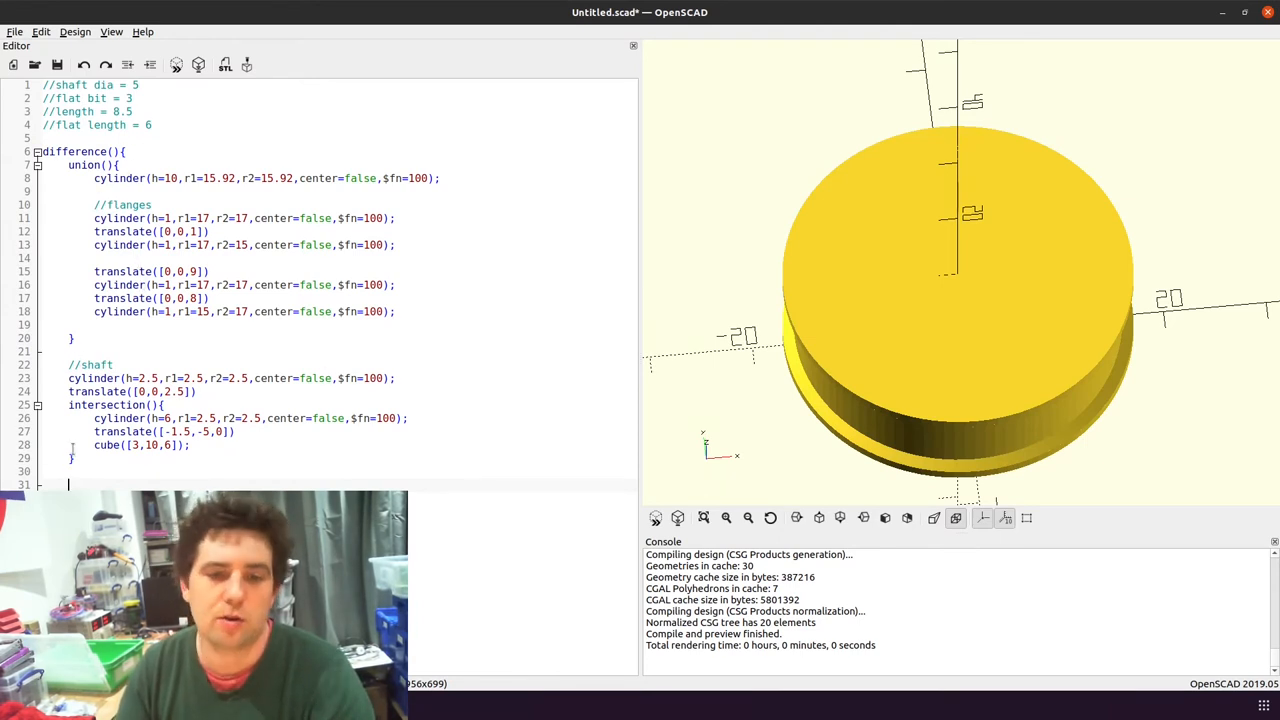
text(//)
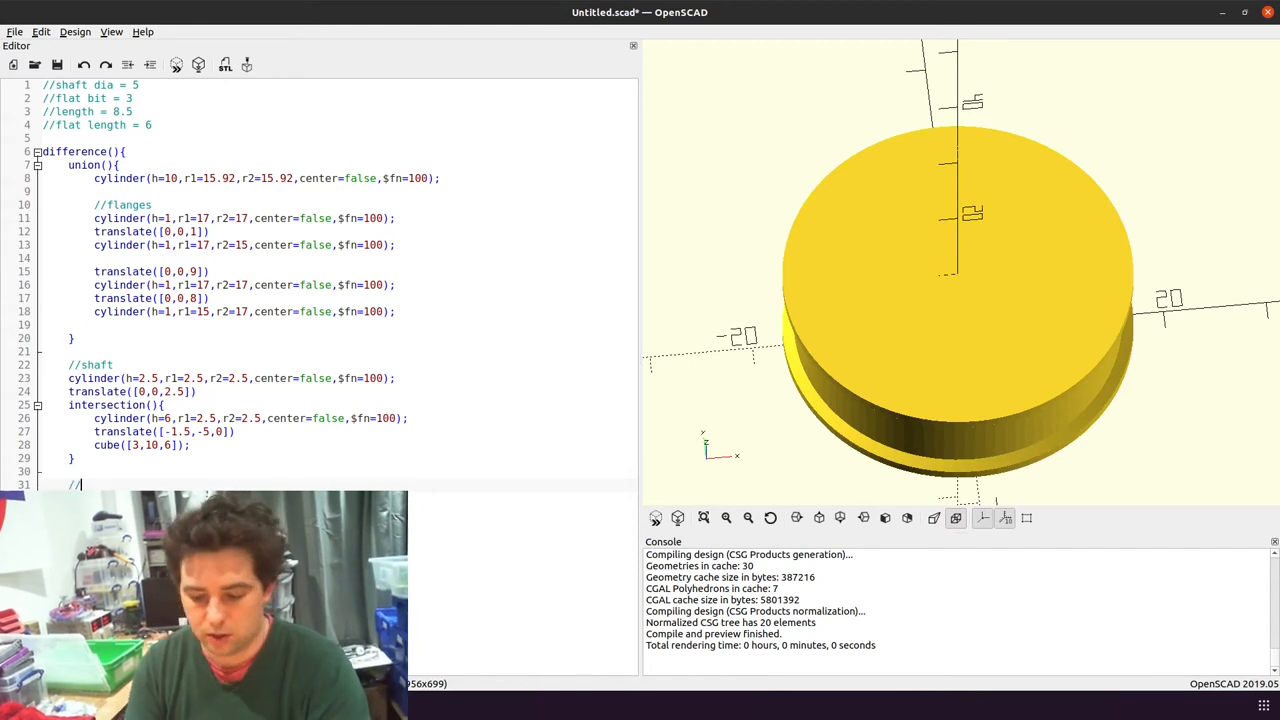
Add a '//holes' comment section for the four through-holes
text(holes)
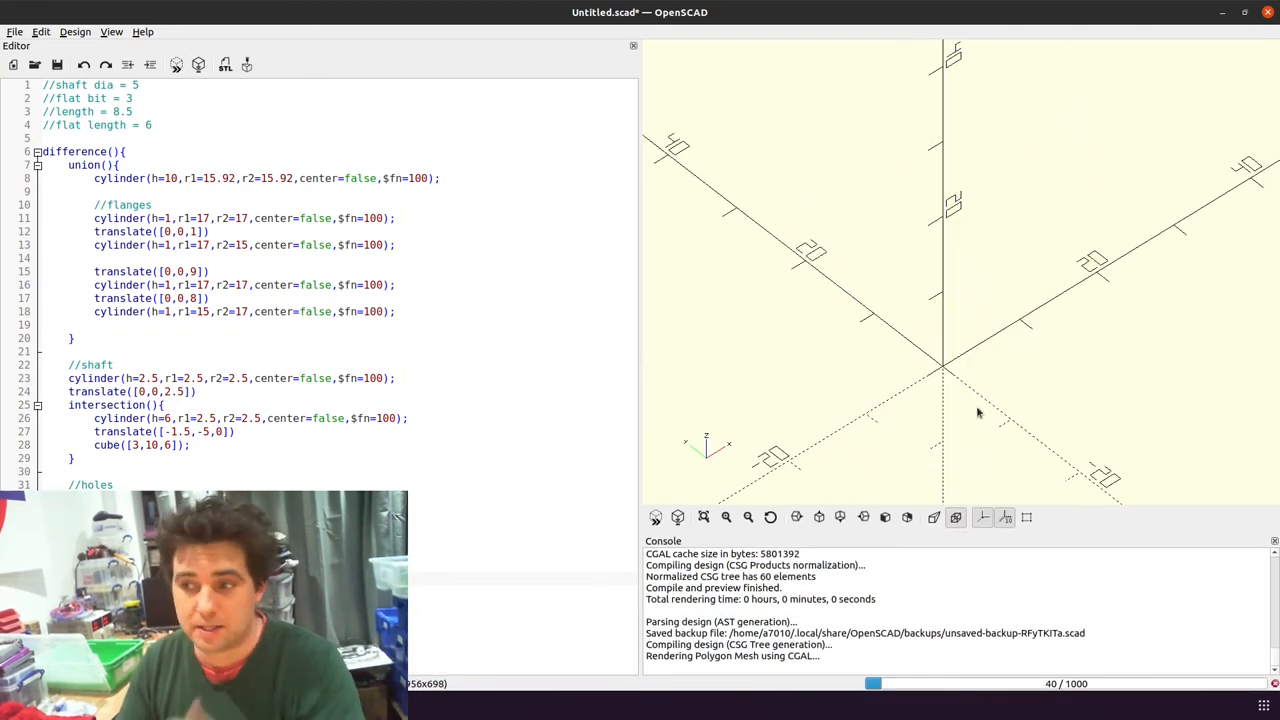
mouse_move(975, 417)
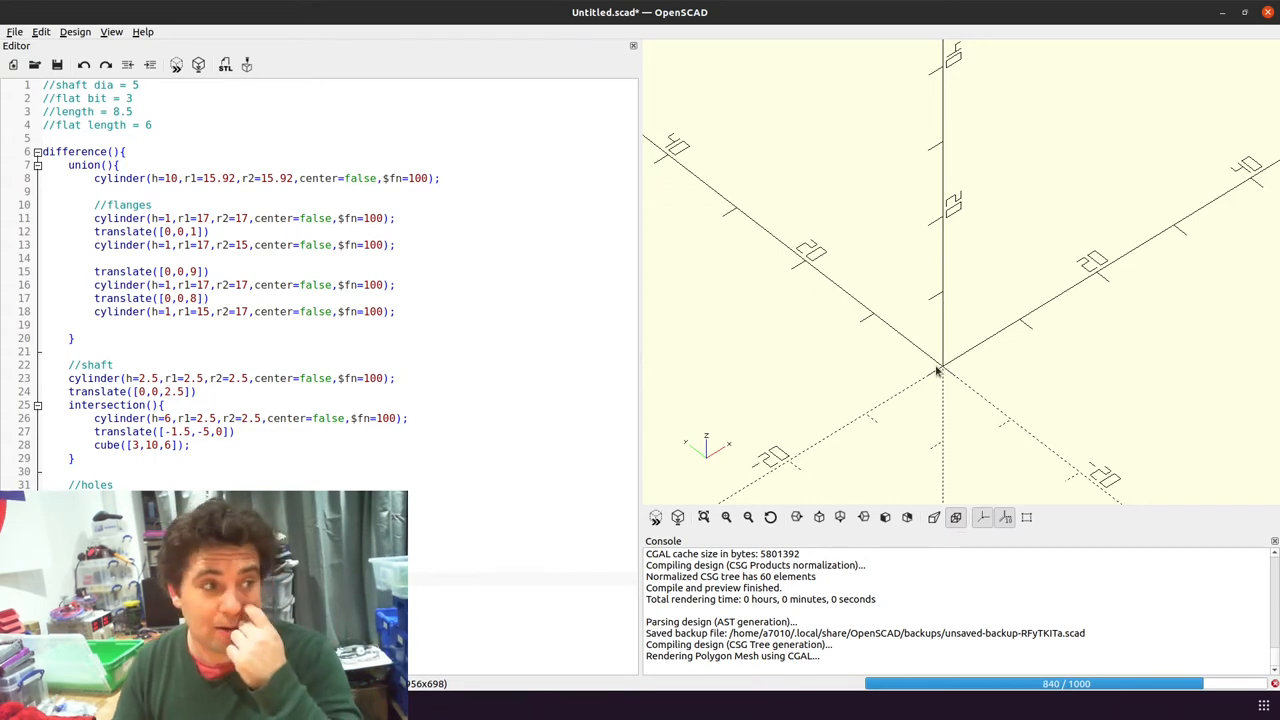
mouse_move(1128, 405)
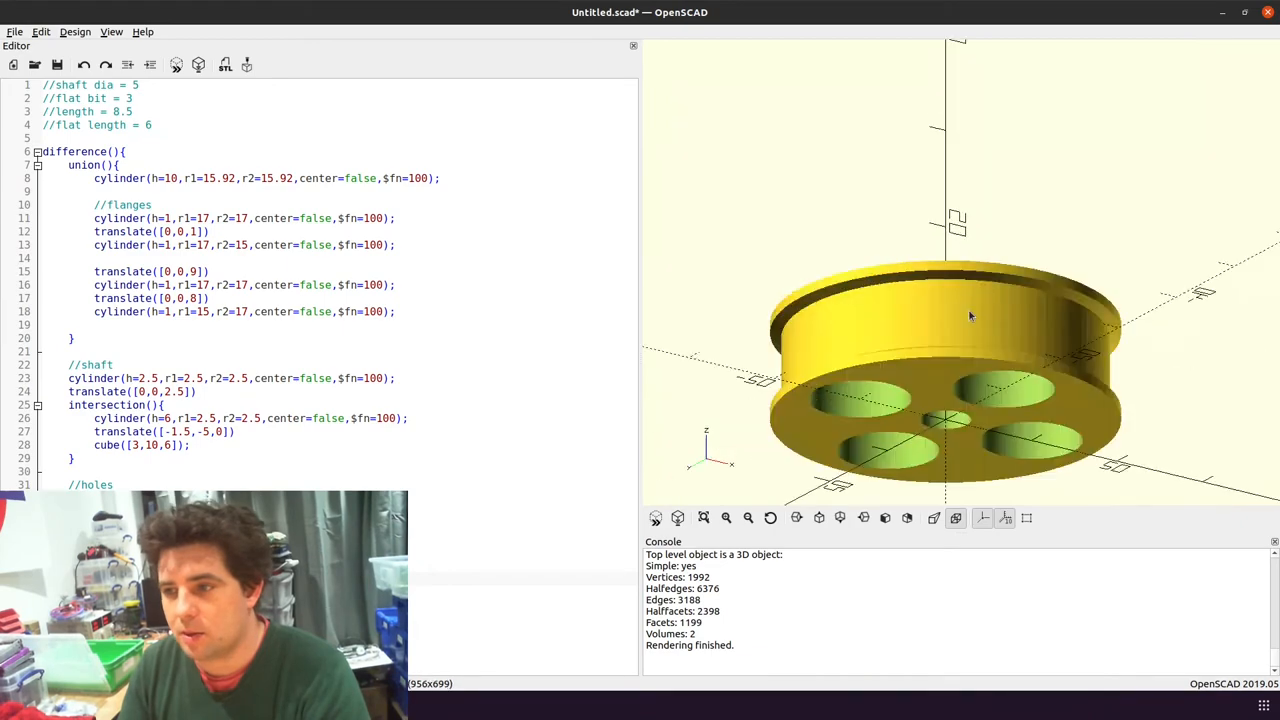
Tilt the pulley to look down on its top face and the holes
drag(970, 320, 1000, 310)
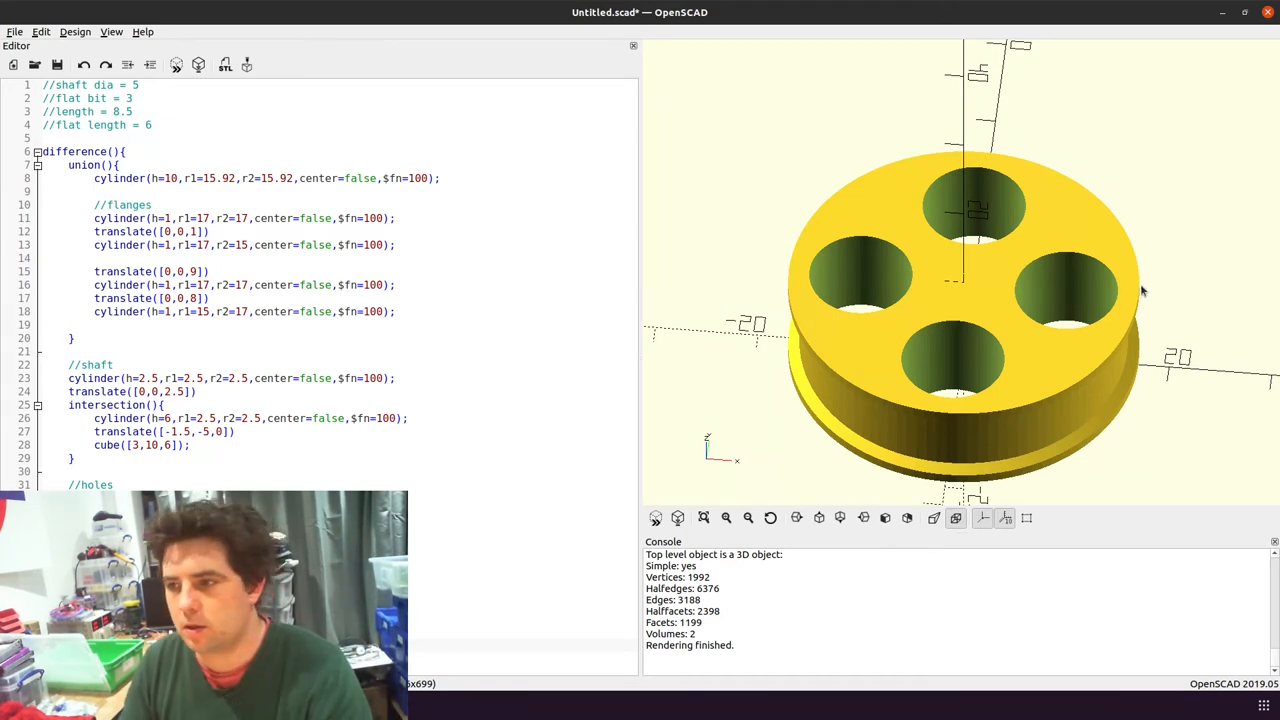
mouse_move(1143, 291)
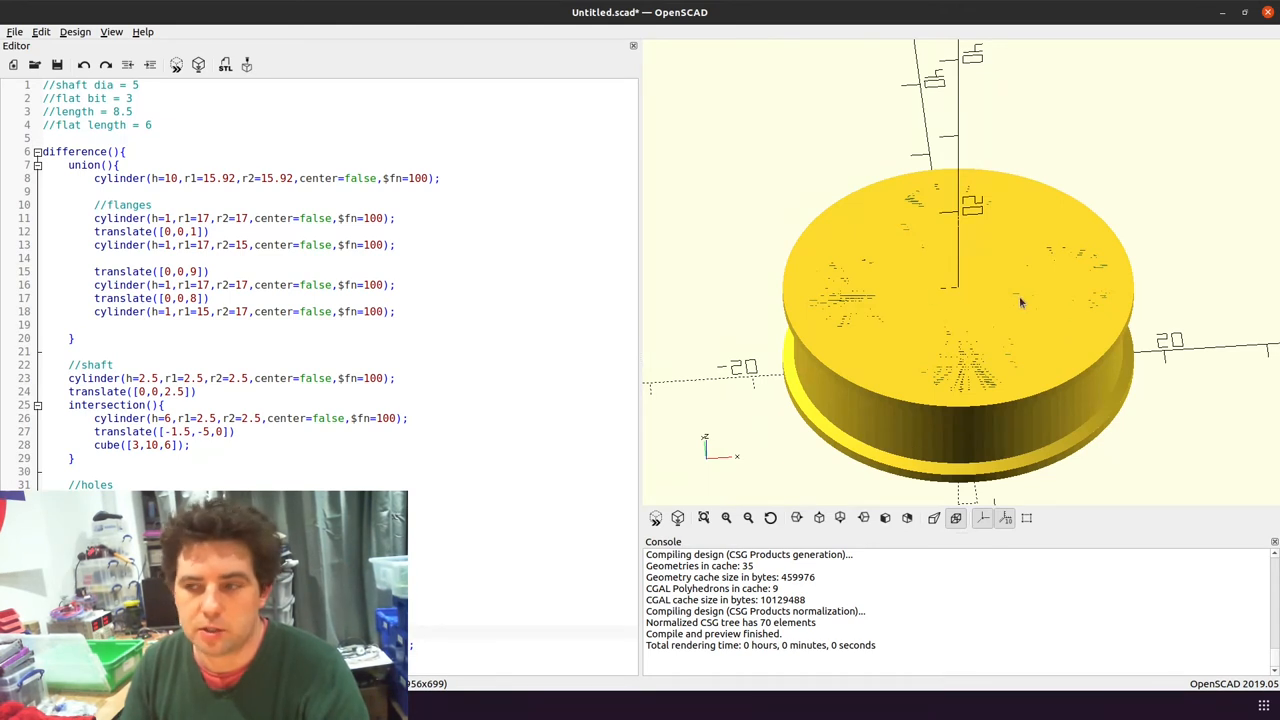
mouse_move(1138, 285)
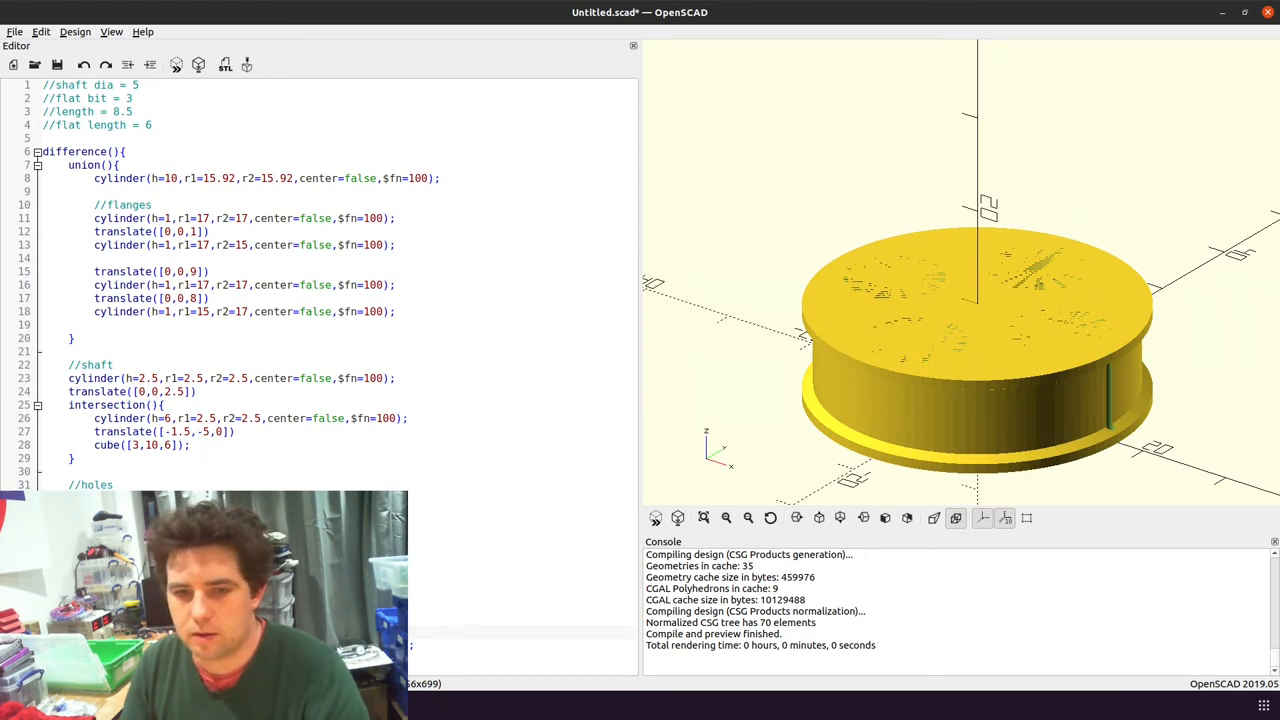
mouse_move(905, 240)
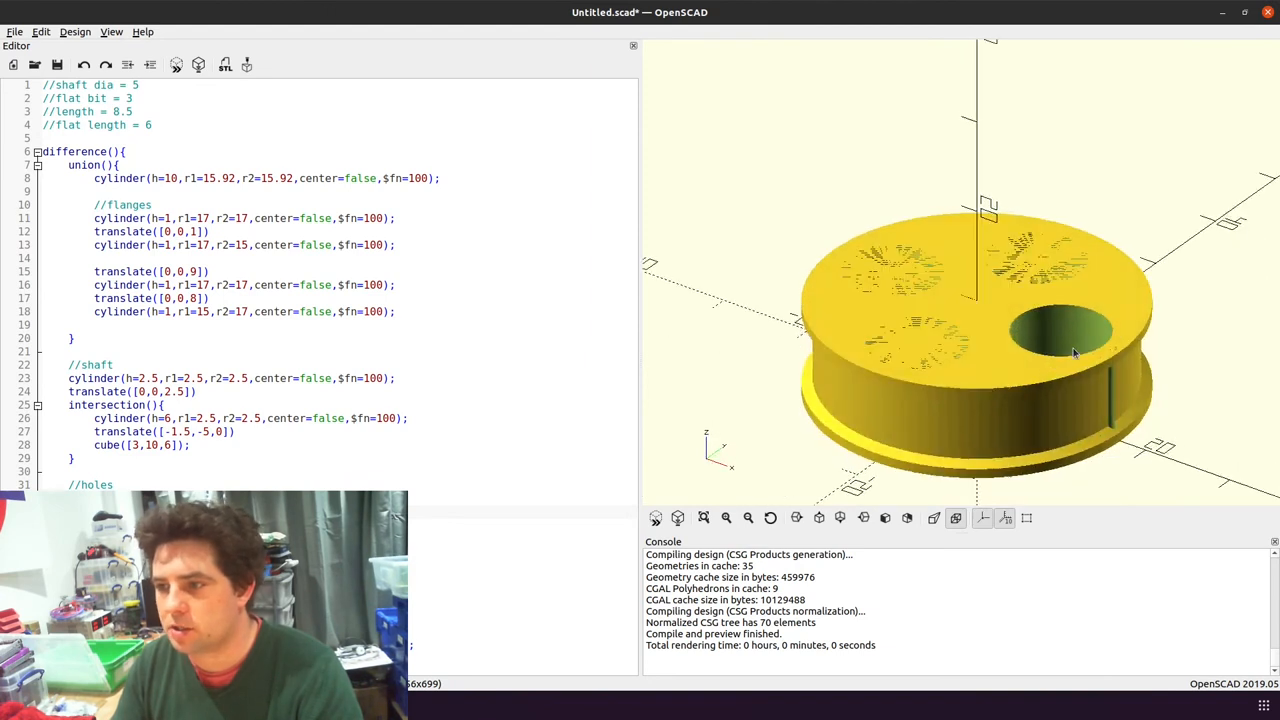
mouse_move(1030, 505)
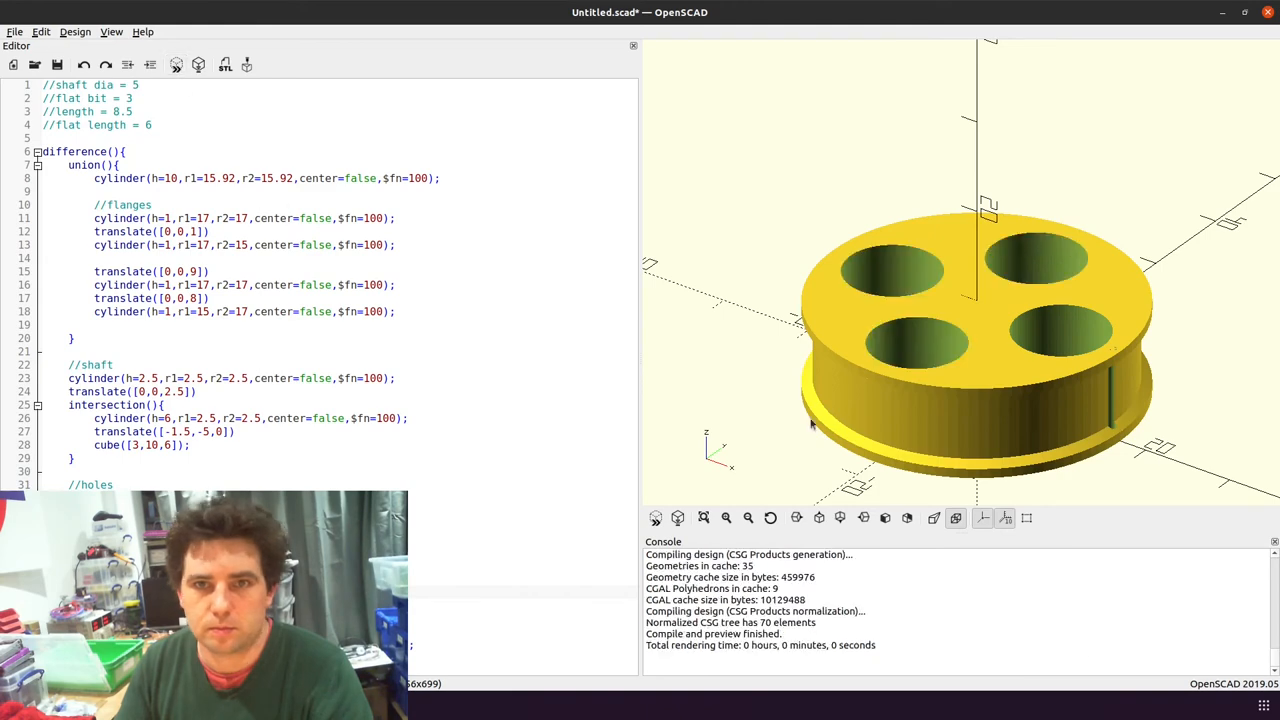
drag(950, 300, 950, 400)
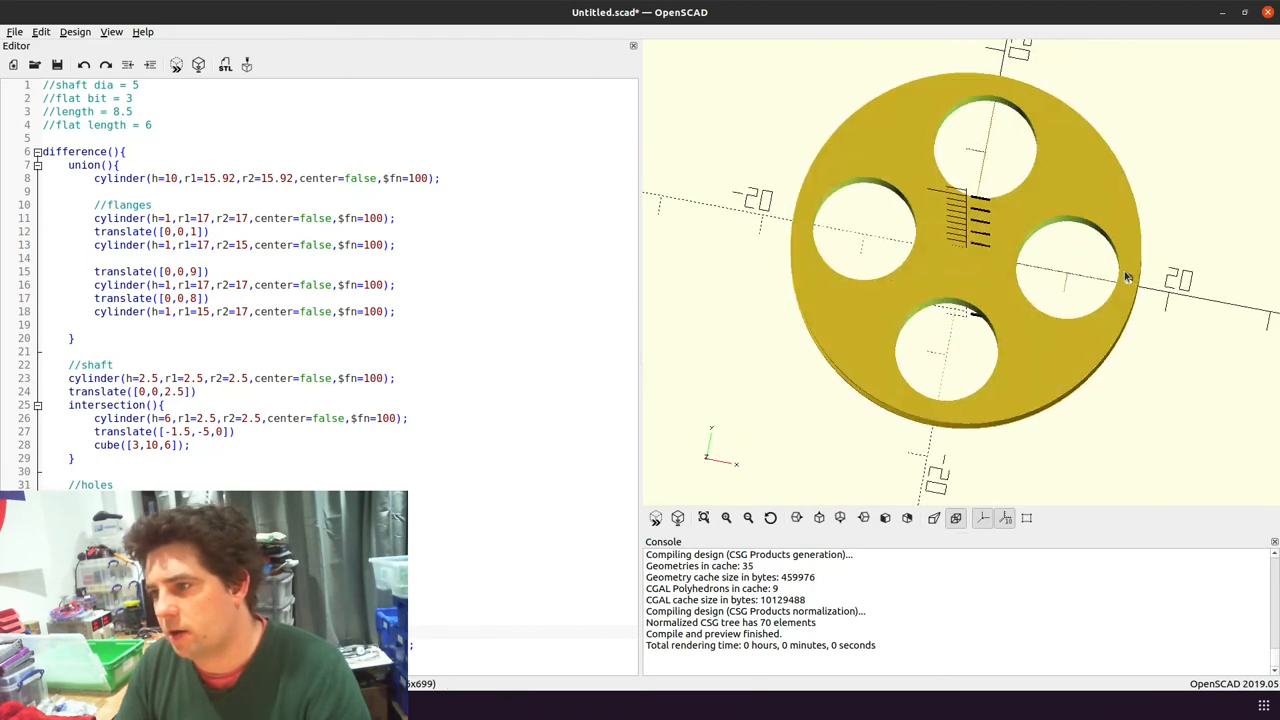
mouse_move(952, 267)
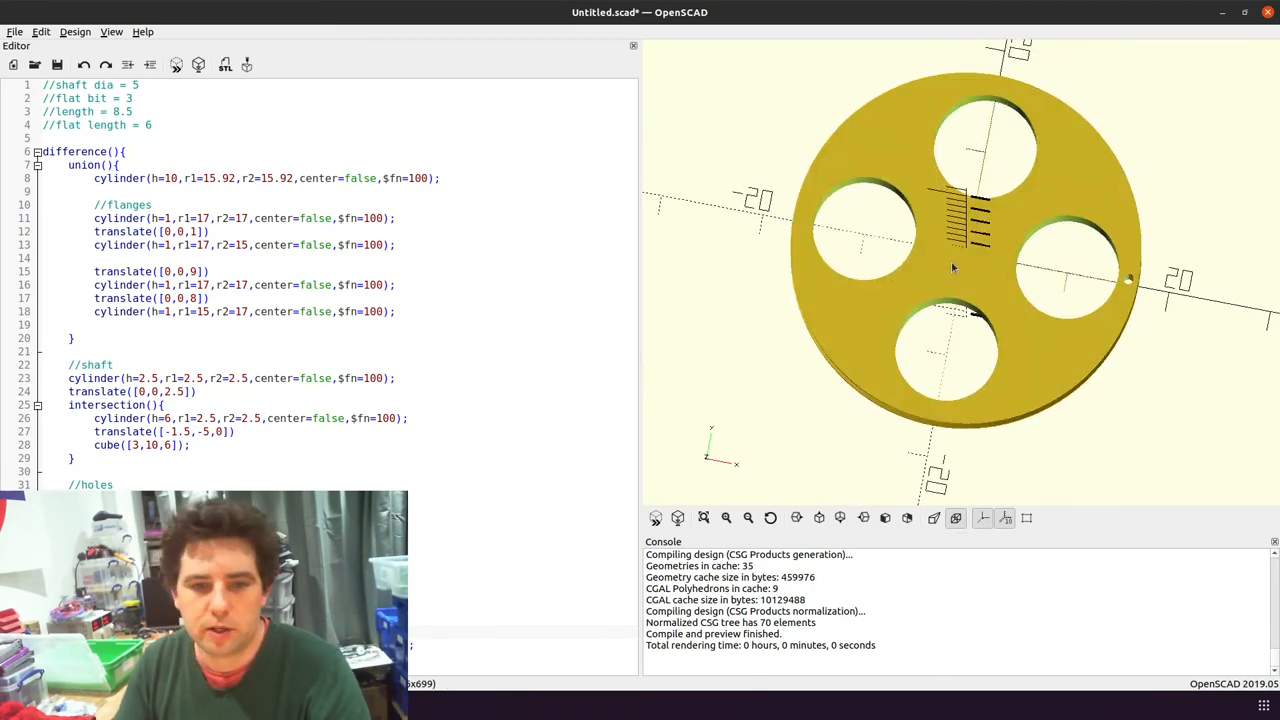
mouse_move(1110, 183)
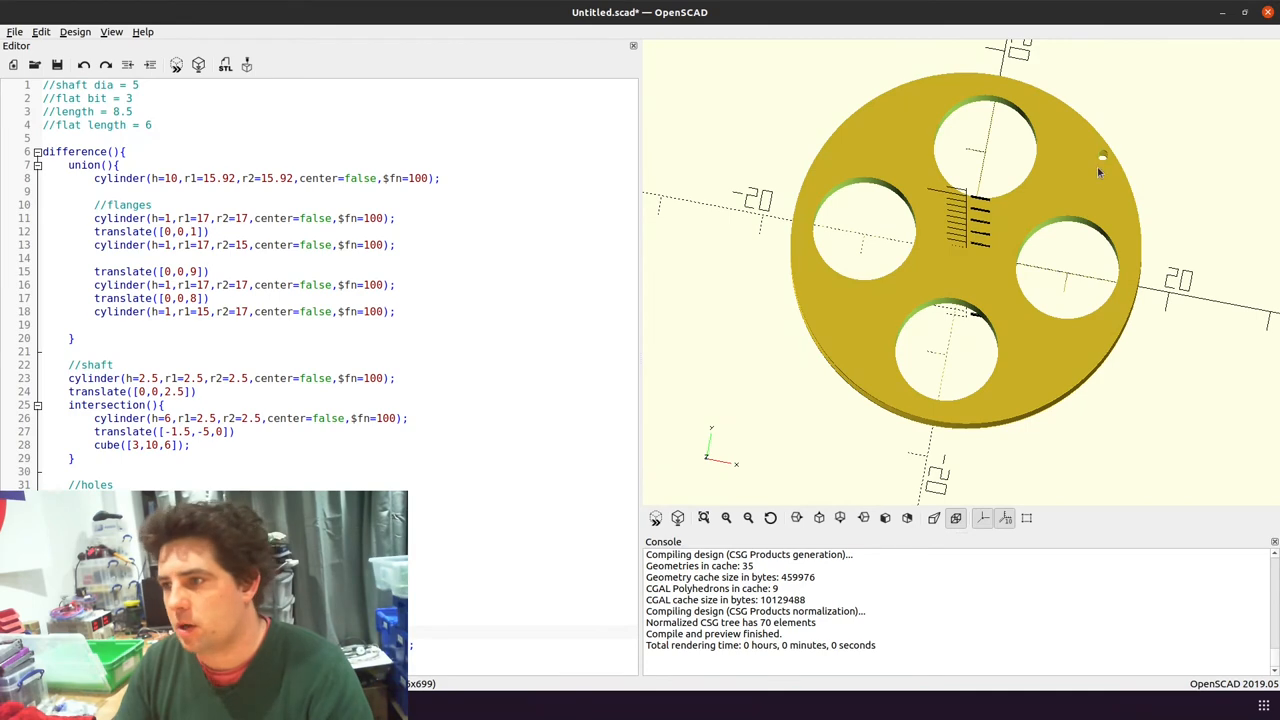
mouse_move(983, 262)
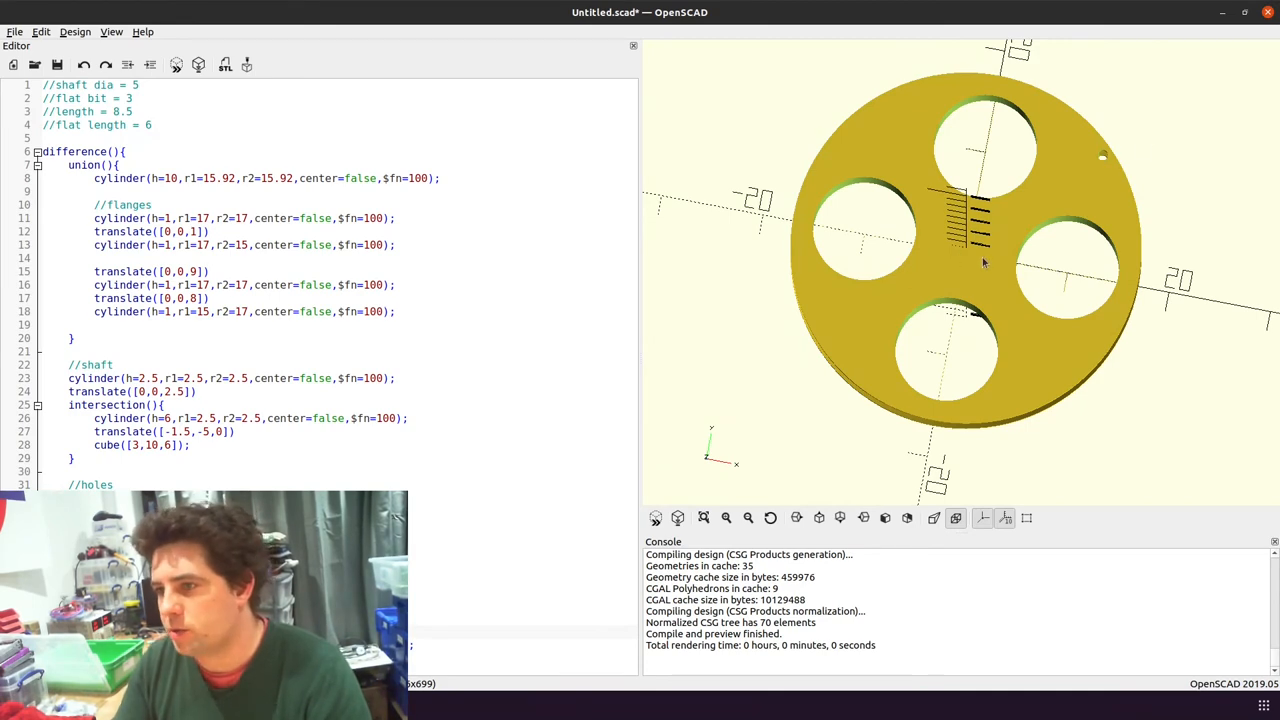
Orbit the pulley to inspect its top face and then its underside
drag(985, 260, 930, 310)
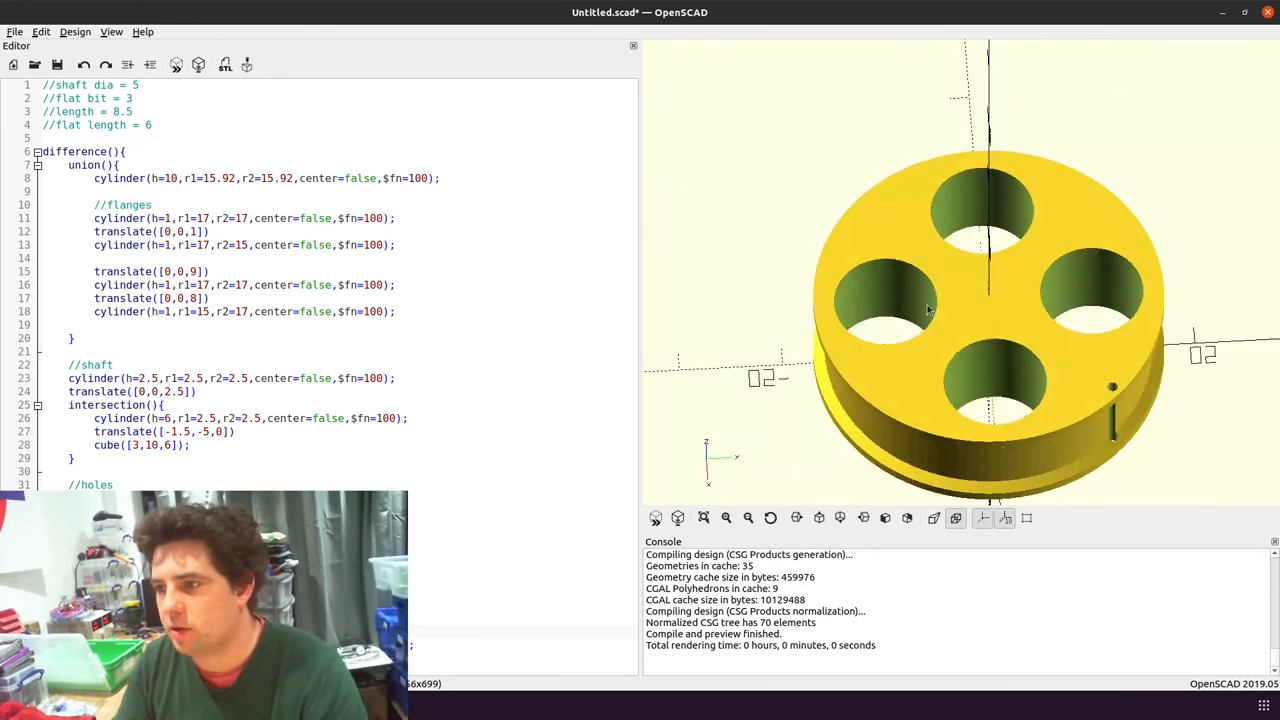
drag(980, 300, 1010, 280)
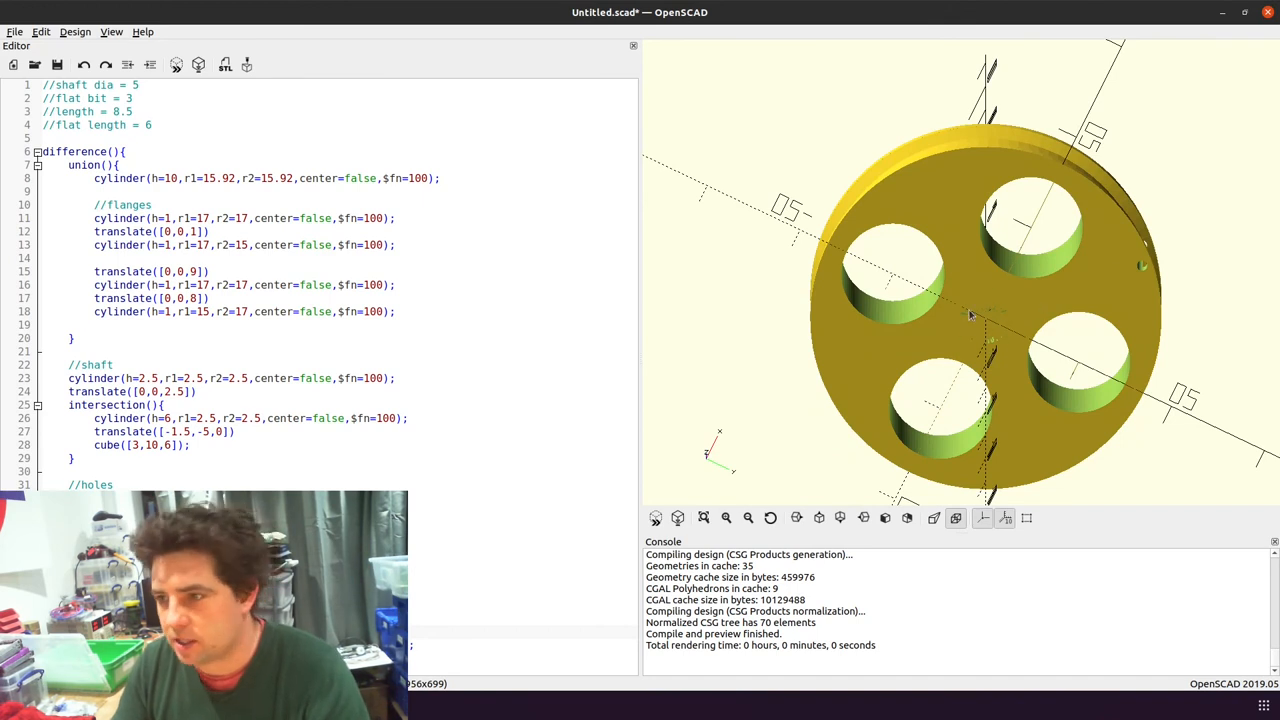
mouse_move(1088, 288)
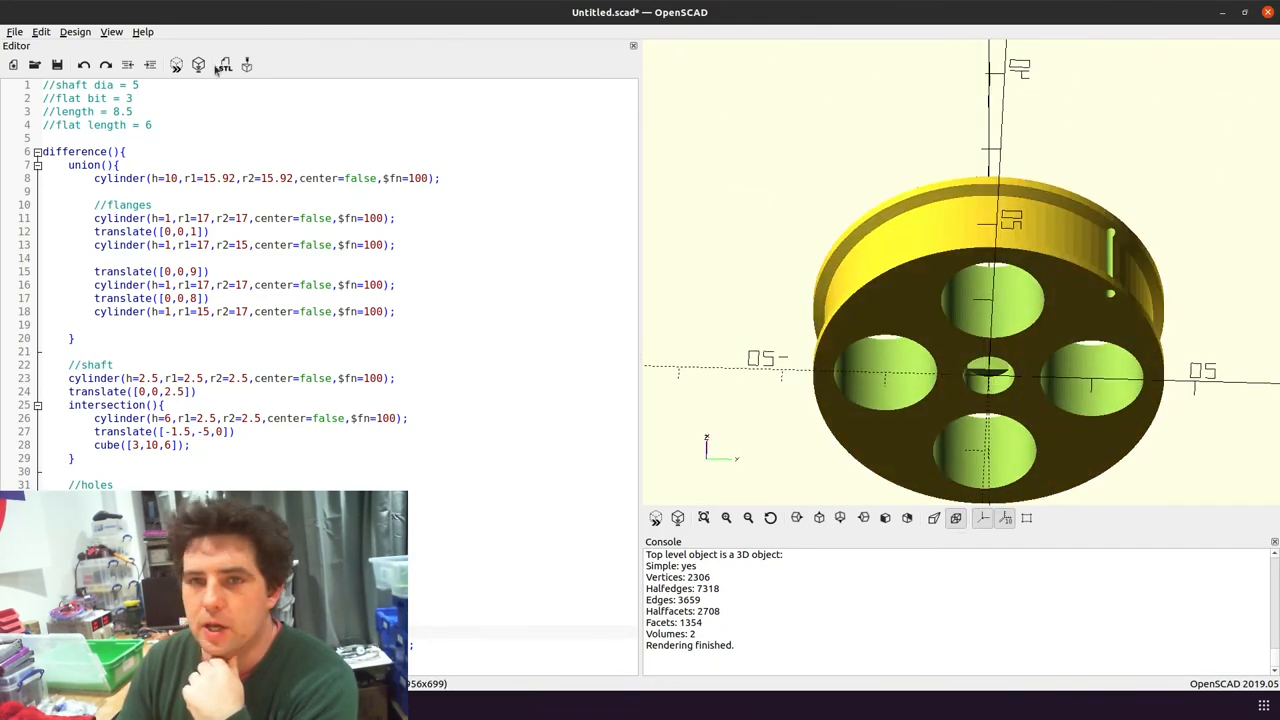
mouse_move(224, 64)
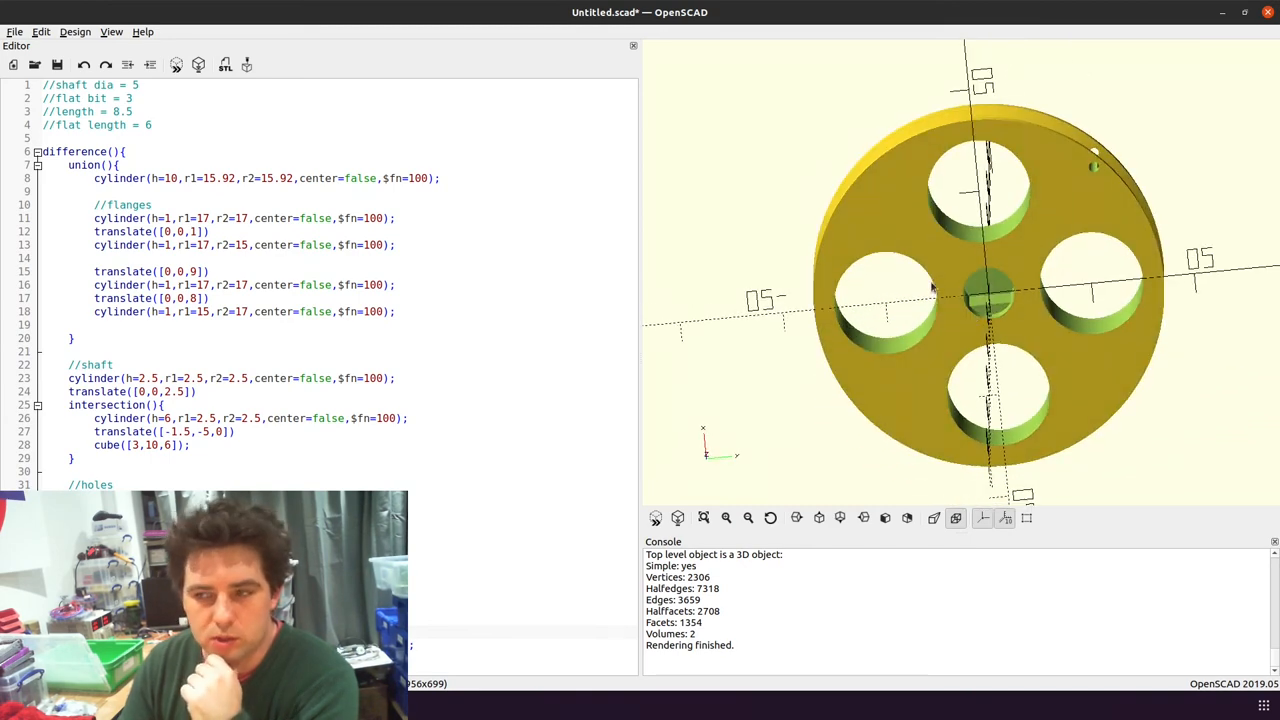
mouse_move(985, 288)
text(7)
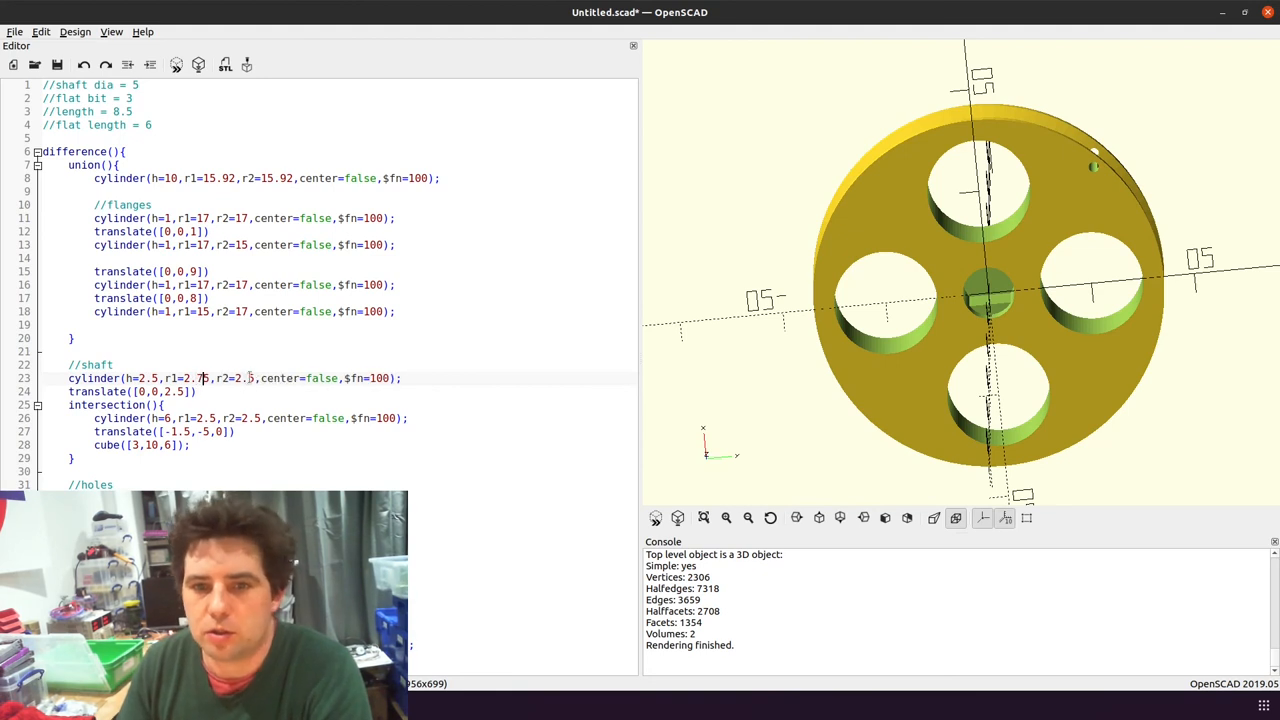
Change the shaft hole value to 2.75 and preview the updated pulley
text(5)
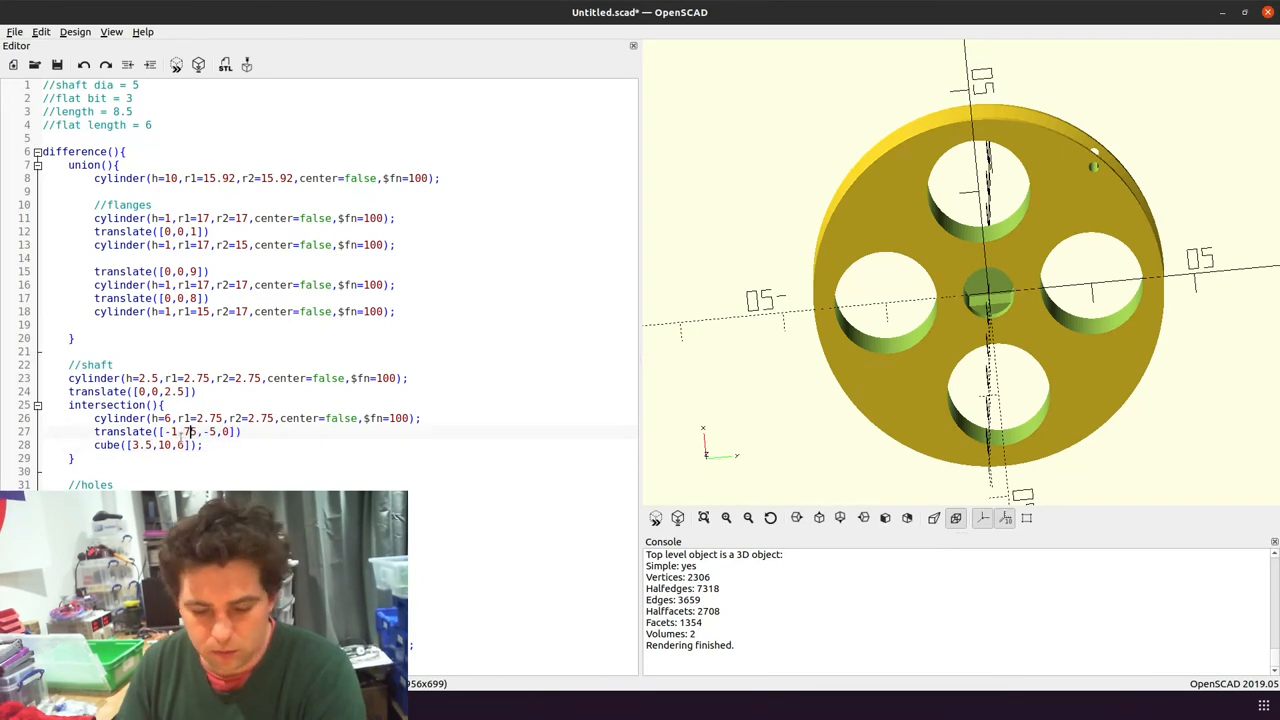
key(F5)
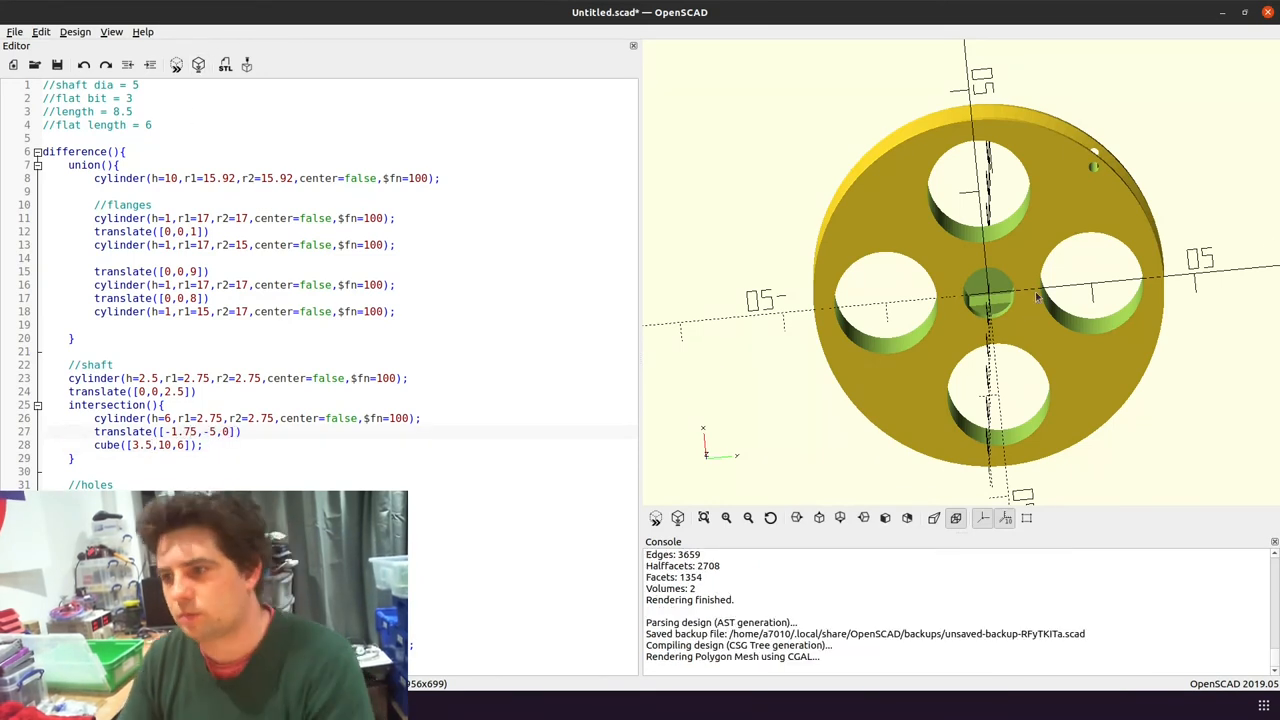